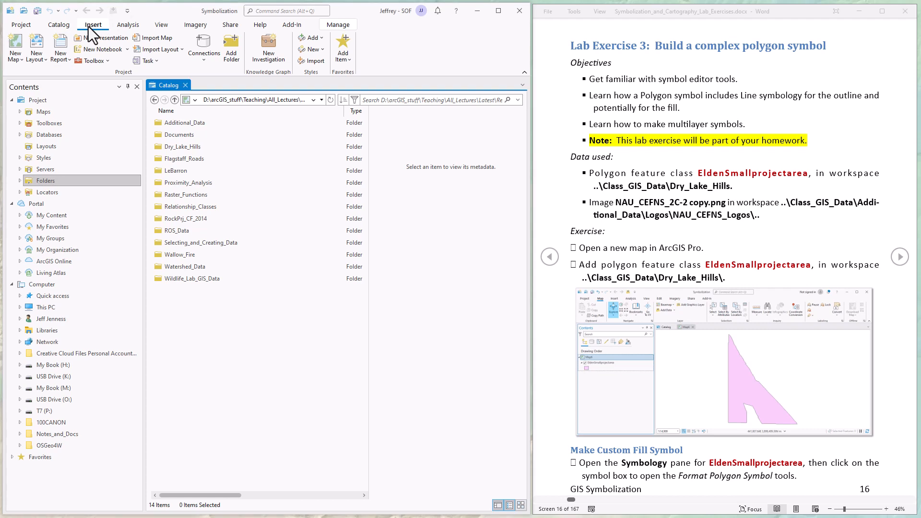
Insert a new empty map named Map11 into the project.
click(14, 47)
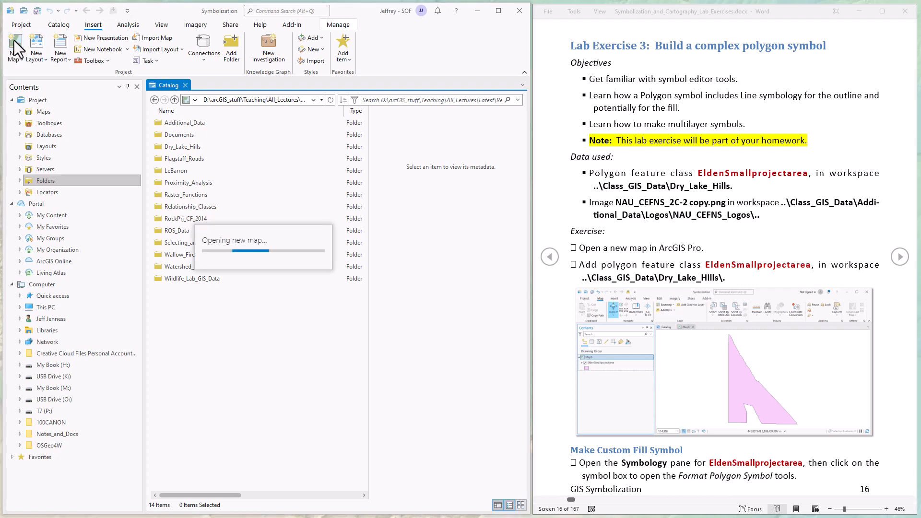
click(14, 47)
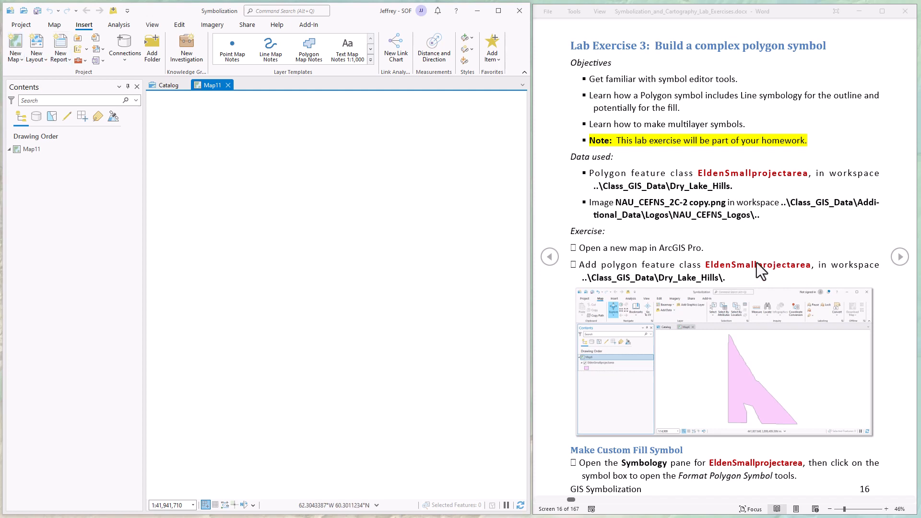
mouse_move(785, 282)
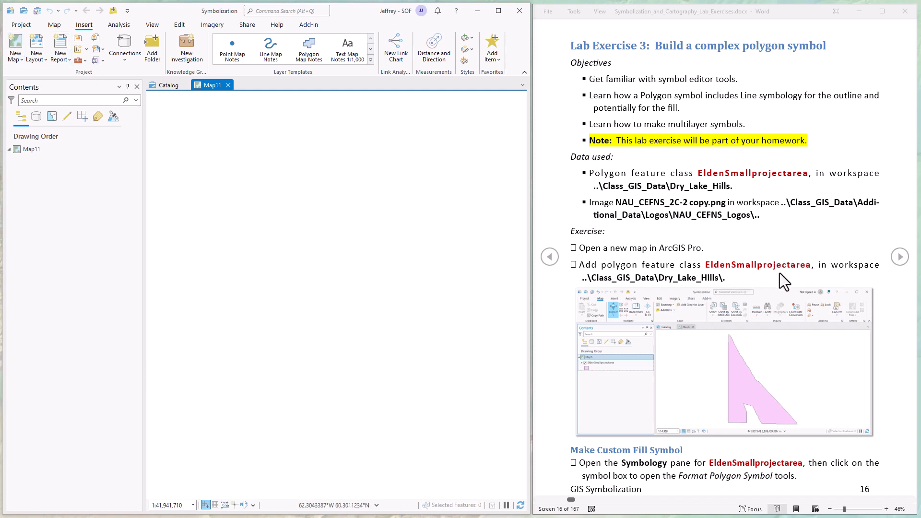
mouse_move(656, 288)
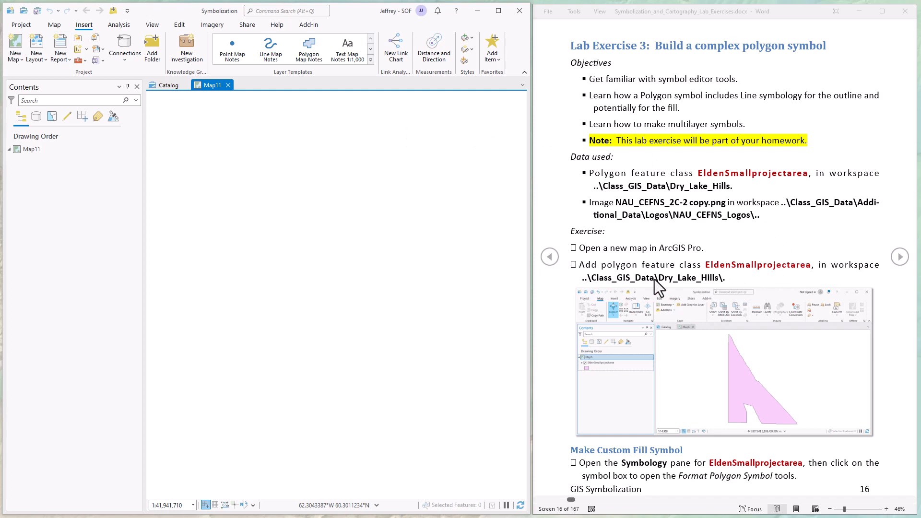
mouse_move(663, 289)
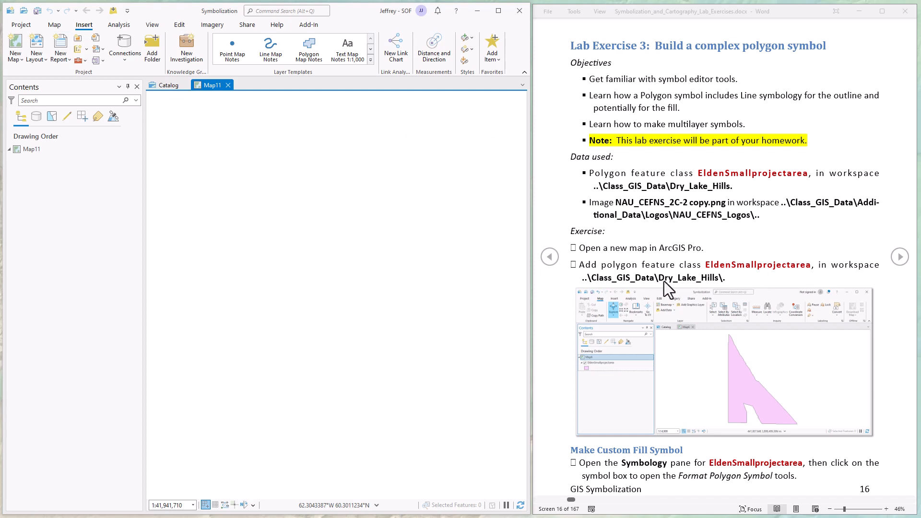
mouse_move(728, 287)
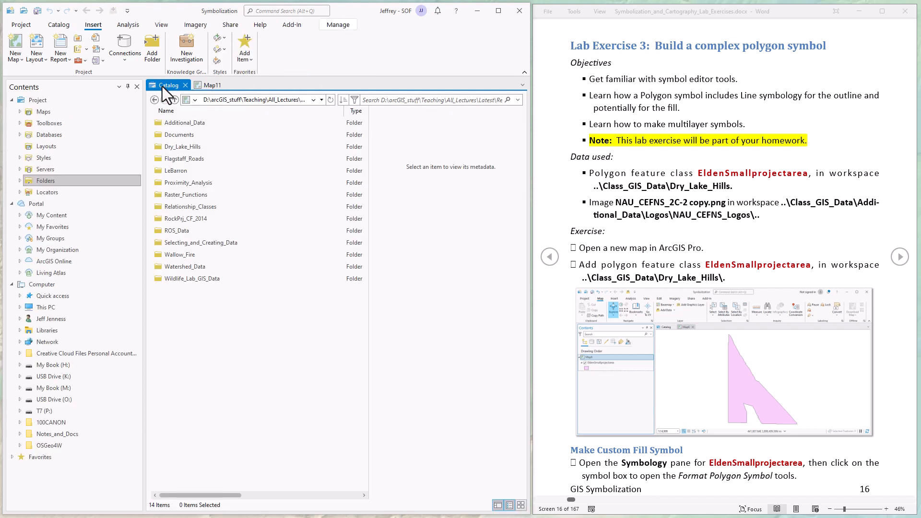
Add EldenSmallprojectarea.shp from the Dry_Lake_Hills folder to Map11 and display Map11.
click(188, 123)
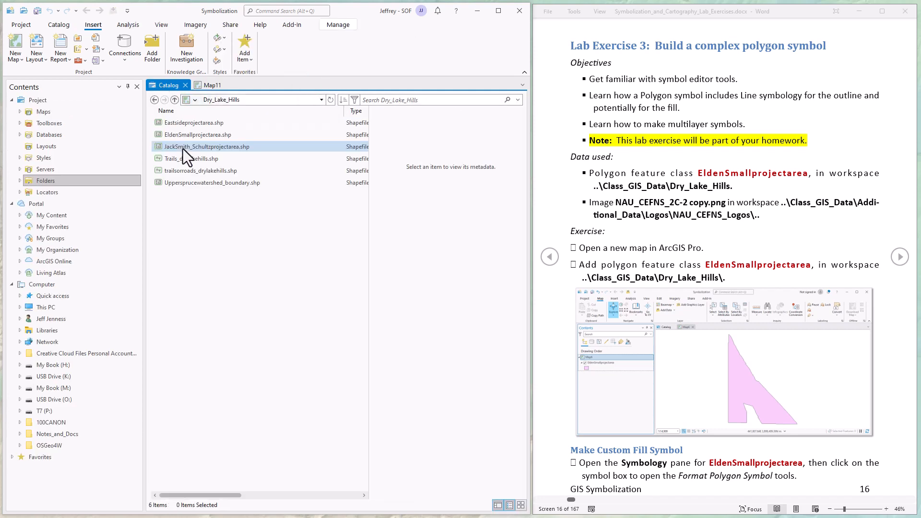
click(195, 122)
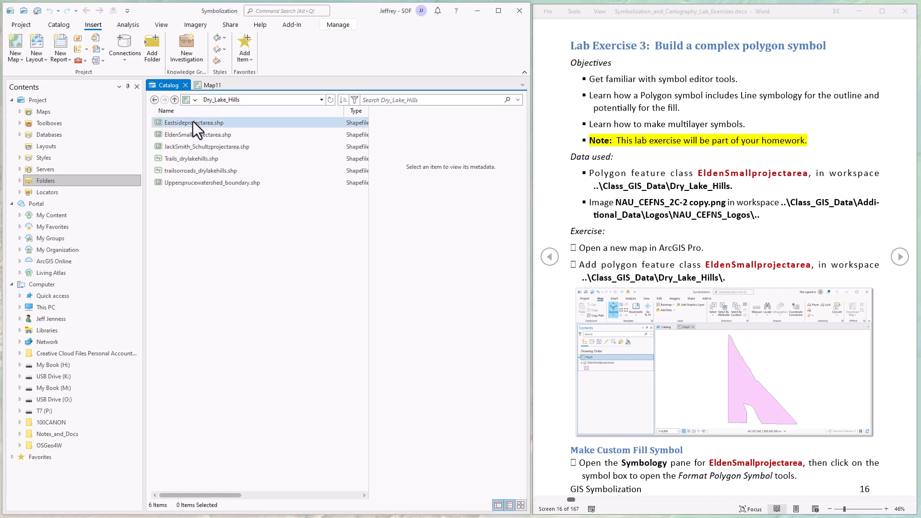
click(197, 134)
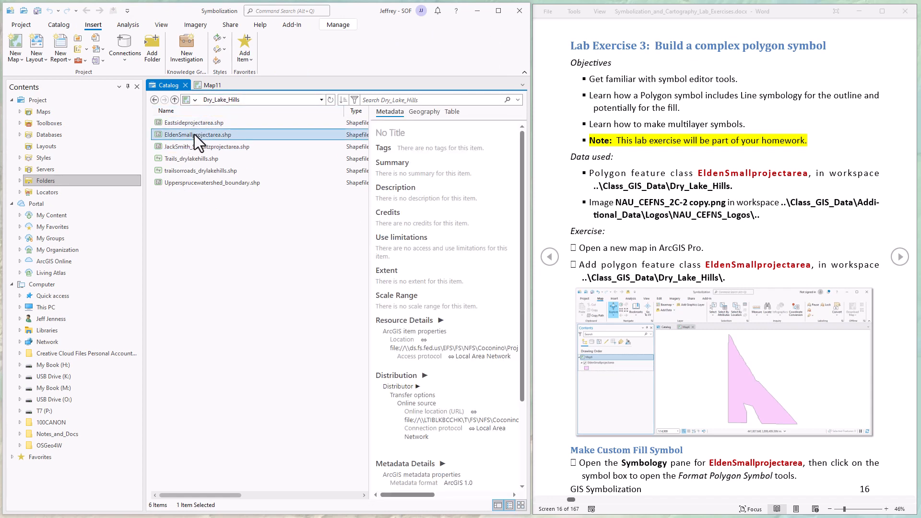
right_click(197, 134)
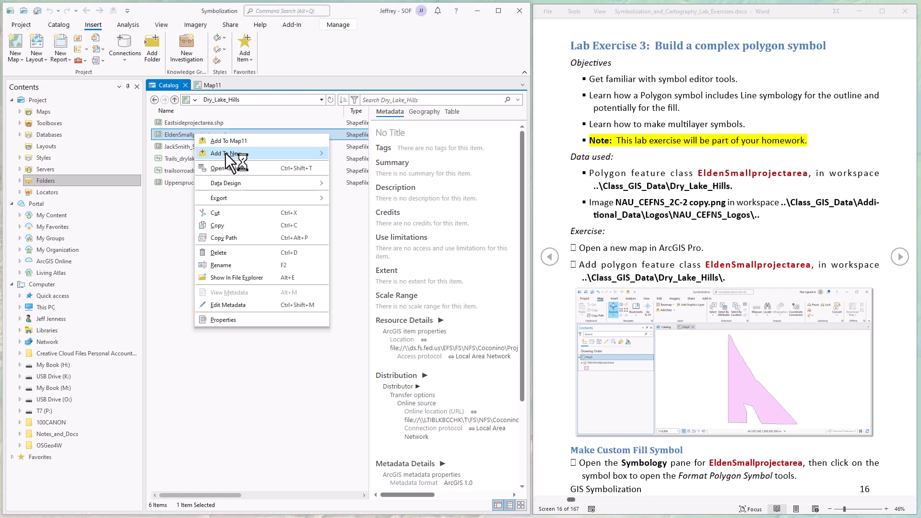
mouse_move(225, 153)
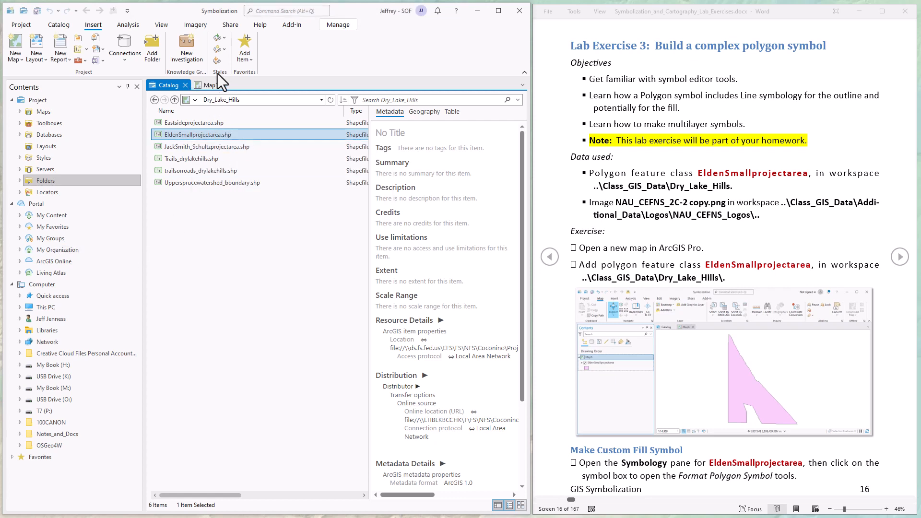
click(212, 84)
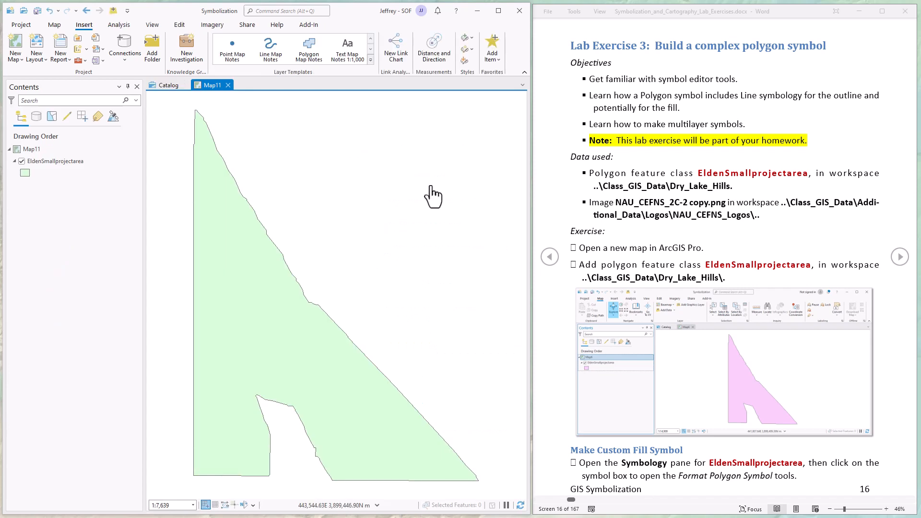
mouse_move(257, 294)
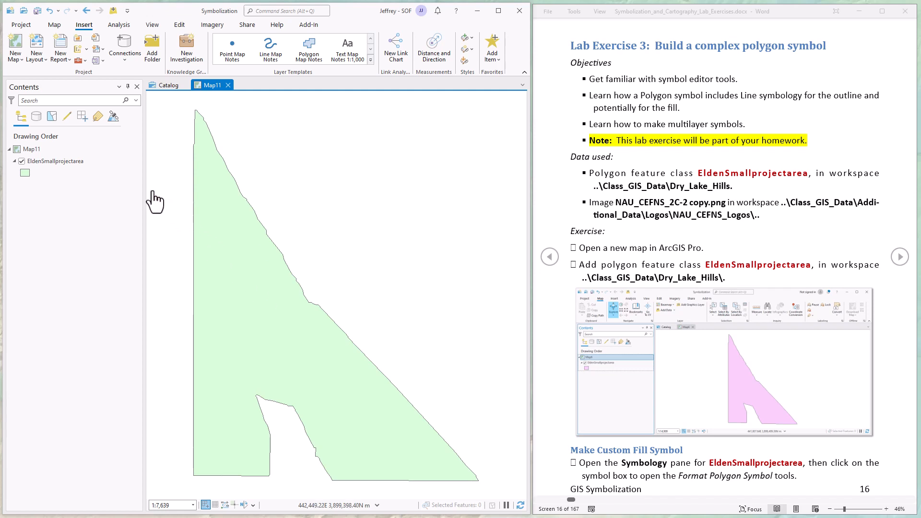
Select the EldenSmallprojectarea layer in Contents and bring up its Symbology pane.
click(56, 161)
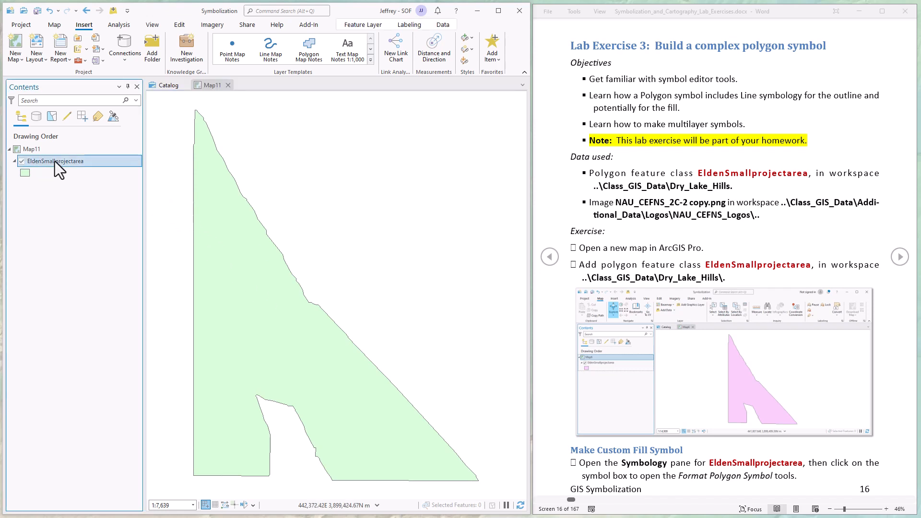
right_click(56, 162)
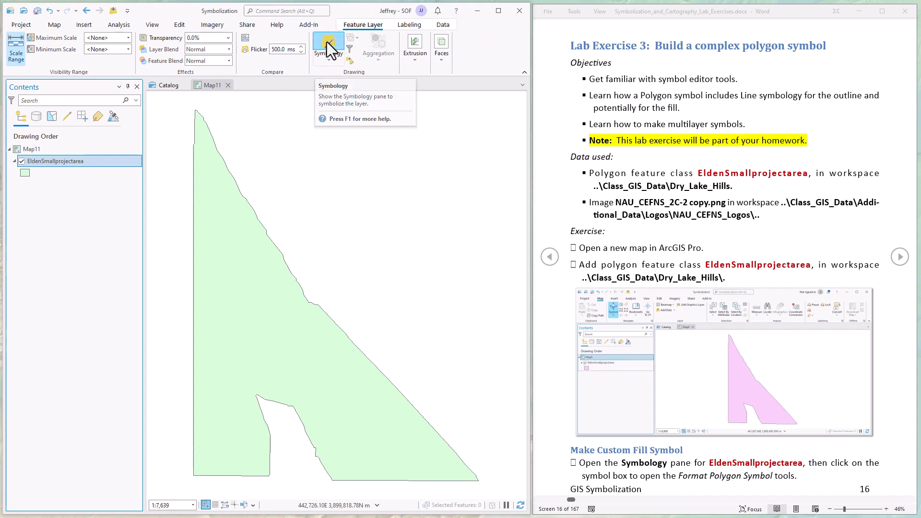
click(327, 43)
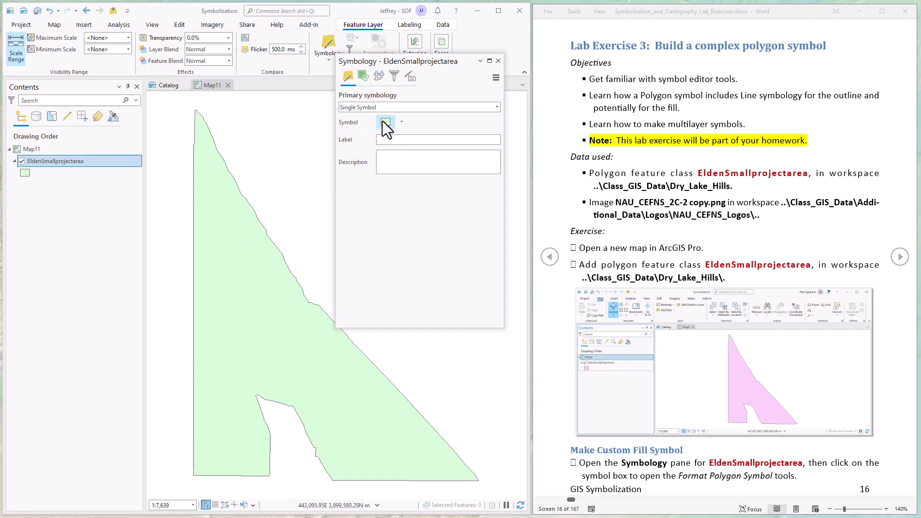
Open Format Polygon Symbol for EldenSmallprojectarea and browse its 158-symbol gallery.
click(385, 123)
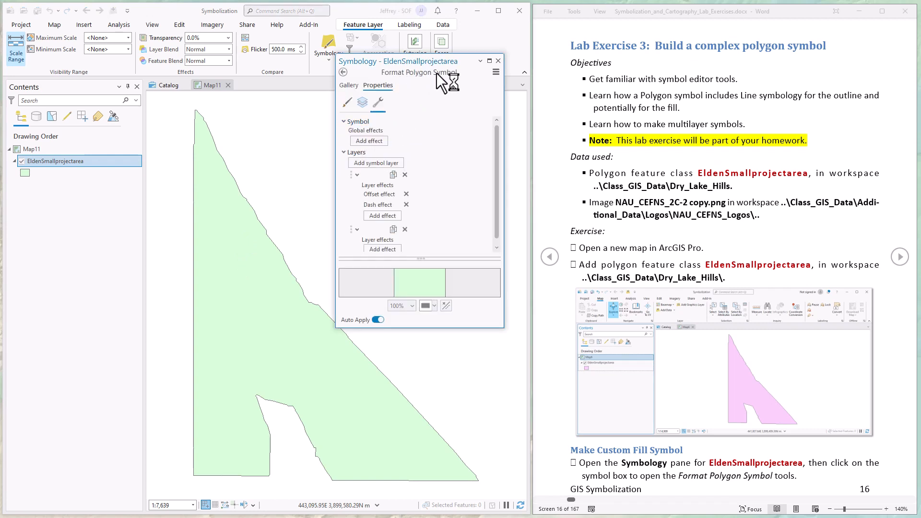
click(346, 102)
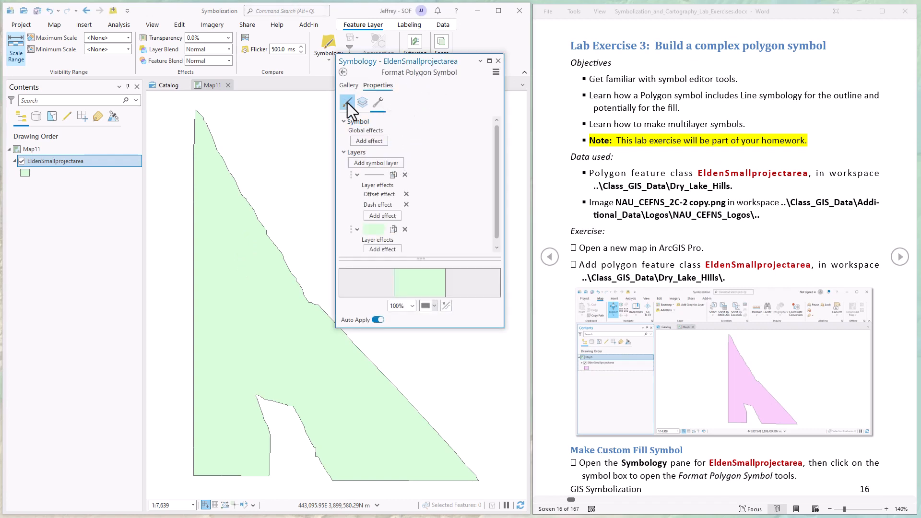
click(346, 103)
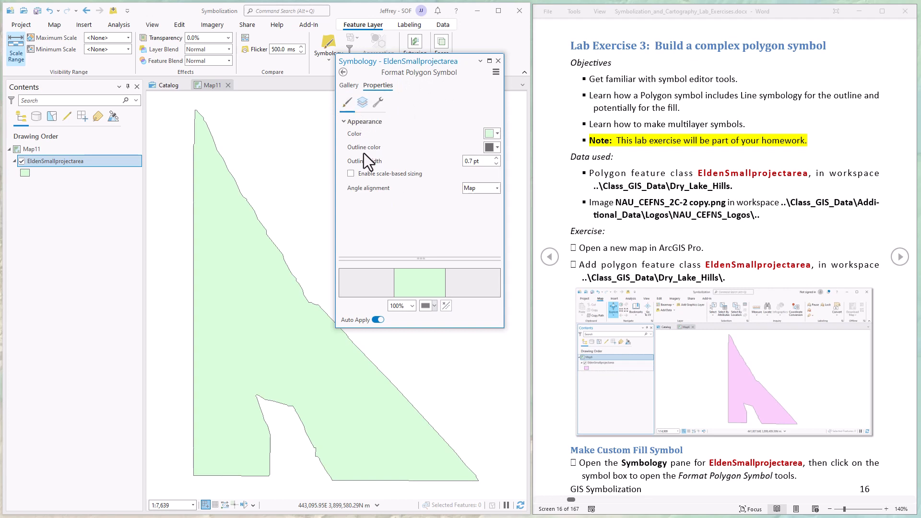
click(348, 85)
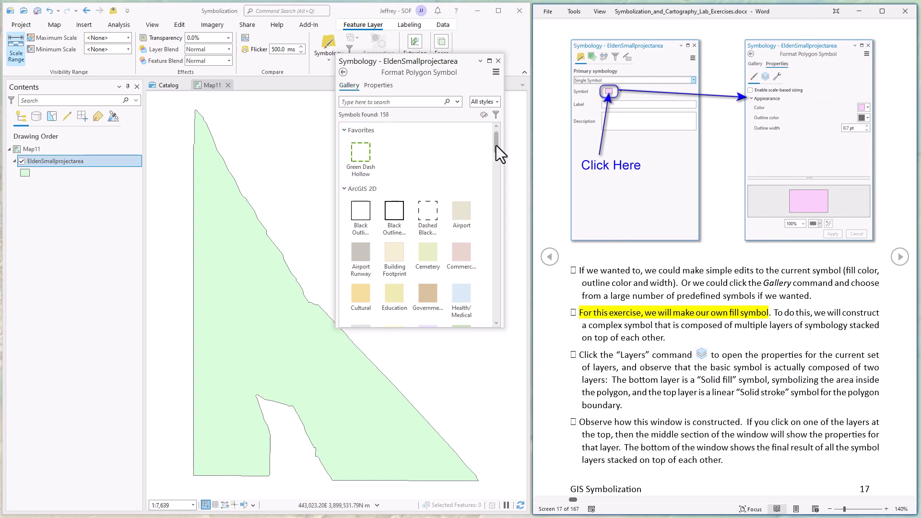
Apply a pale blue fill symbol from the gallery to EldenSmallprojectarea.
scroll(down, 3)
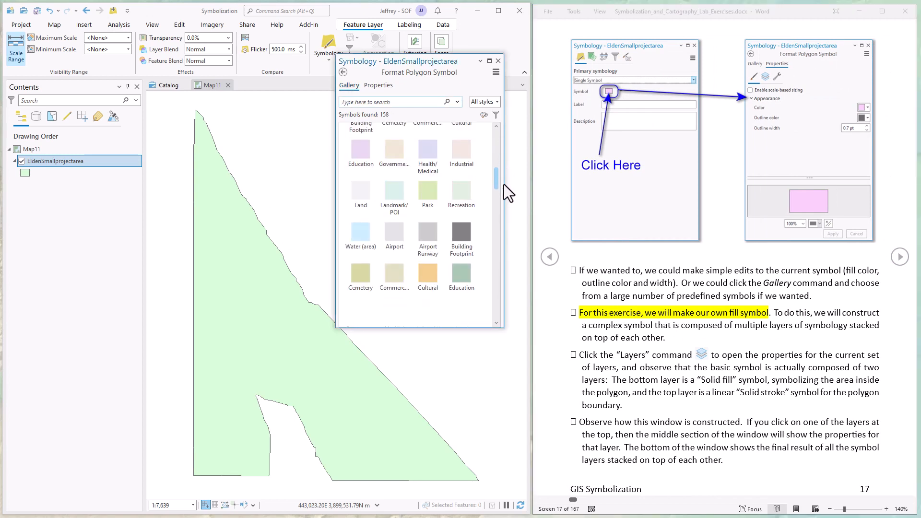
scroll(down, 3)
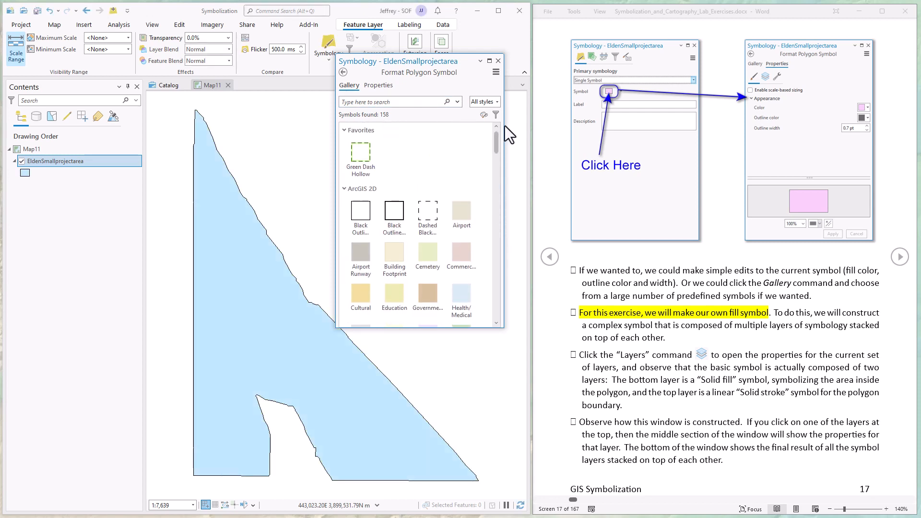
mouse_move(443, 181)
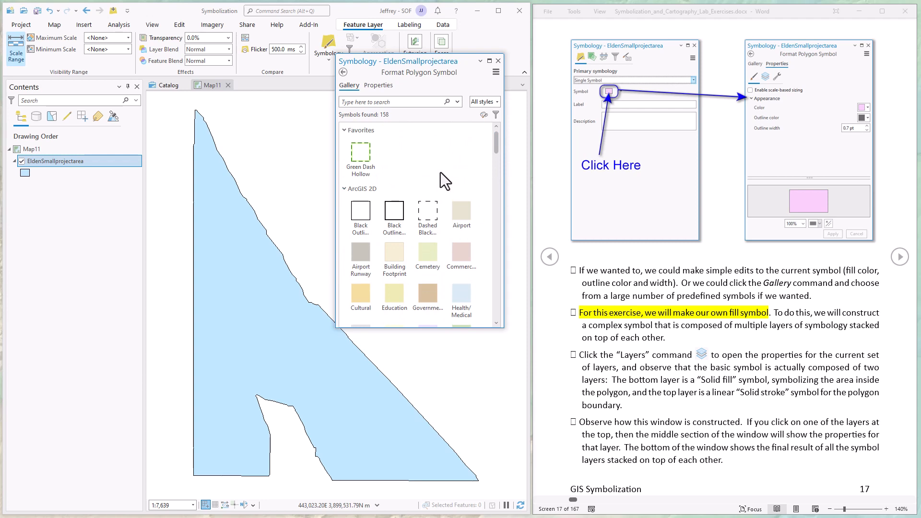
click(461, 210)
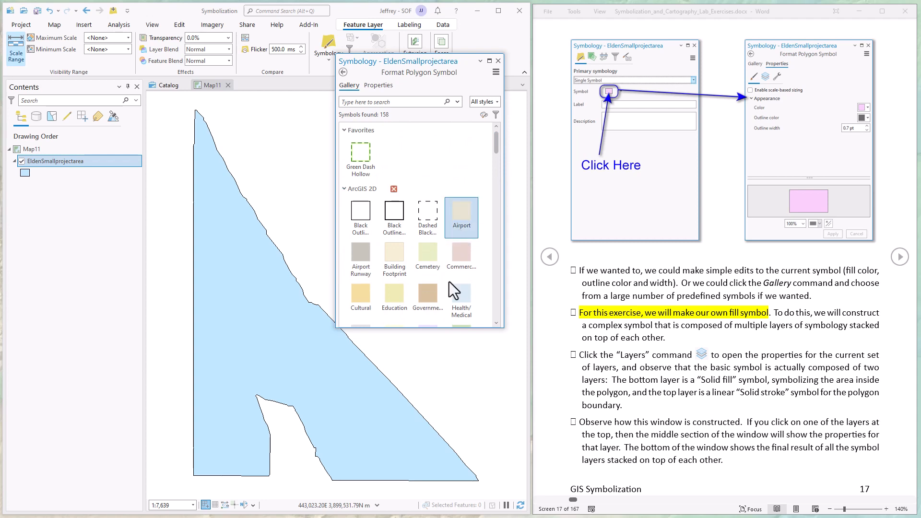
mouse_move(500, 202)
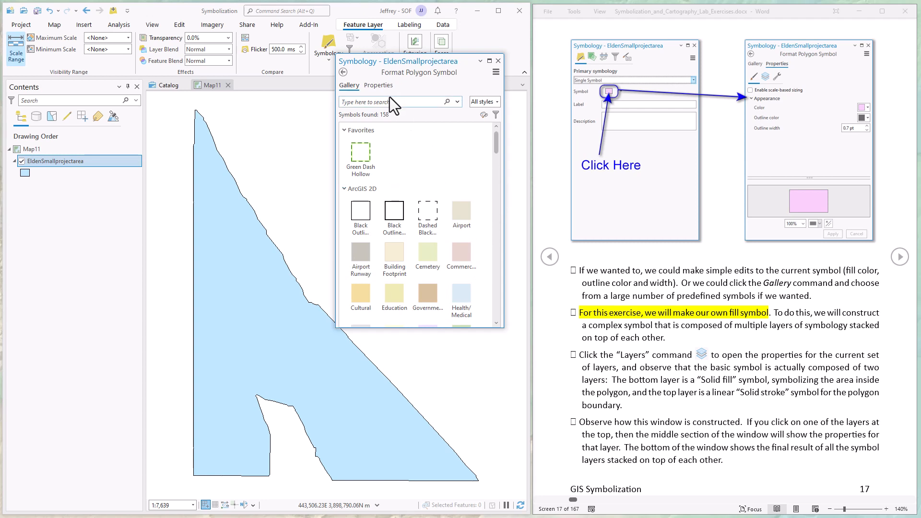
Set the EldenSmallprojectarea fill color to bright blue, RGB 0, 112, 255.
click(379, 86)
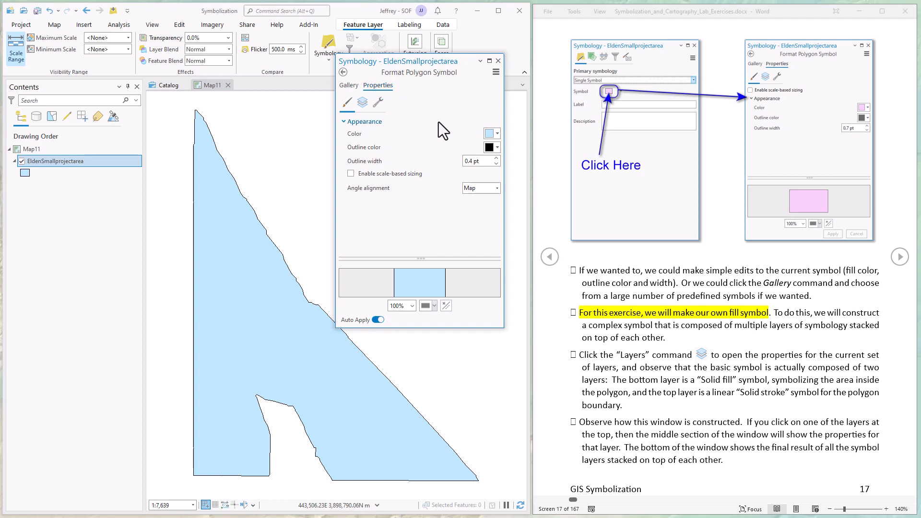
mouse_move(373, 165)
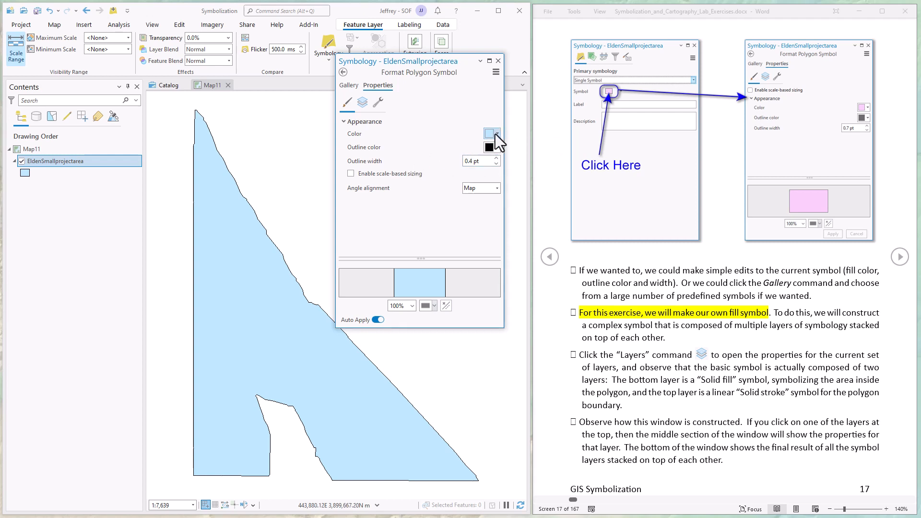
click(492, 134)
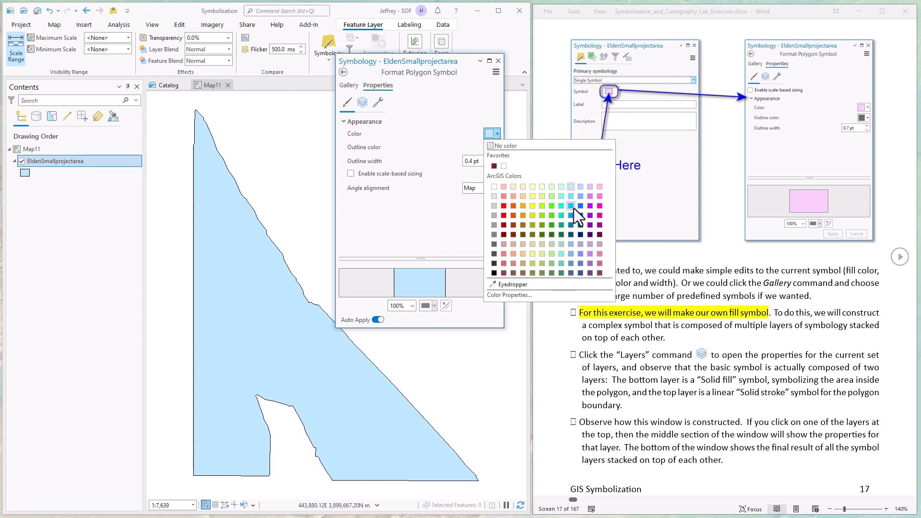
click(572, 212)
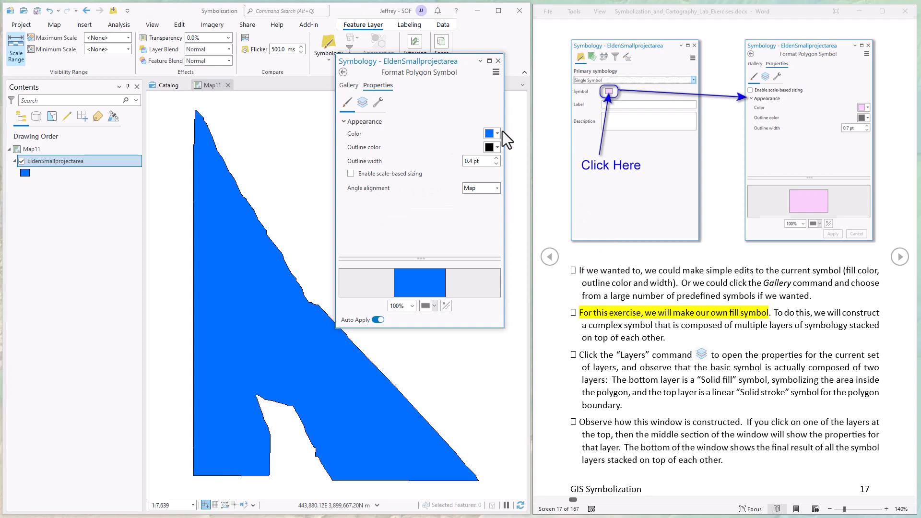
click(492, 132)
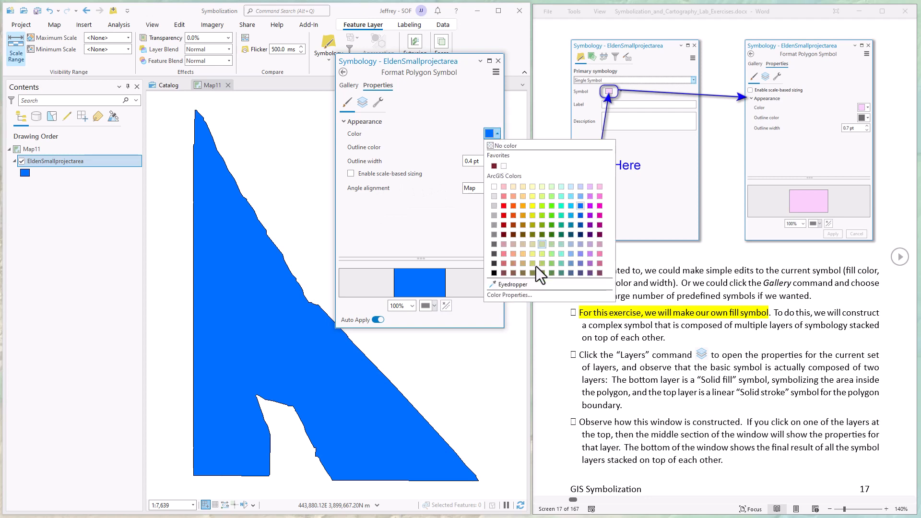
click(491, 133)
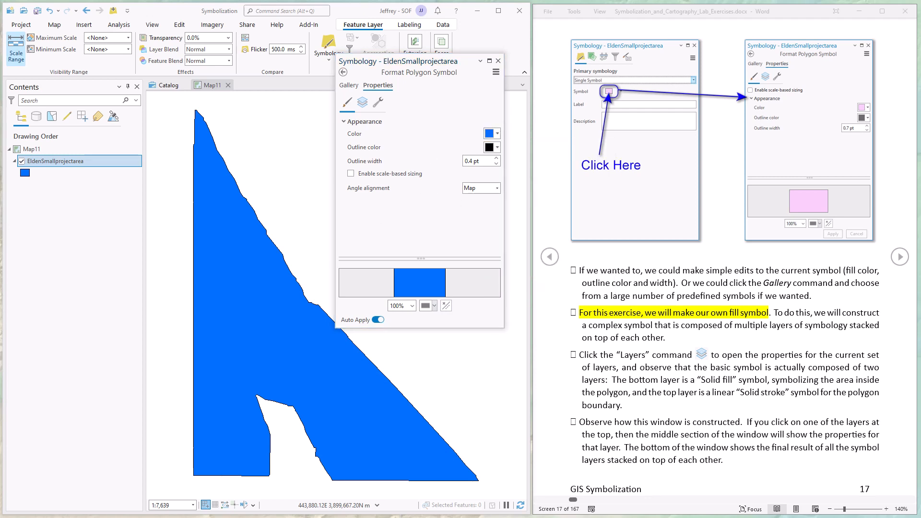
click(491, 133)
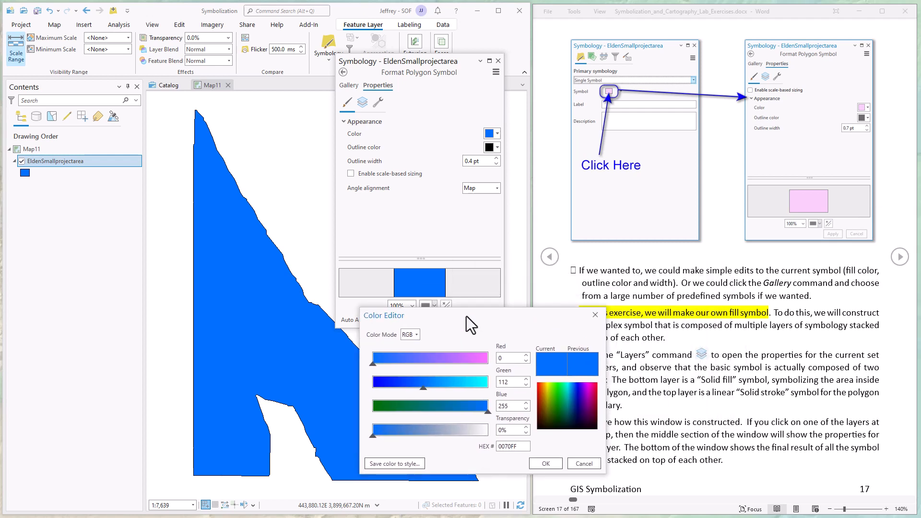
Set the blue fill's transparency to 65% in the Color Editor.
drag(374, 430, 448, 429)
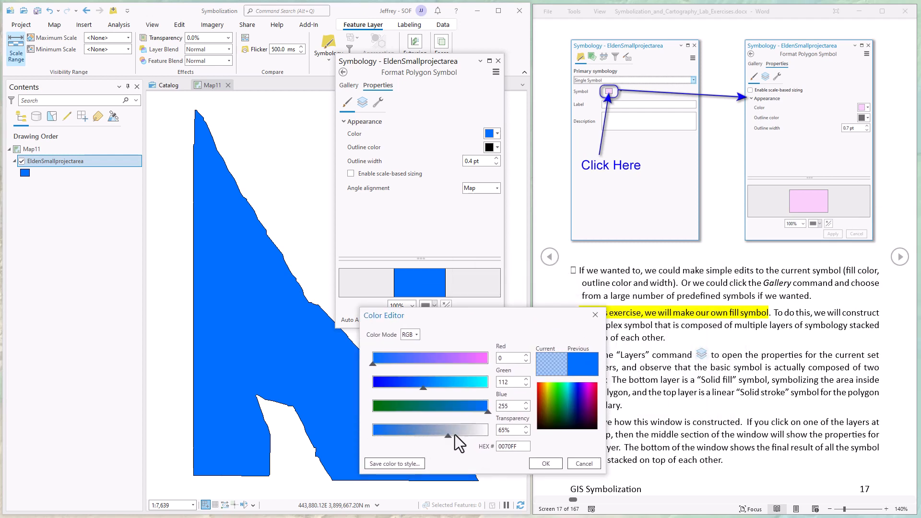
drag(463, 429, 474, 430)
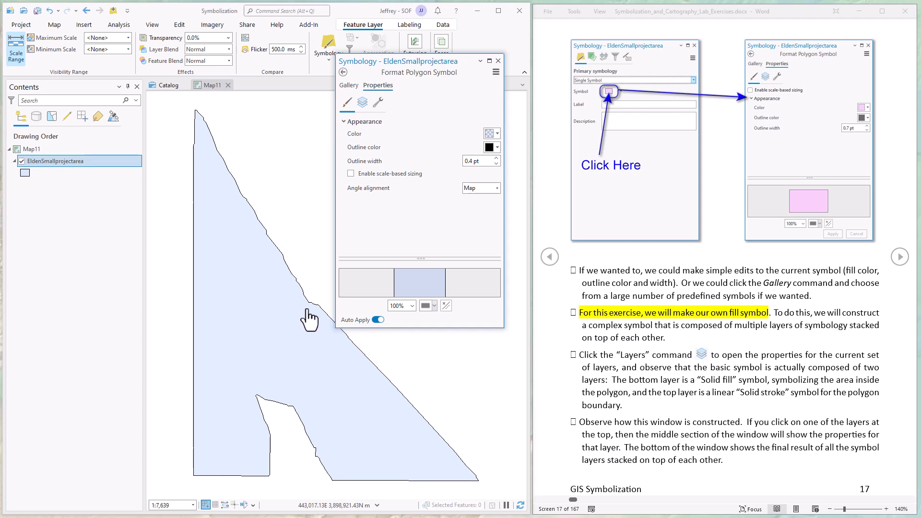
mouse_move(281, 341)
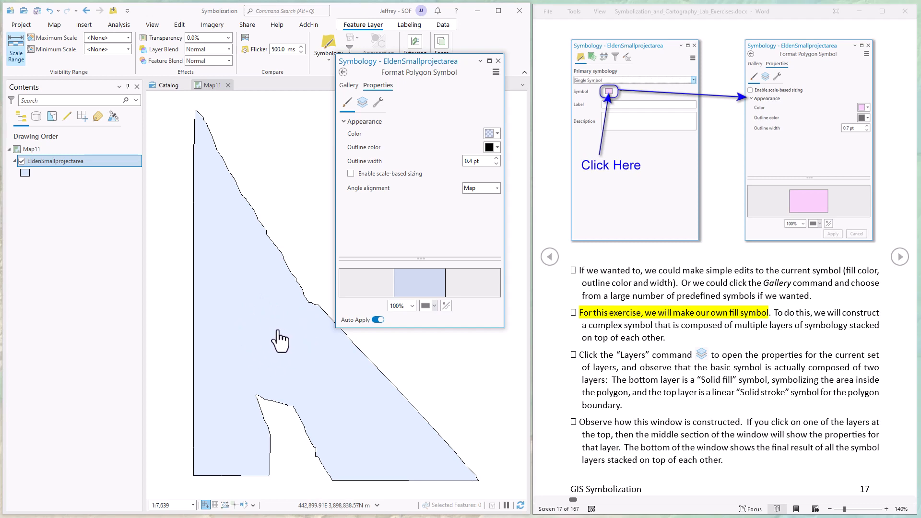
mouse_move(279, 340)
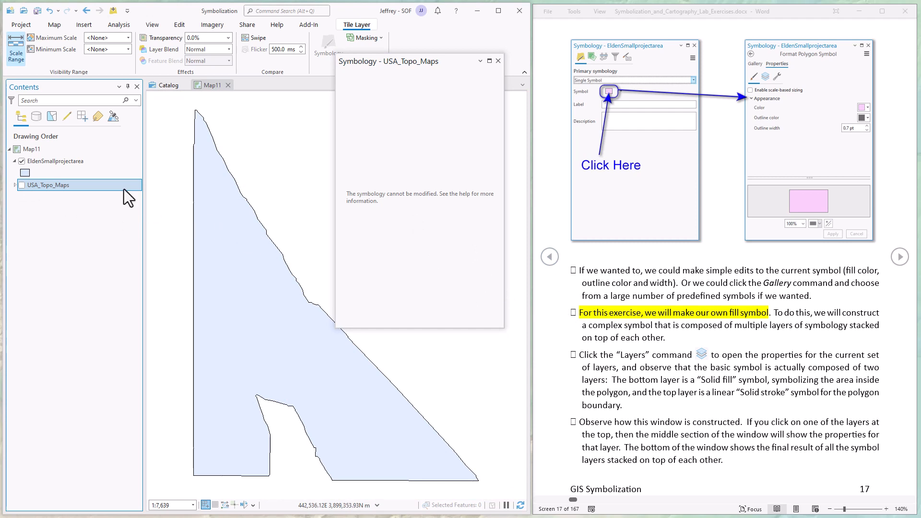
Select EldenSmallprojectarea in Contents to show its single-symbol settings again.
click(58, 160)
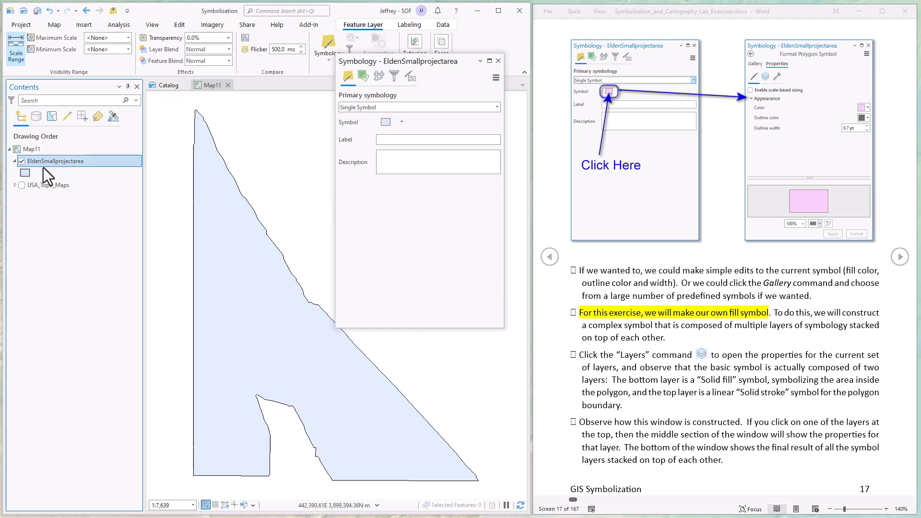
List the polygon symbol's component layers and select the solid stroke layer.
click(385, 122)
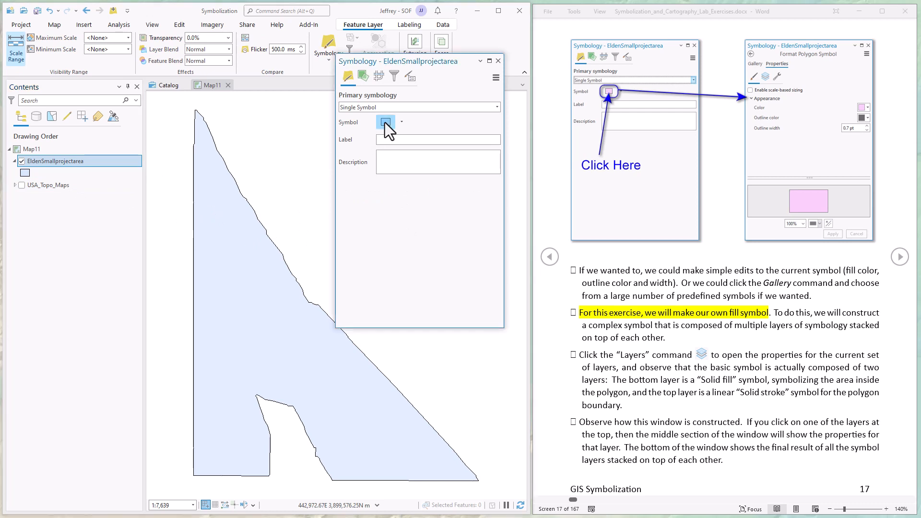
click(385, 122)
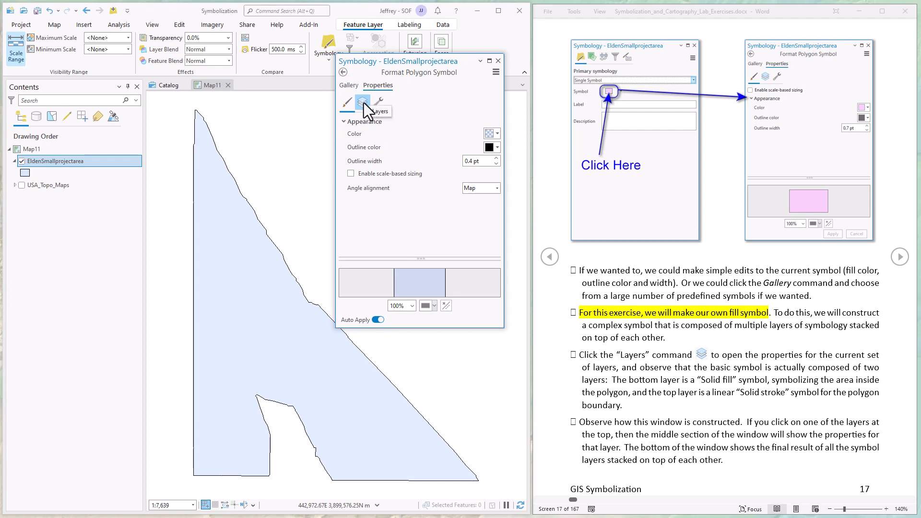
click(362, 102)
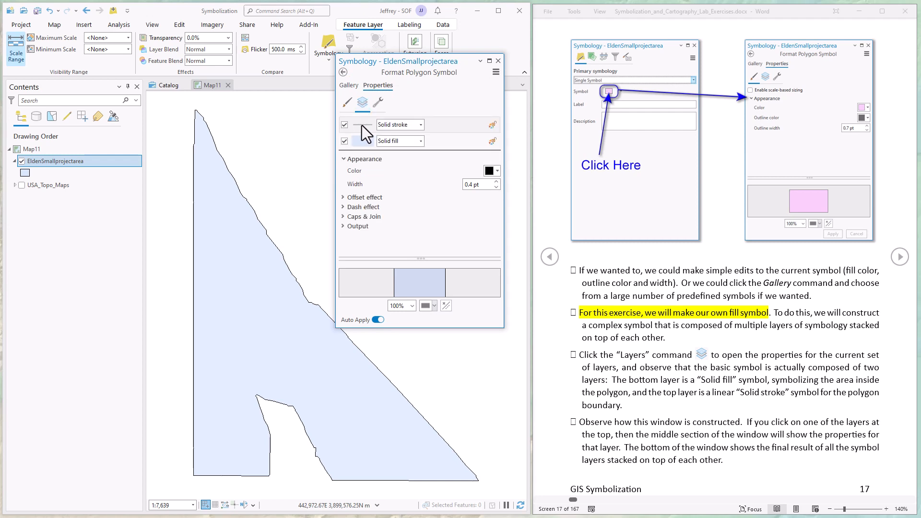
click(387, 141)
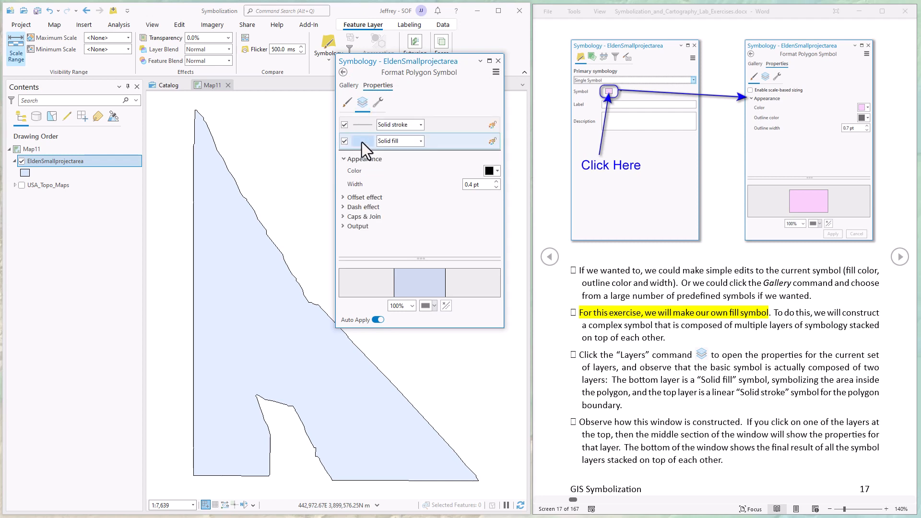
click(400, 141)
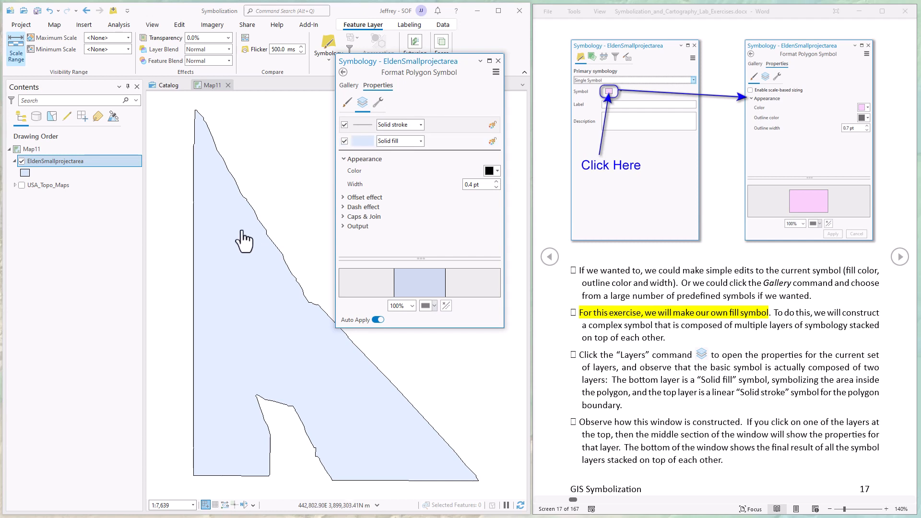
mouse_move(365, 133)
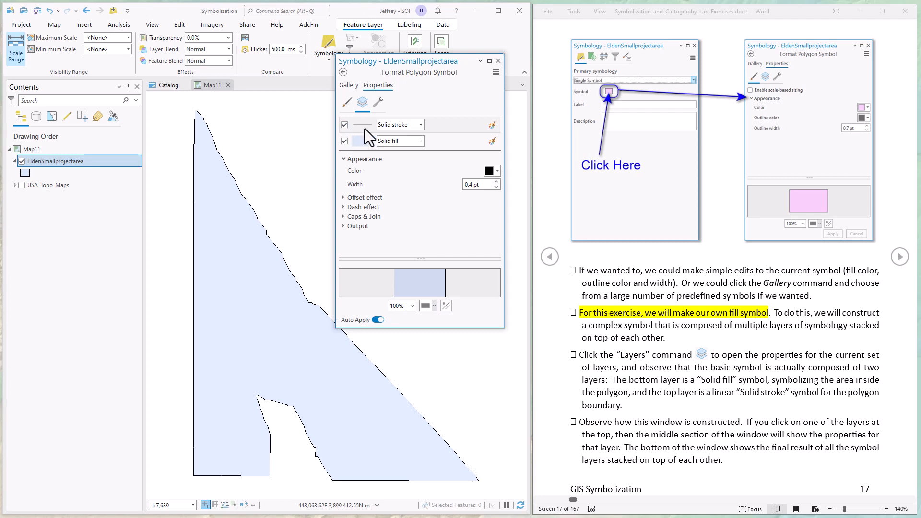
mouse_move(367, 134)
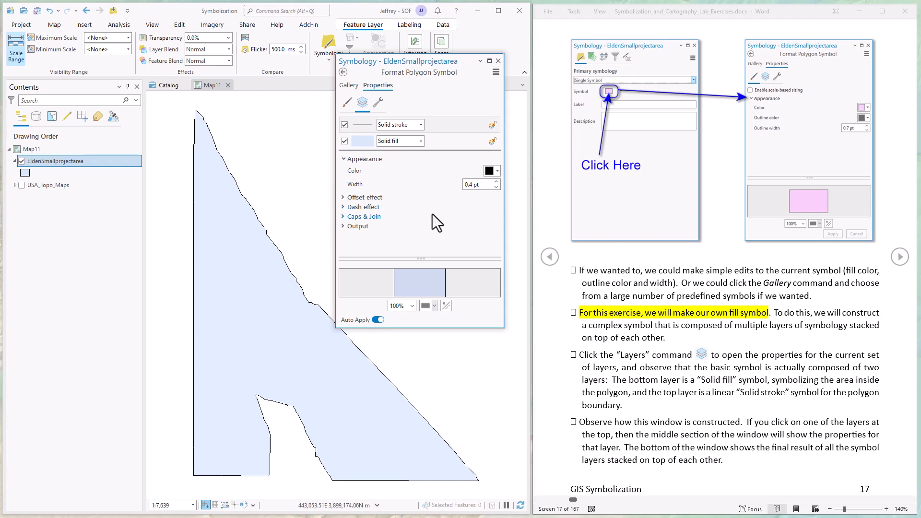
mouse_move(379, 206)
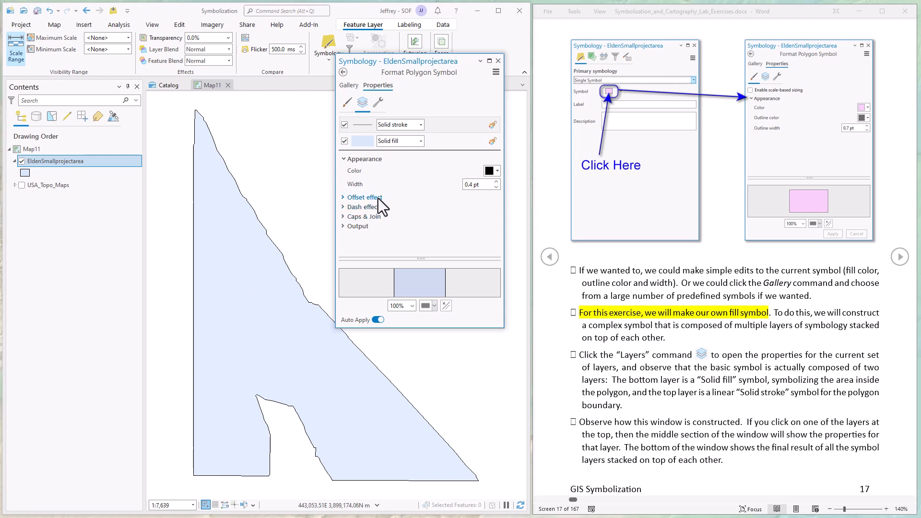
mouse_move(377, 209)
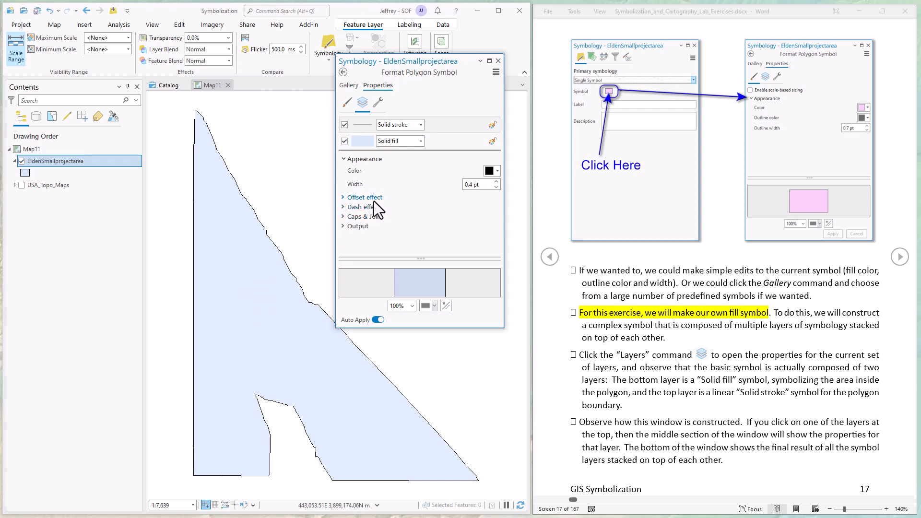
mouse_move(509, 293)
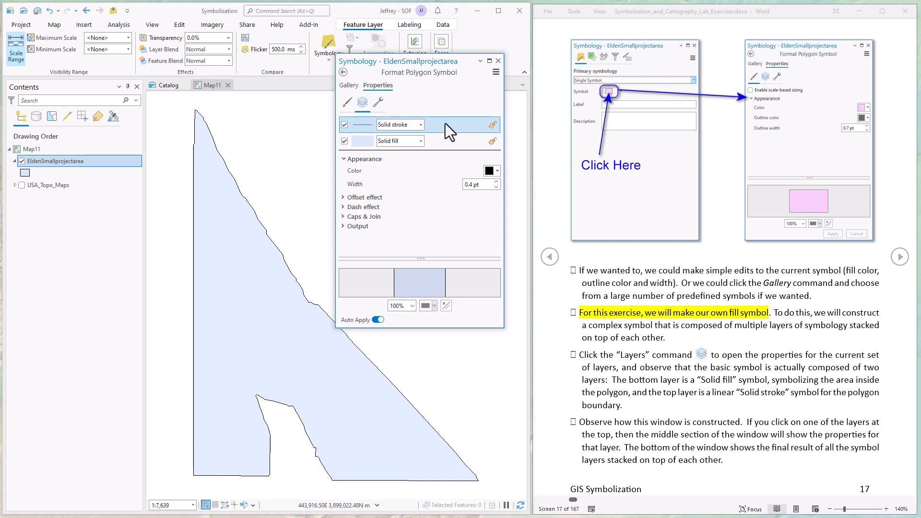
mouse_move(379, 183)
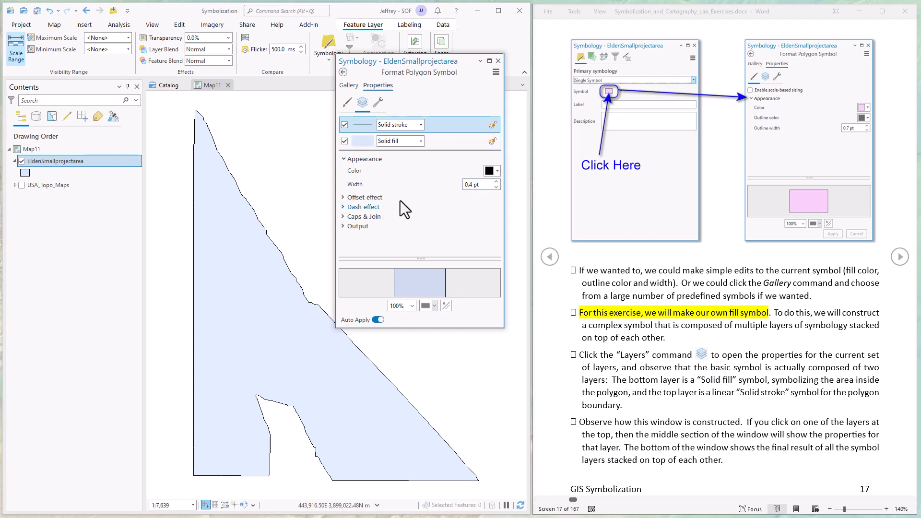
Switch the symbol's bottom layer from Solid fill to Picture fill.
click(388, 141)
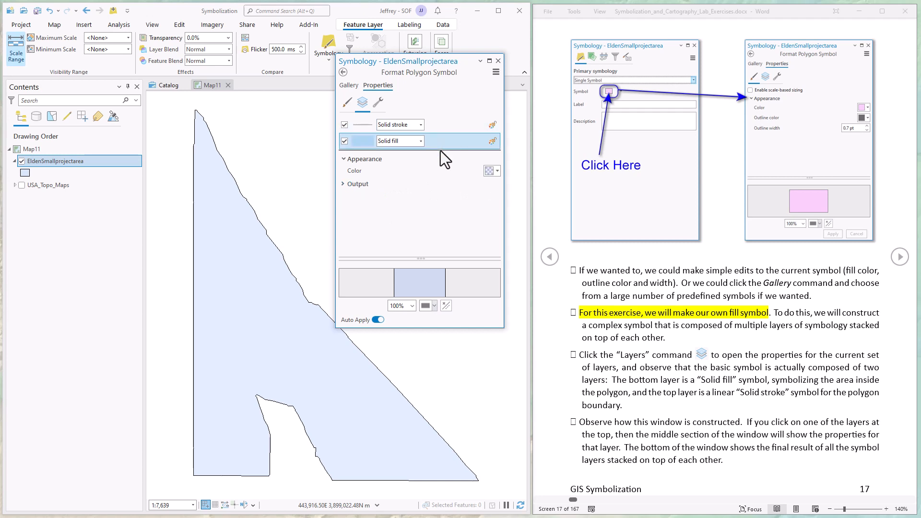
click(492, 170)
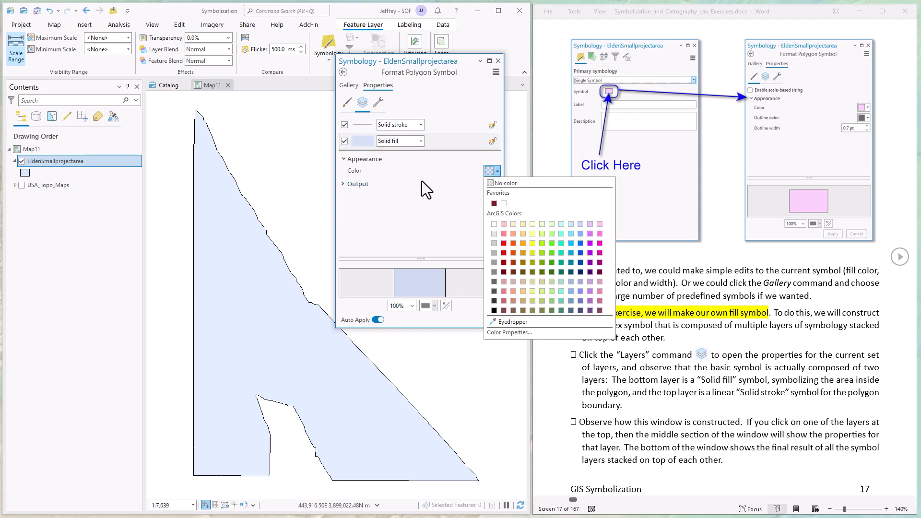
click(497, 183)
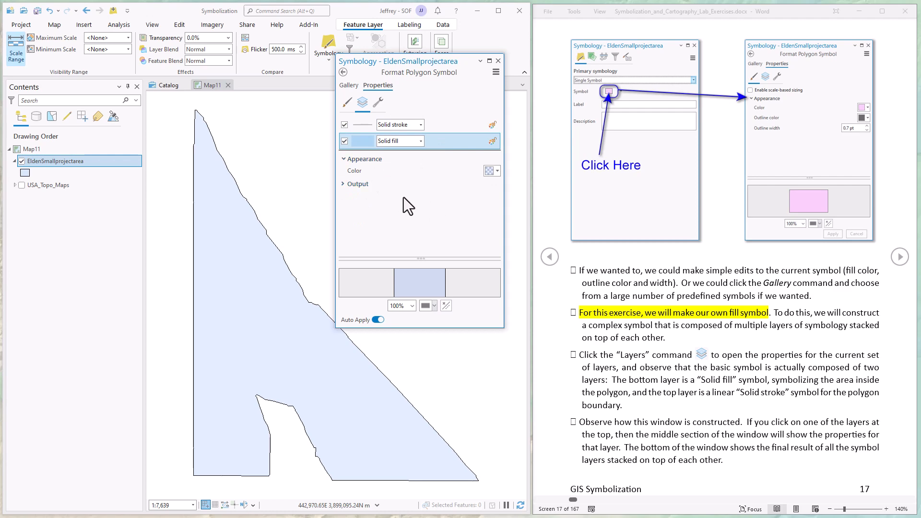
click(899, 257)
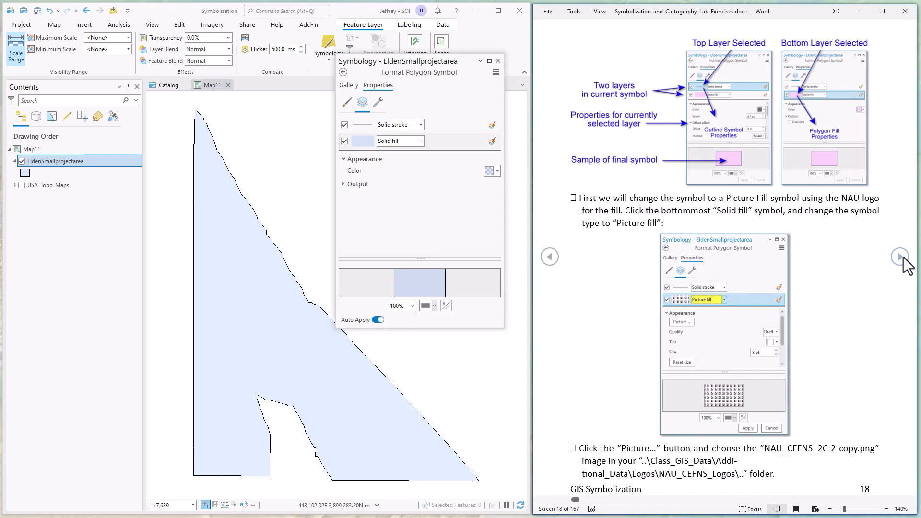
mouse_move(398, 229)
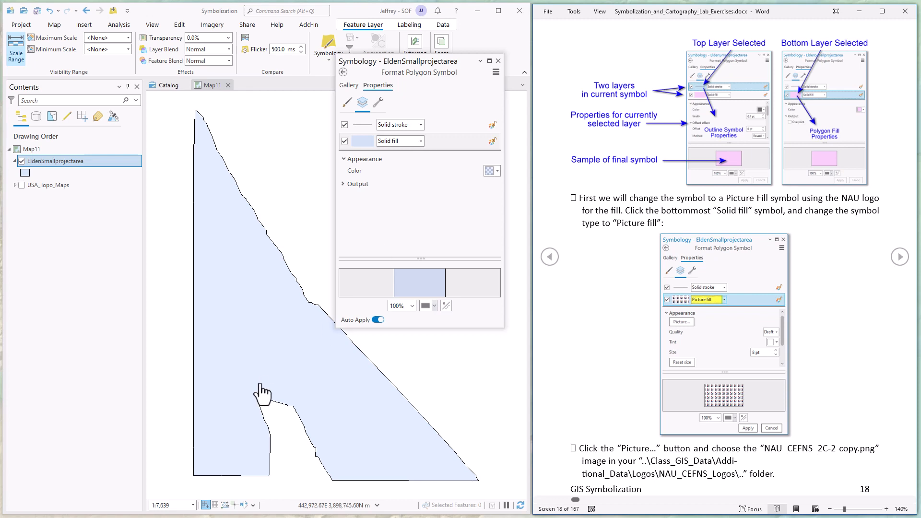
mouse_move(266, 342)
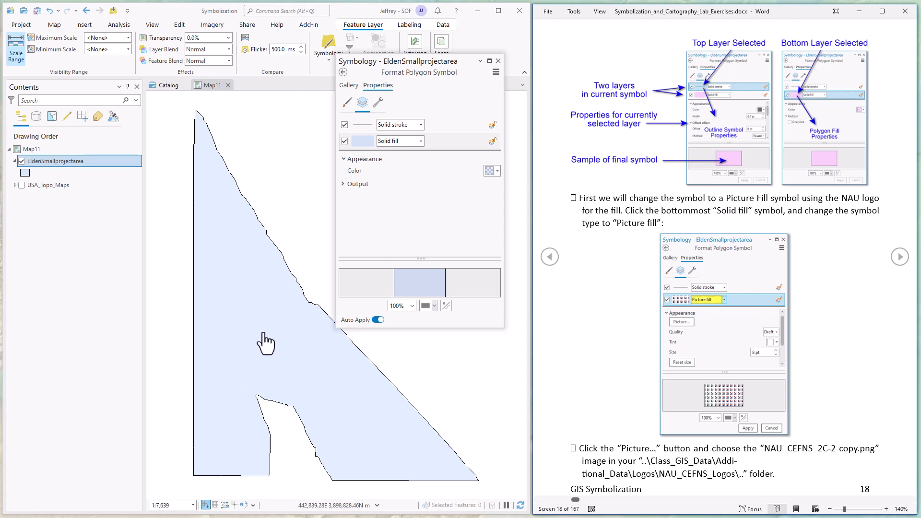
mouse_move(273, 353)
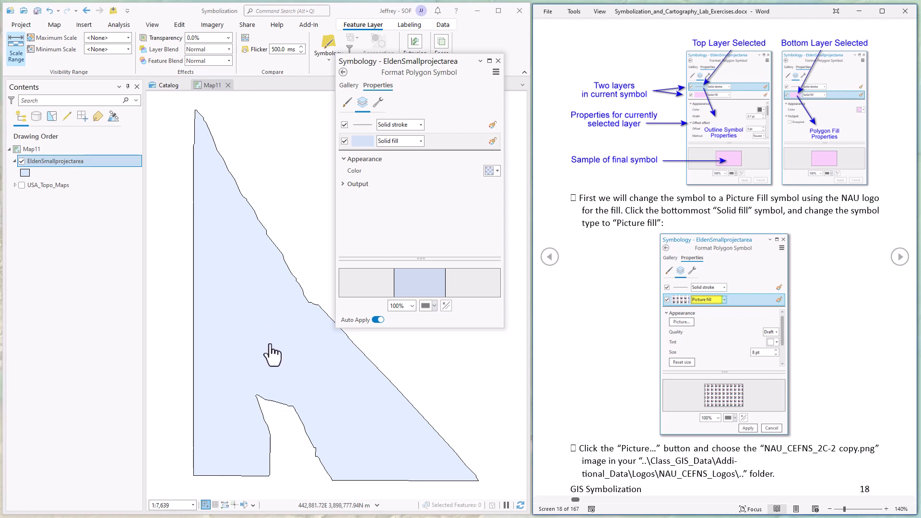
click(418, 140)
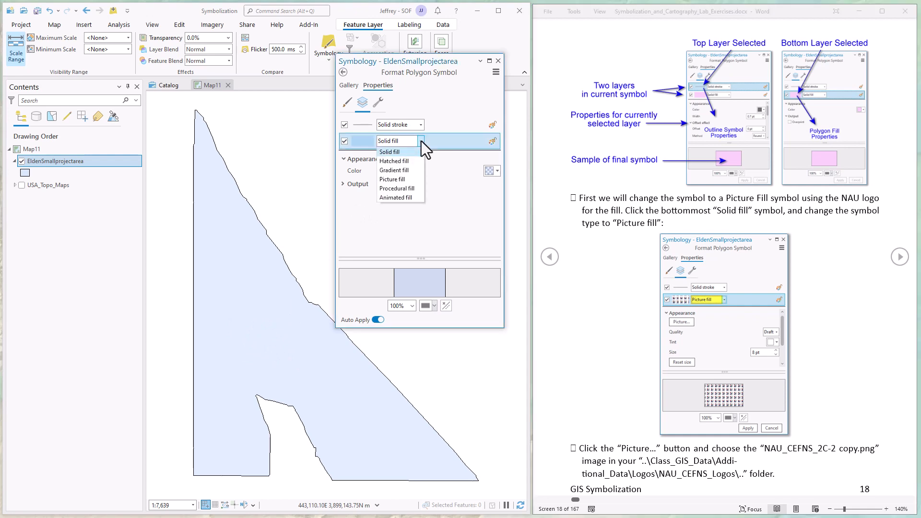
mouse_move(392, 179)
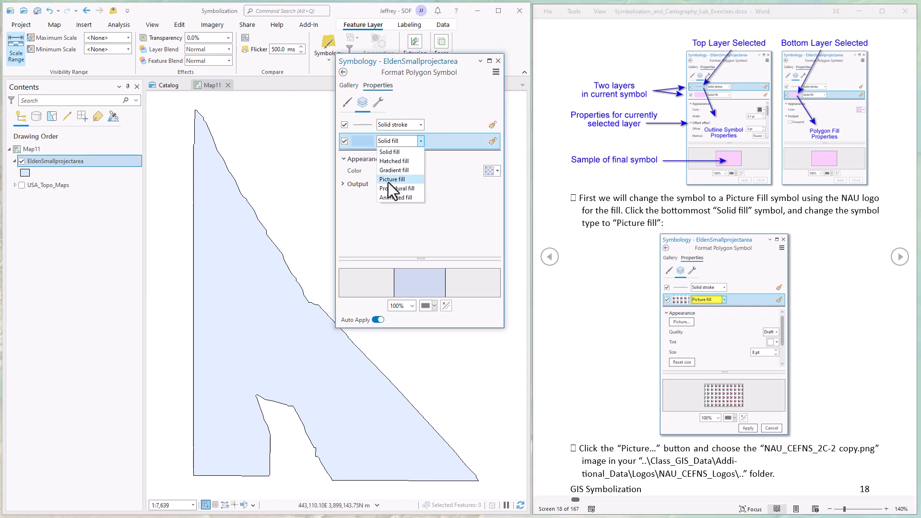
click(391, 179)
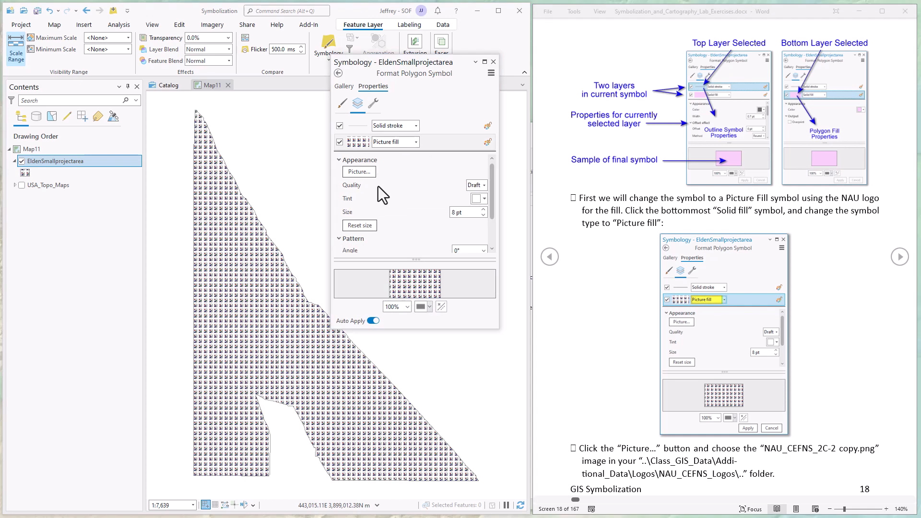
Use NAU_CEFNS_2C-2 copy.png from Class_GIS_Data > Additional_Data > Logos as the picture fill.
click(358, 172)
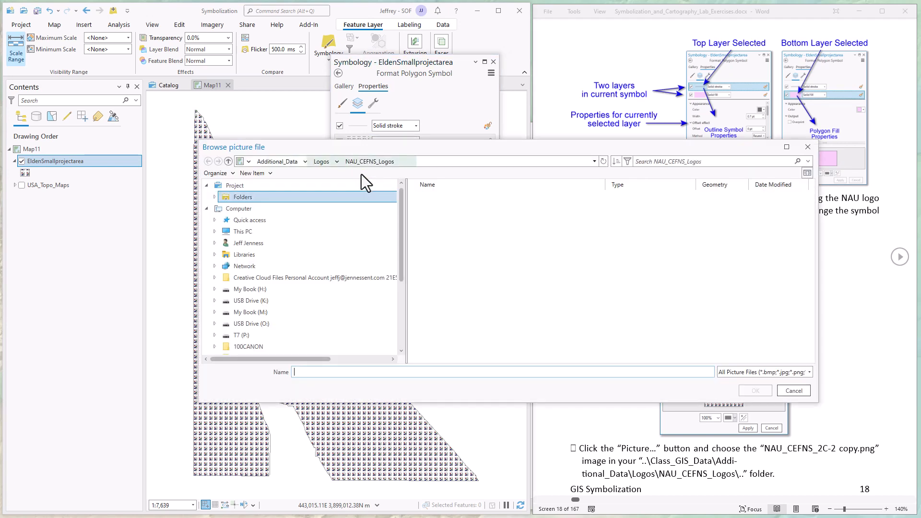
click(243, 197)
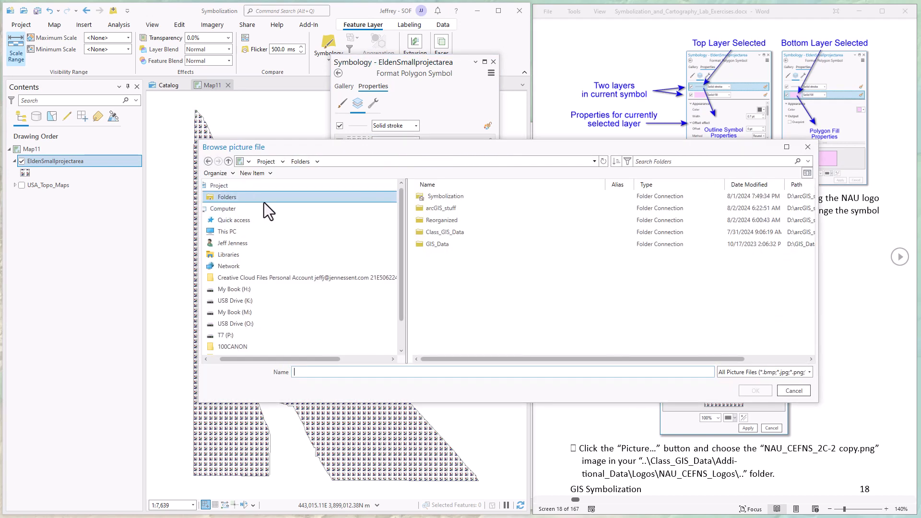
double_click(446, 231)
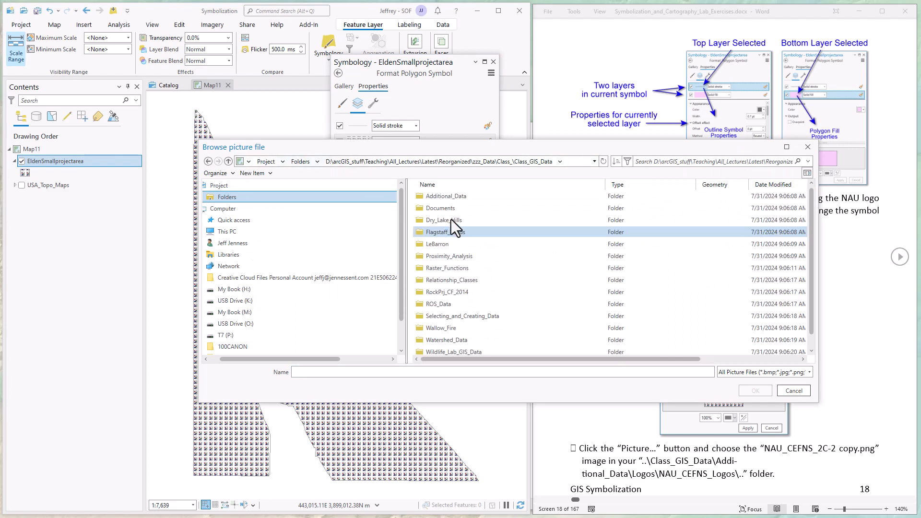
double_click(449, 196)
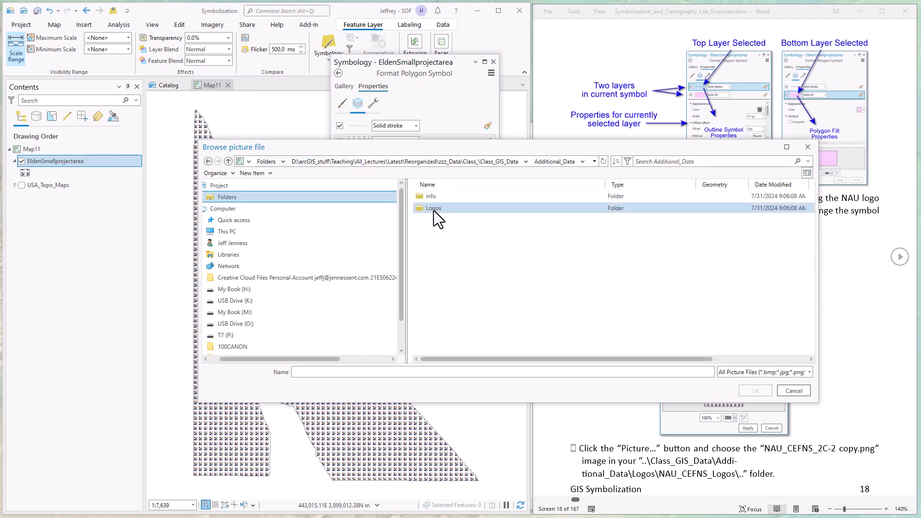
double_click(434, 207)
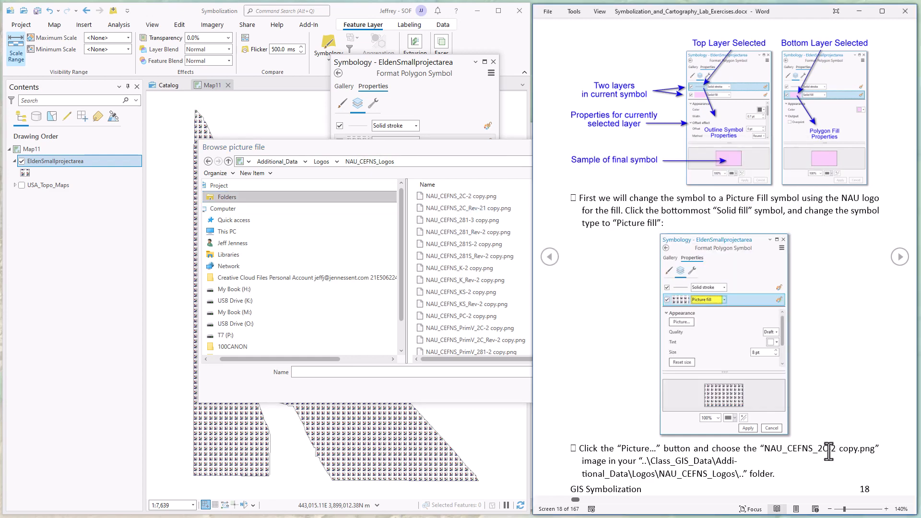
click(461, 196)
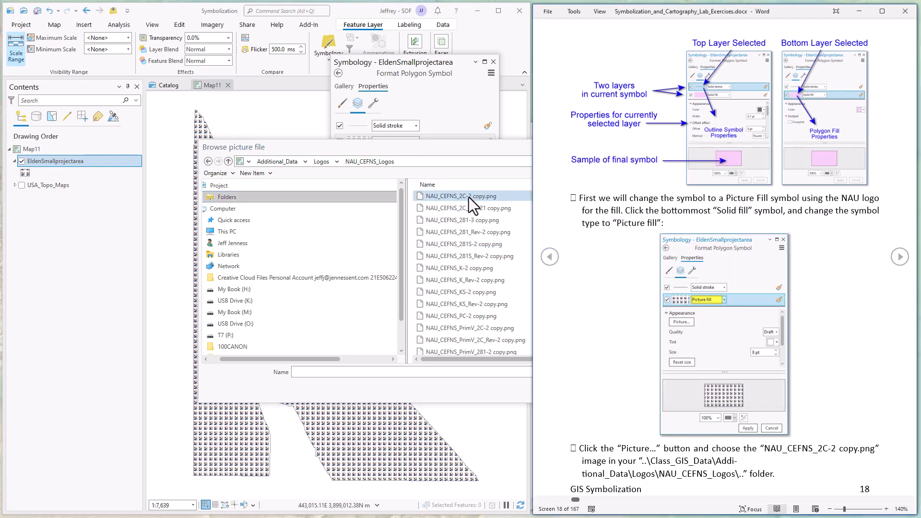
click(465, 196)
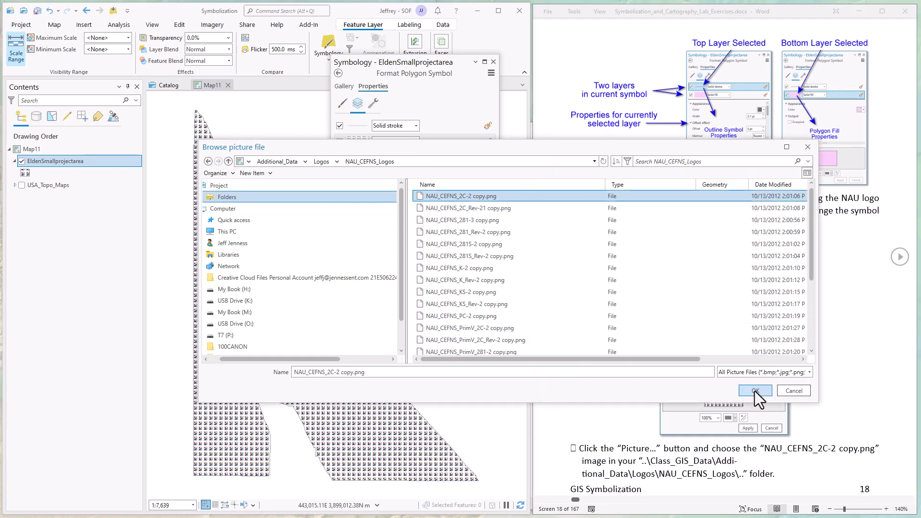
click(754, 389)
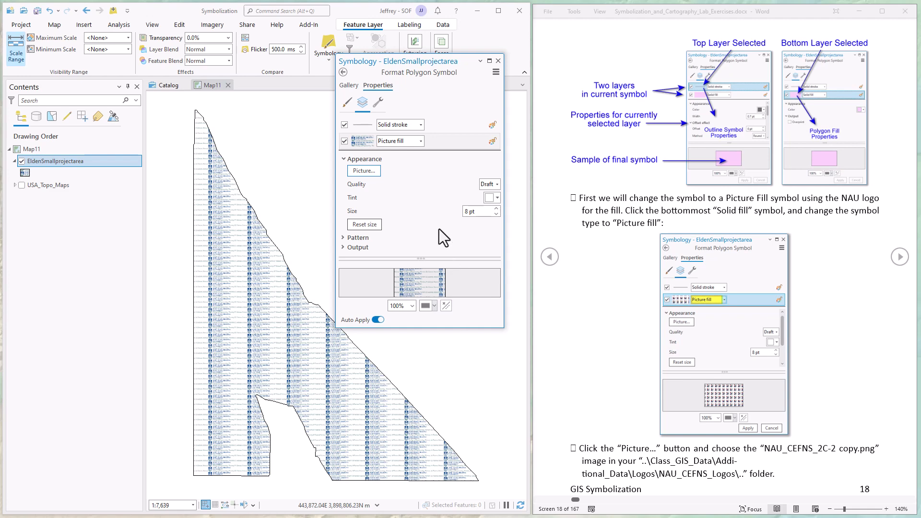
mouse_move(232, 279)
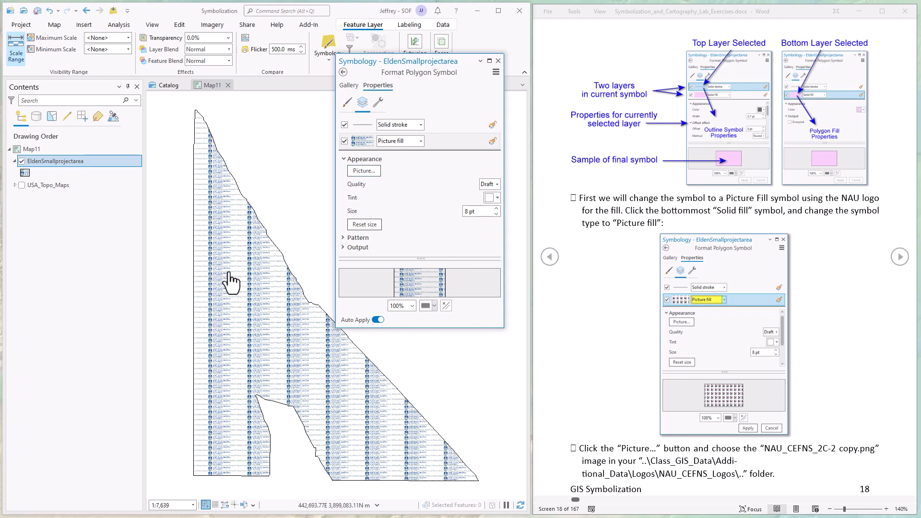
mouse_move(278, 319)
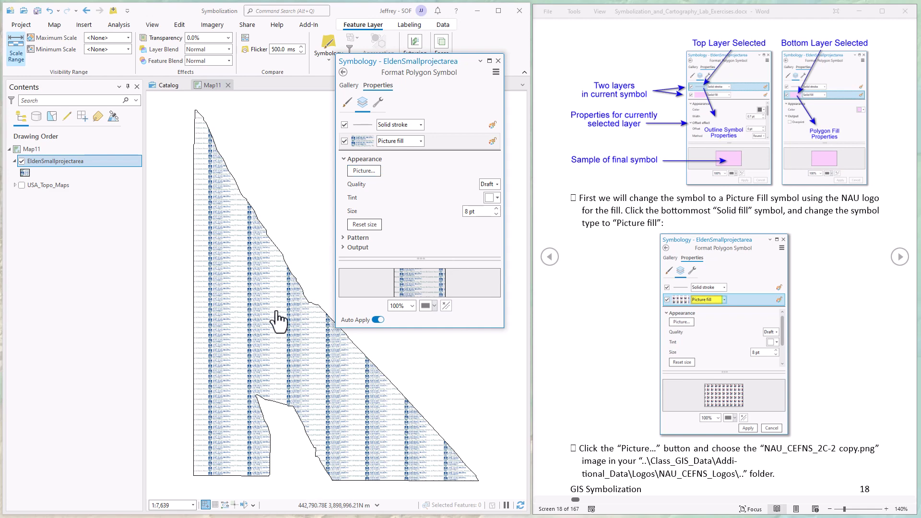
mouse_move(262, 320)
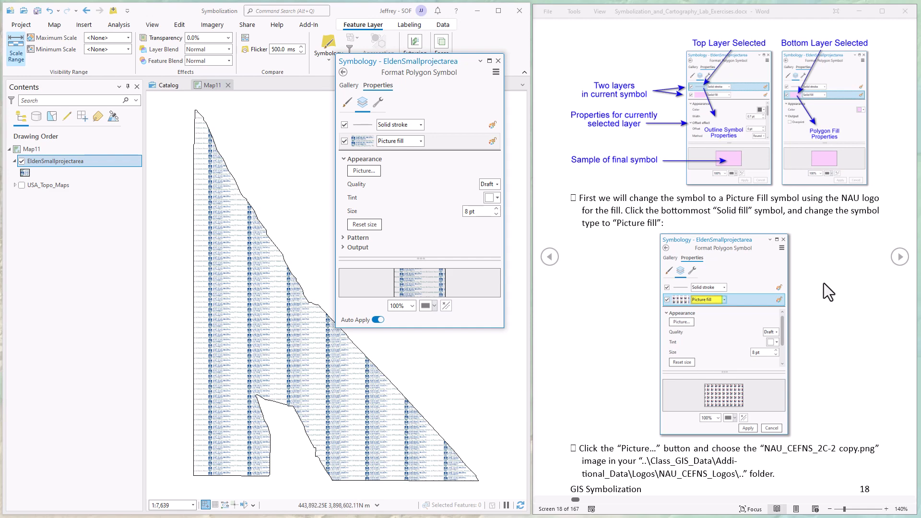
Scroll the lab instructions to the picture fill page and select the Picture fill layer.
scroll(down, 3)
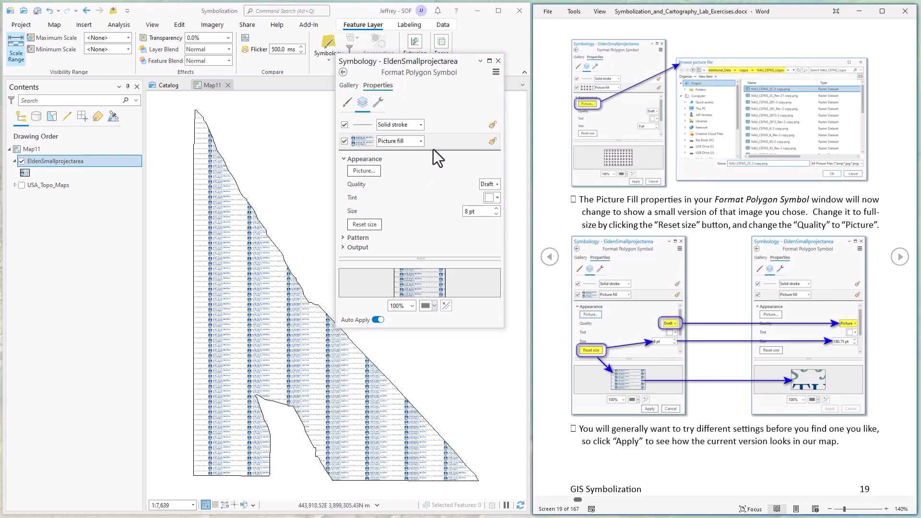
click(390, 141)
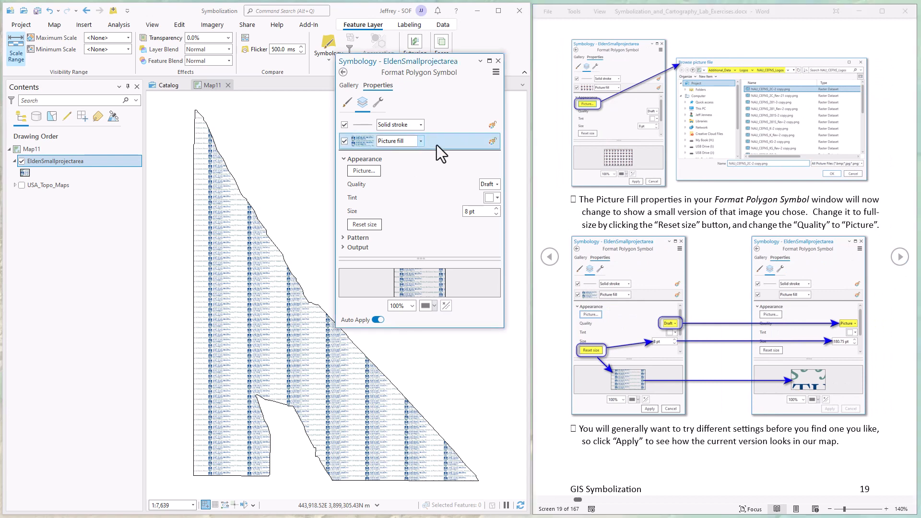
mouse_move(414, 214)
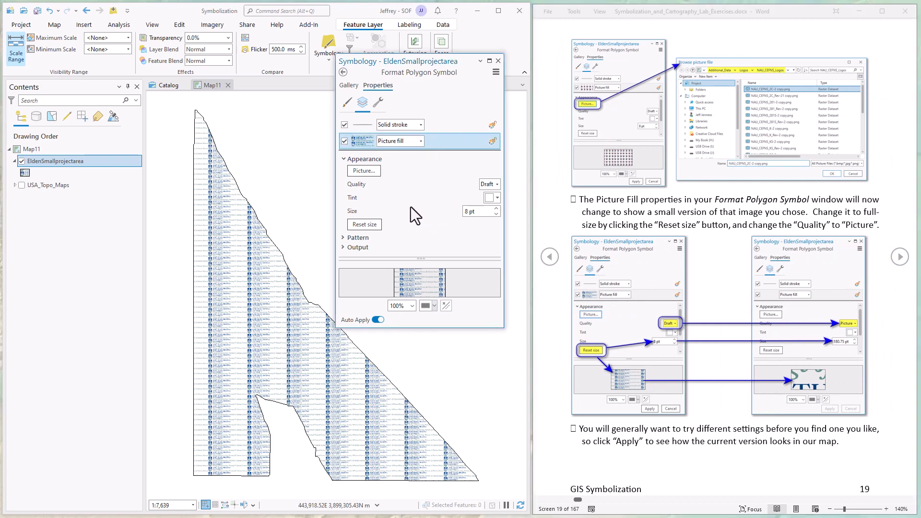
mouse_move(444, 192)
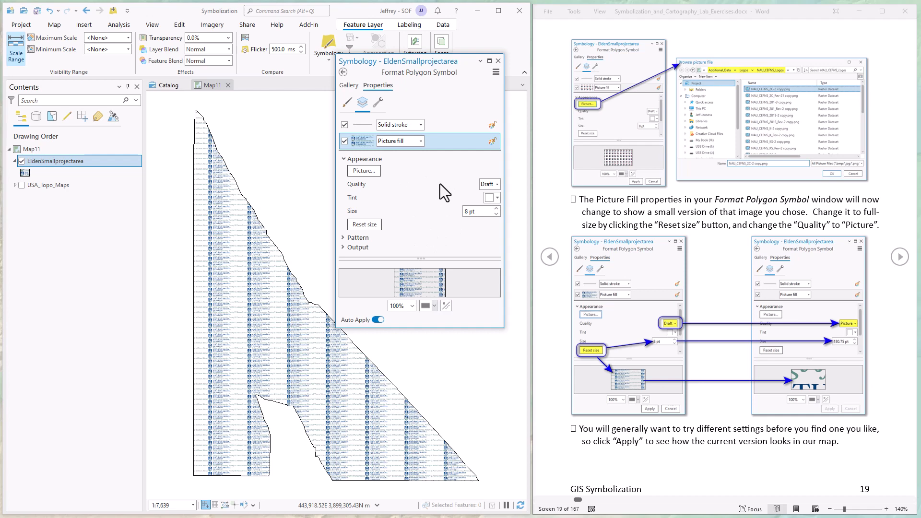
mouse_move(440, 191)
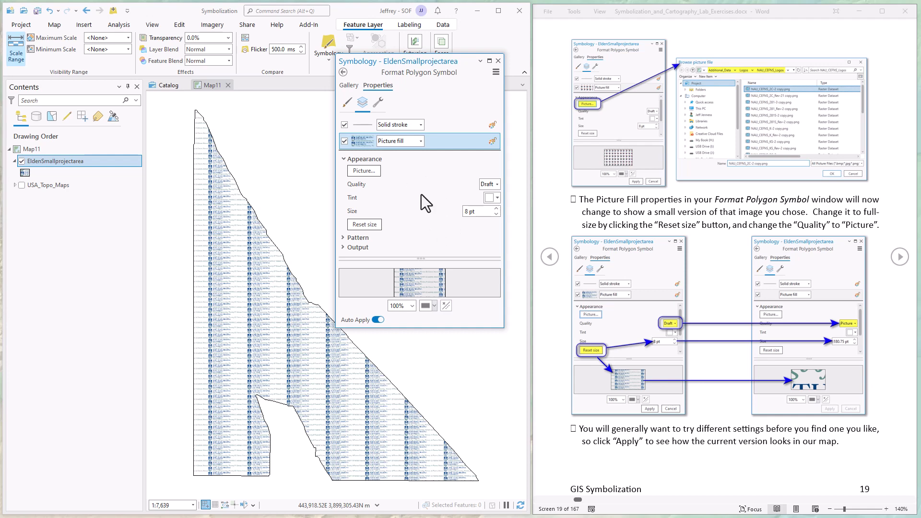
mouse_move(696, 232)
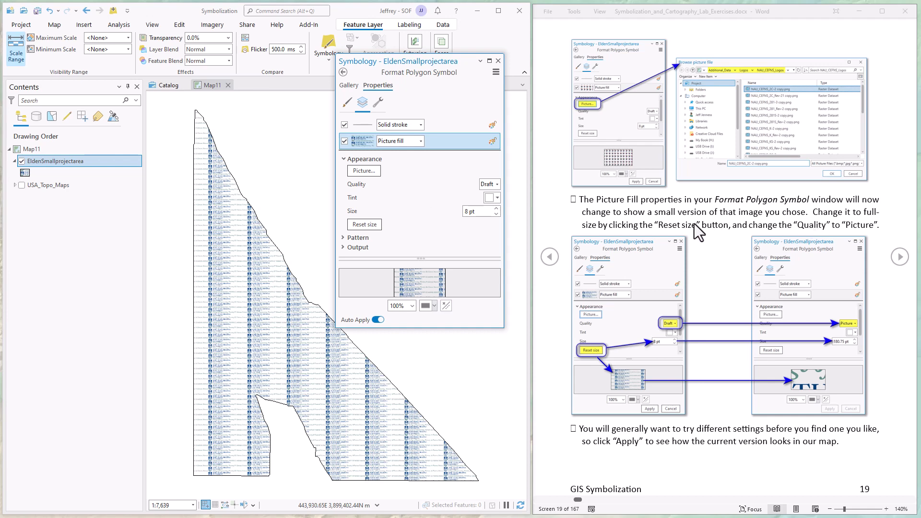
mouse_move(742, 232)
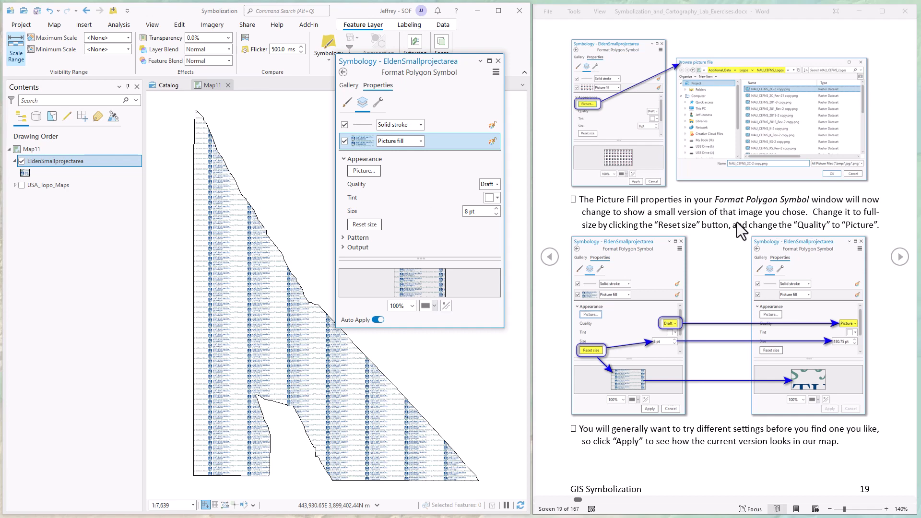
Reset the logo fill to its full 180.75 pt size with Picture quality.
click(363, 211)
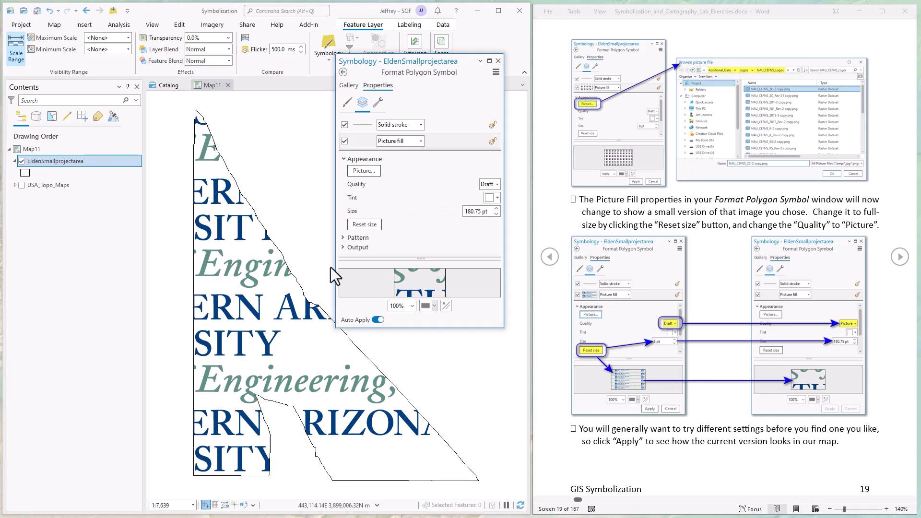
mouse_move(412, 227)
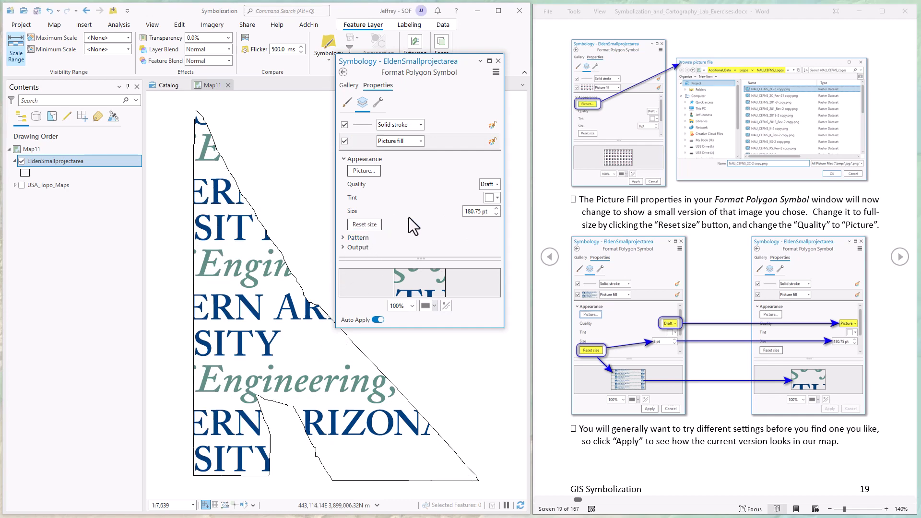
click(497, 184)
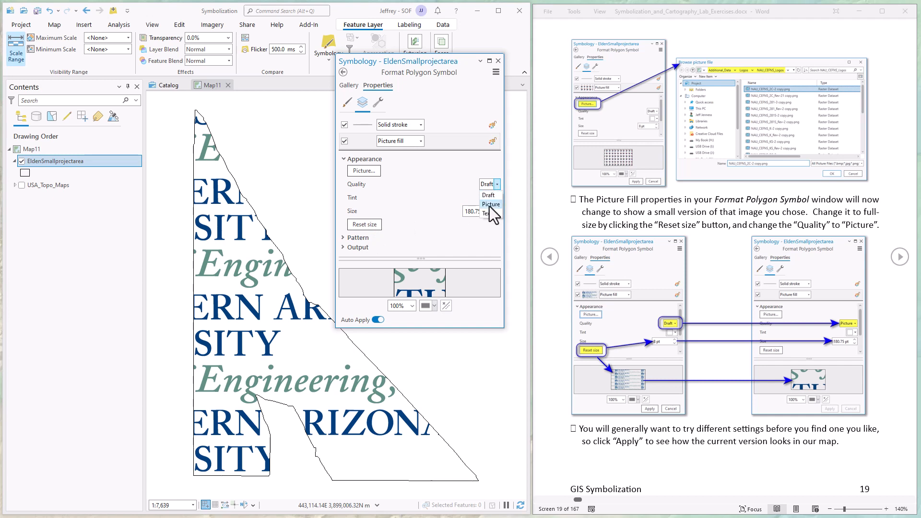
click(491, 203)
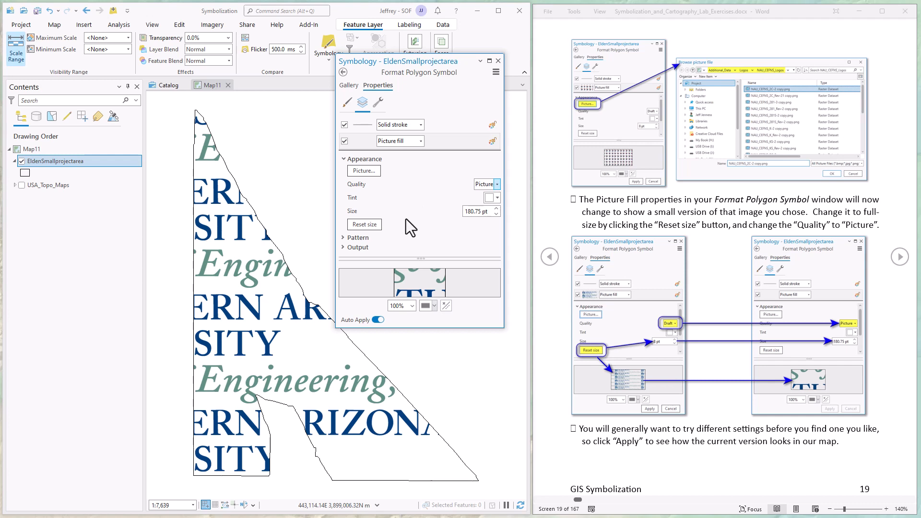
Change the picture fill size to 50 pt.
click(476, 211)
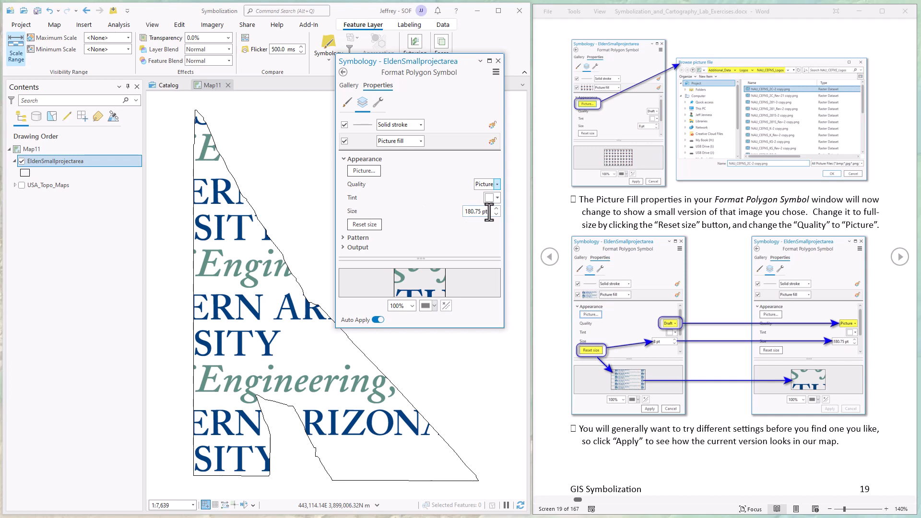
mouse_move(427, 222)
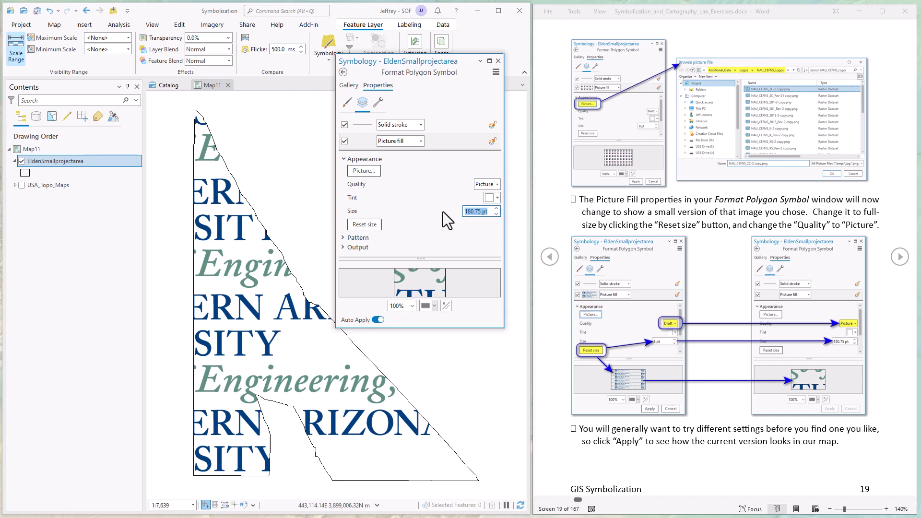
click(364, 225)
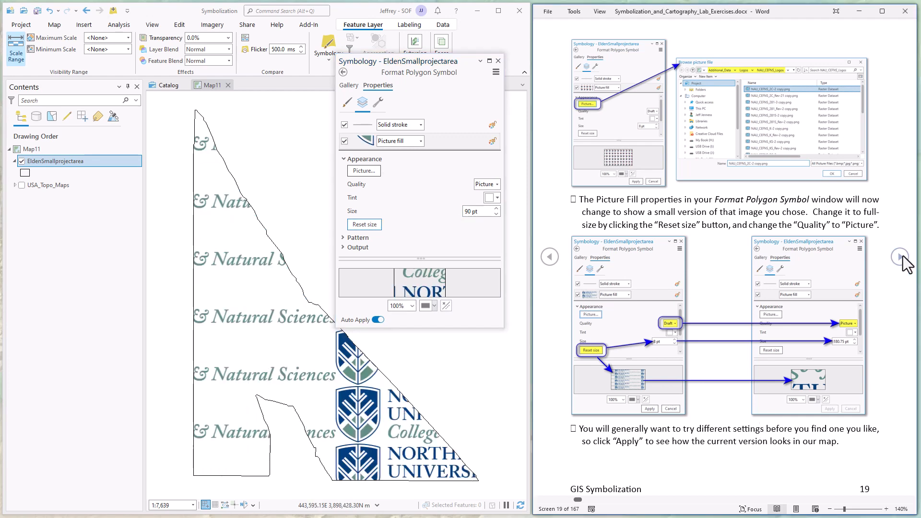
click(899, 256)
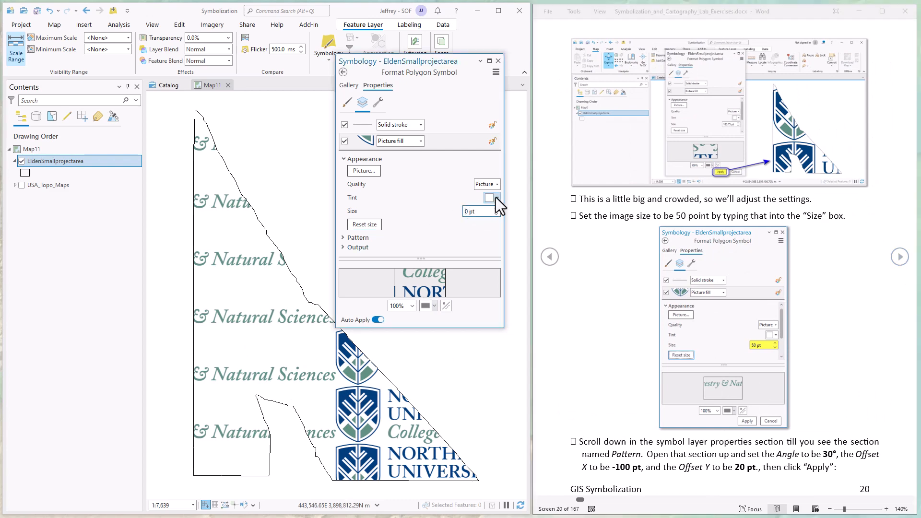
text(50 pt)
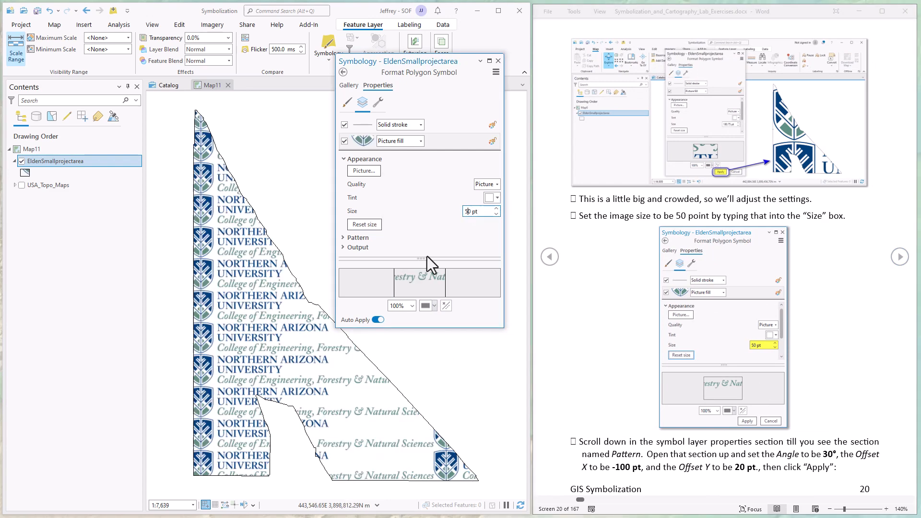
mouse_move(267, 329)
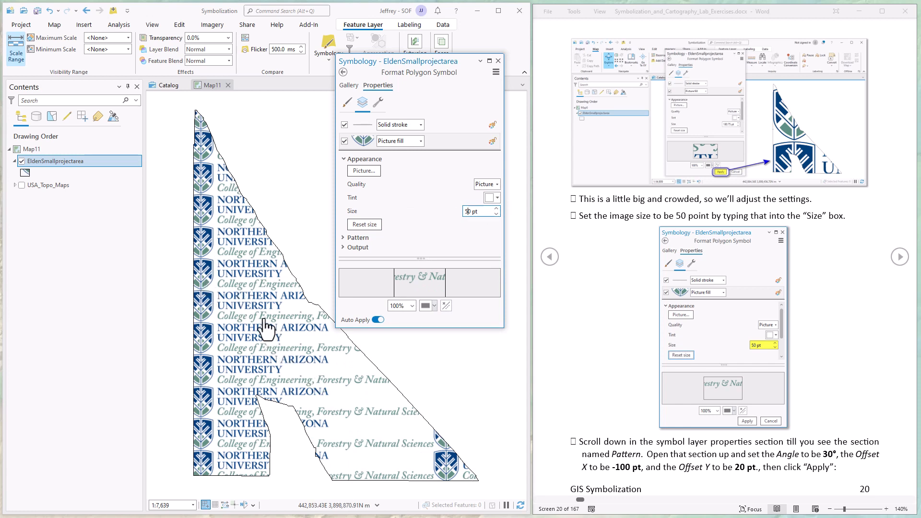
mouse_move(265, 303)
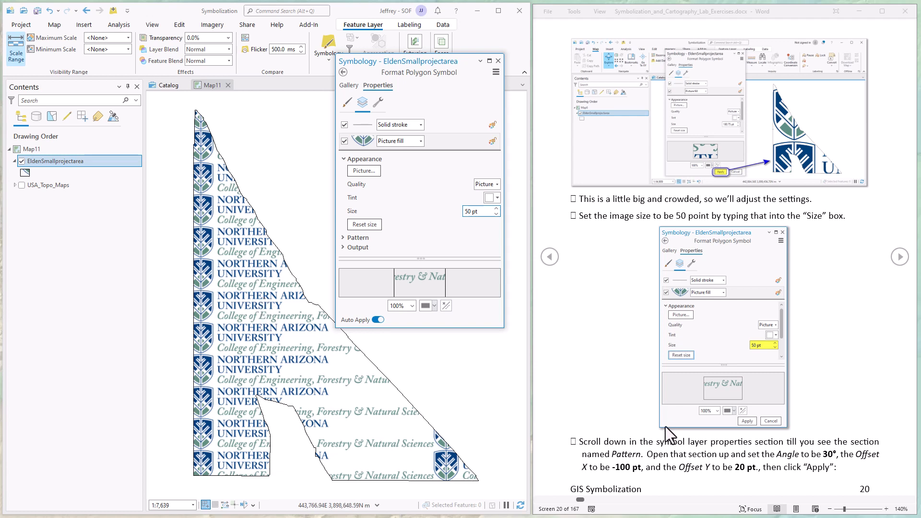
mouse_move(319, 373)
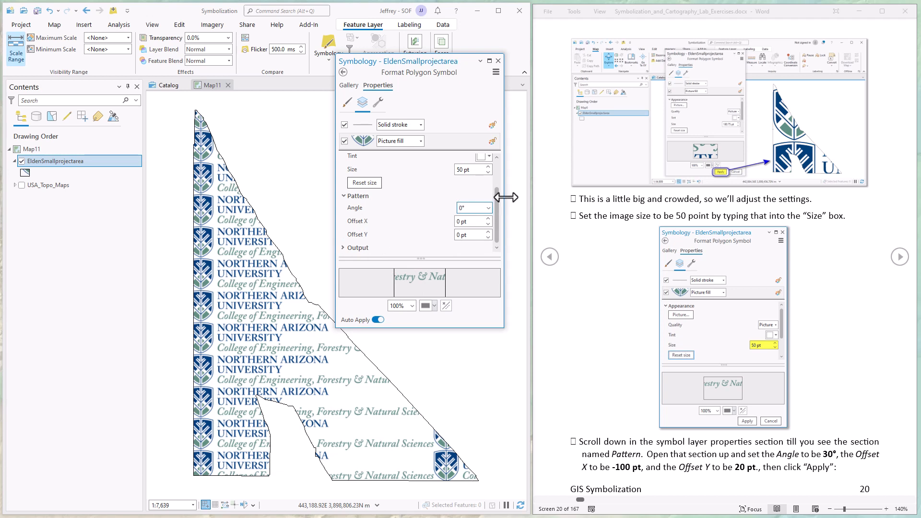
Set the logo pattern angle to 30 and Offset X to -100 pt.
text(30)
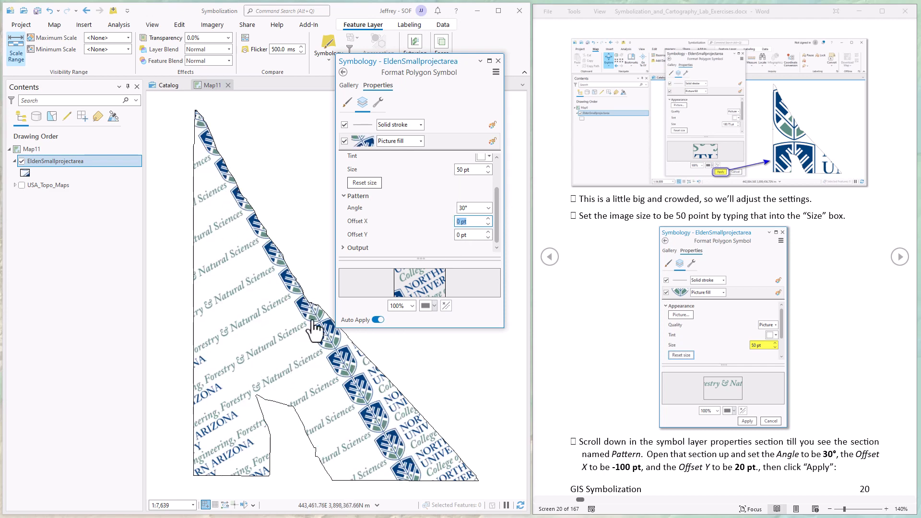
mouse_move(382, 413)
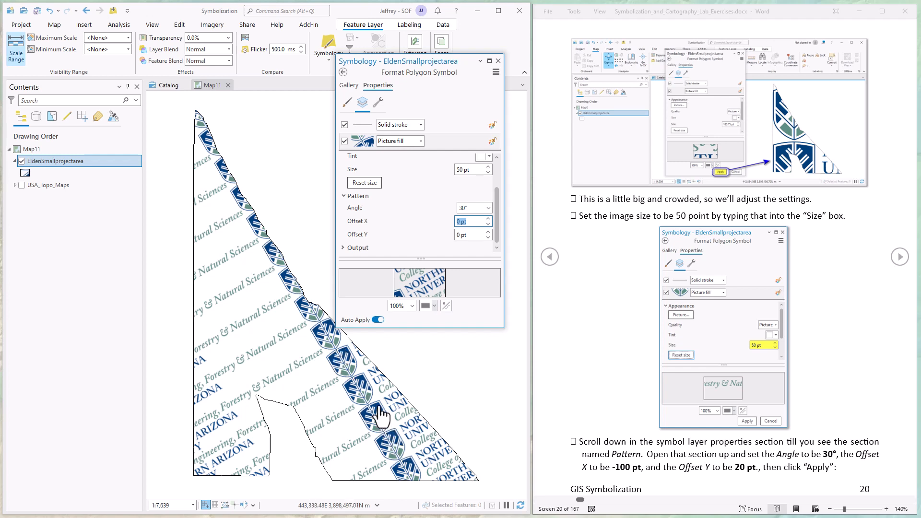
mouse_move(614, 476)
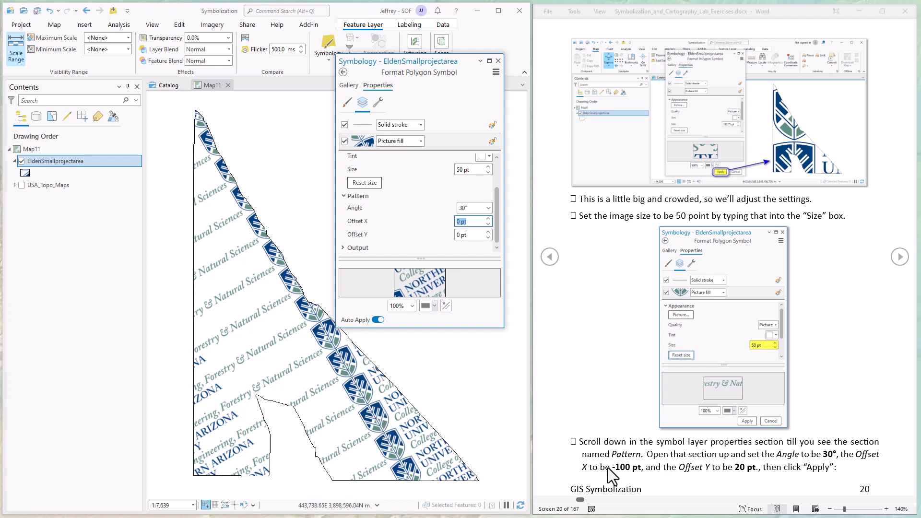
click(470, 222)
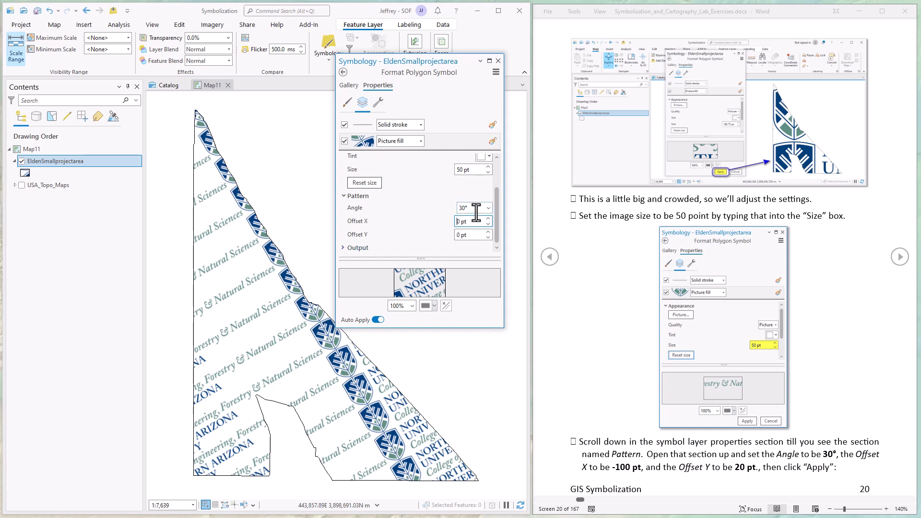
text(-100)
click(473, 234)
text(20)
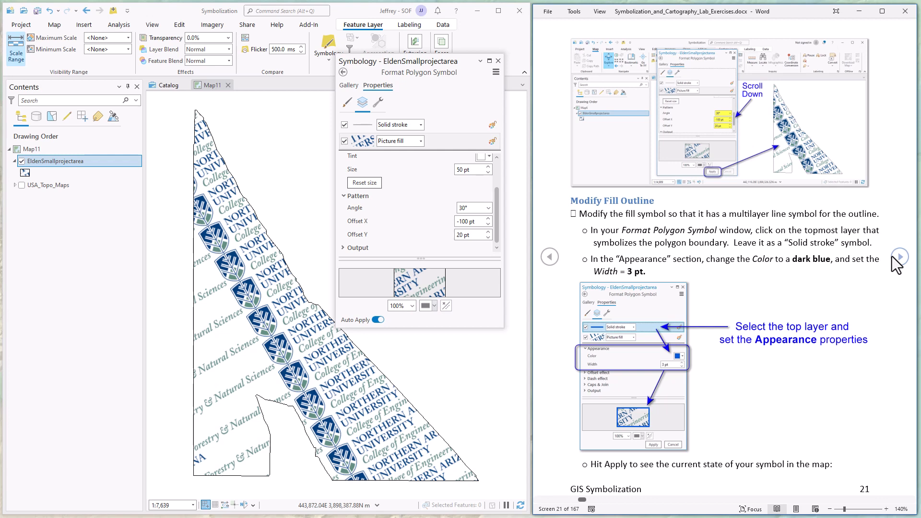
mouse_move(323, 388)
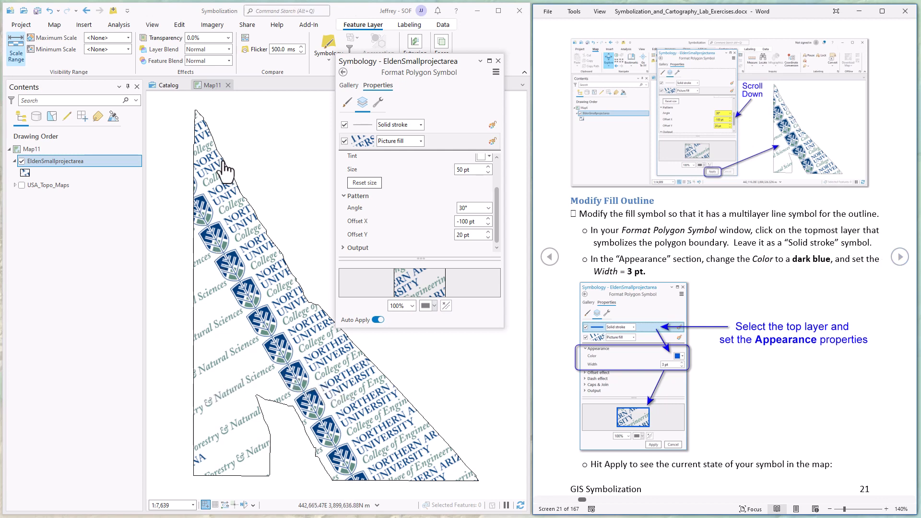
mouse_move(352, 352)
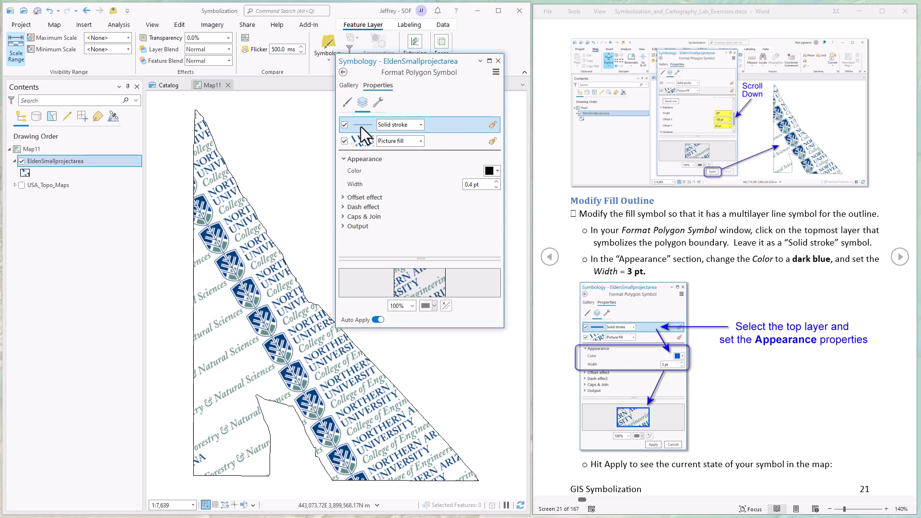
mouse_move(378, 104)
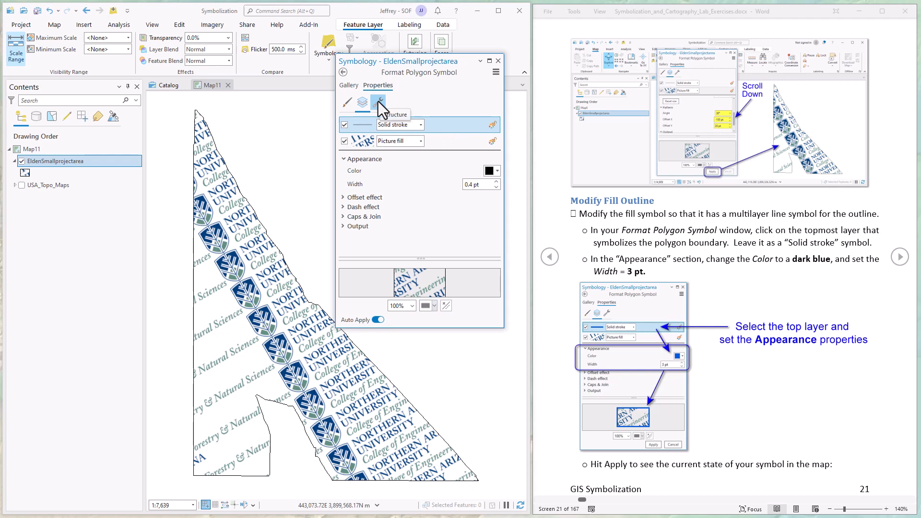
Add a stroke layer to the polygon symbol and return to the layer list.
click(378, 102)
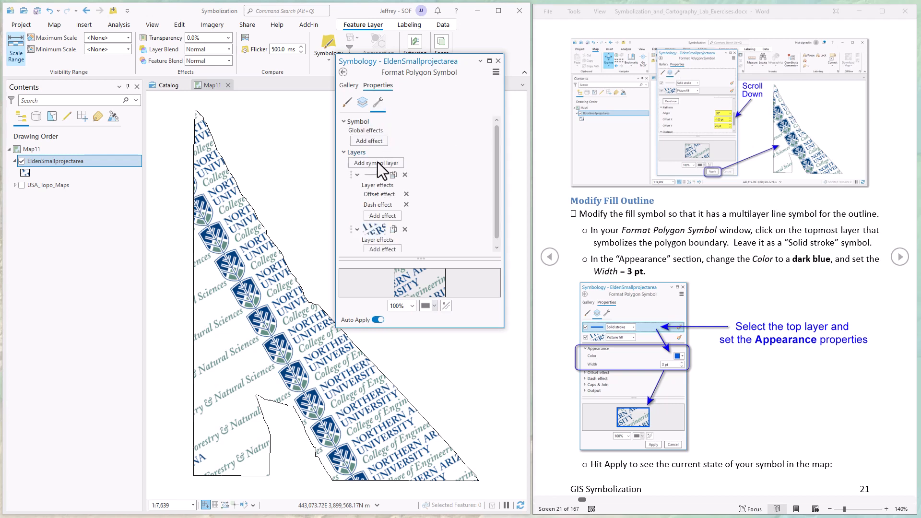
click(375, 162)
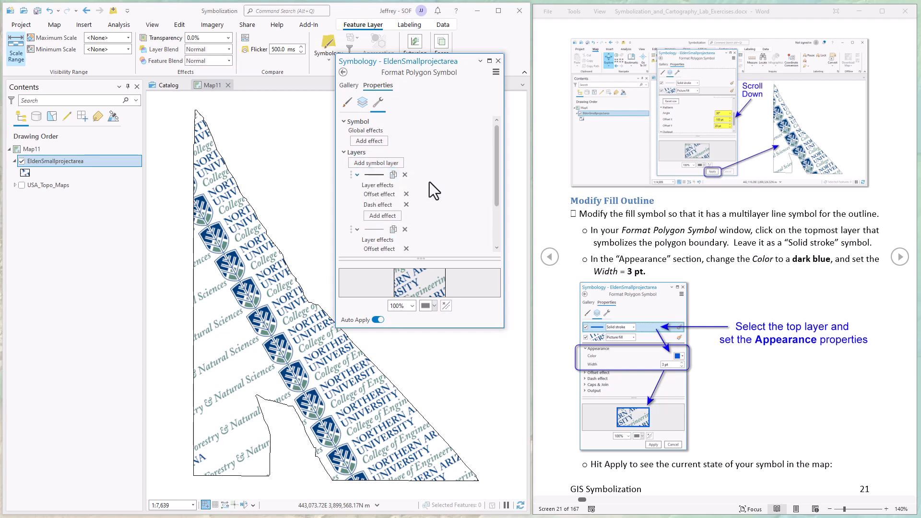
mouse_move(376, 202)
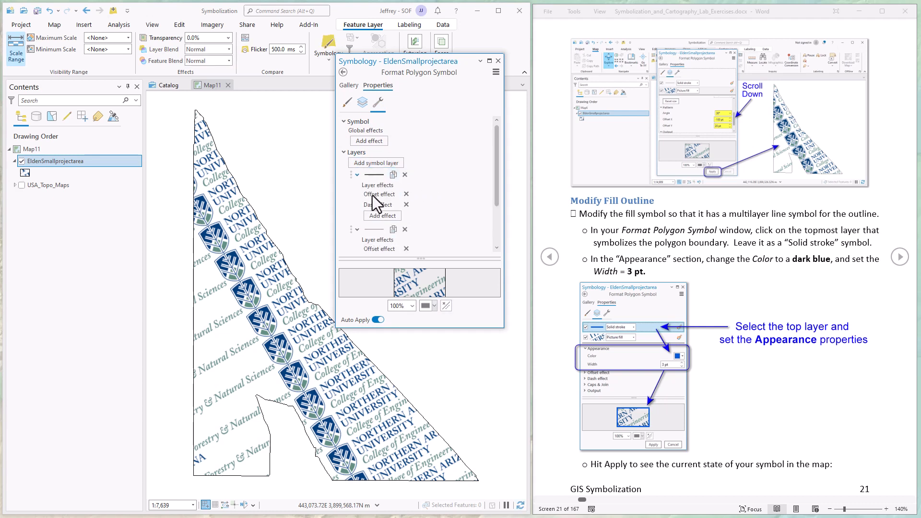
click(899, 256)
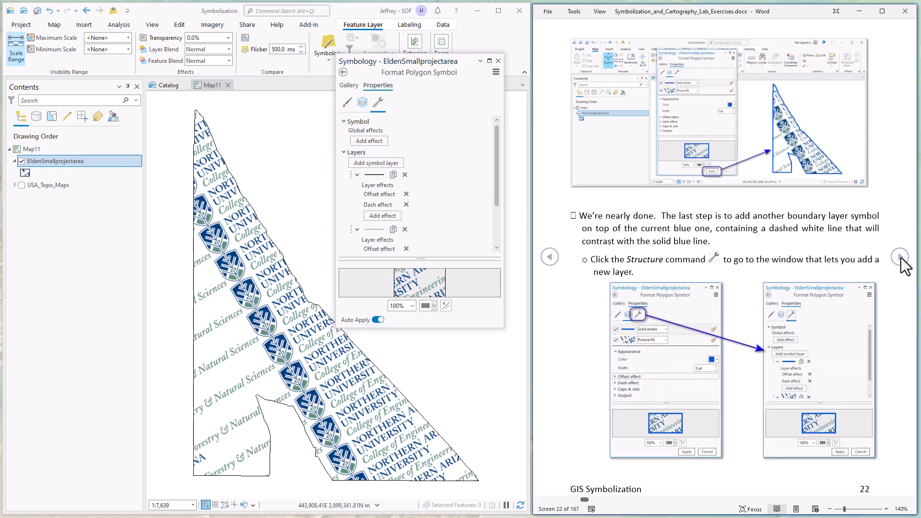
click(899, 257)
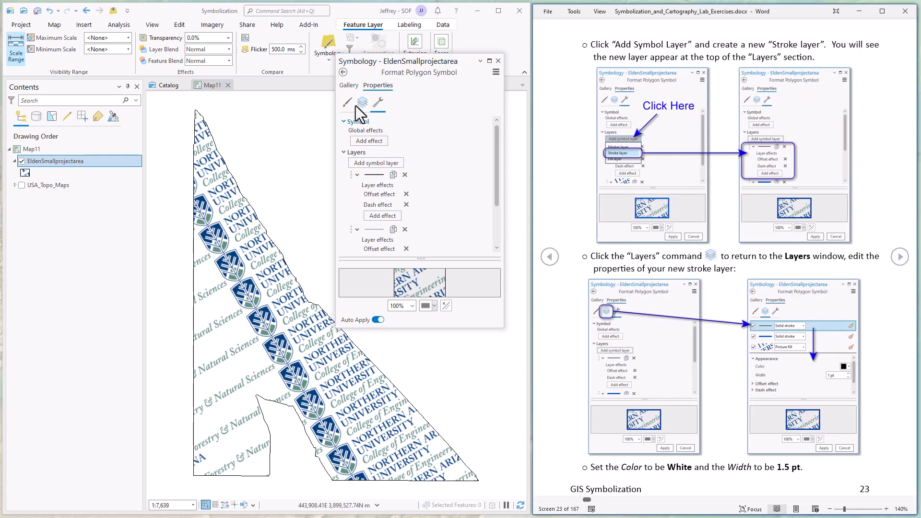
click(362, 103)
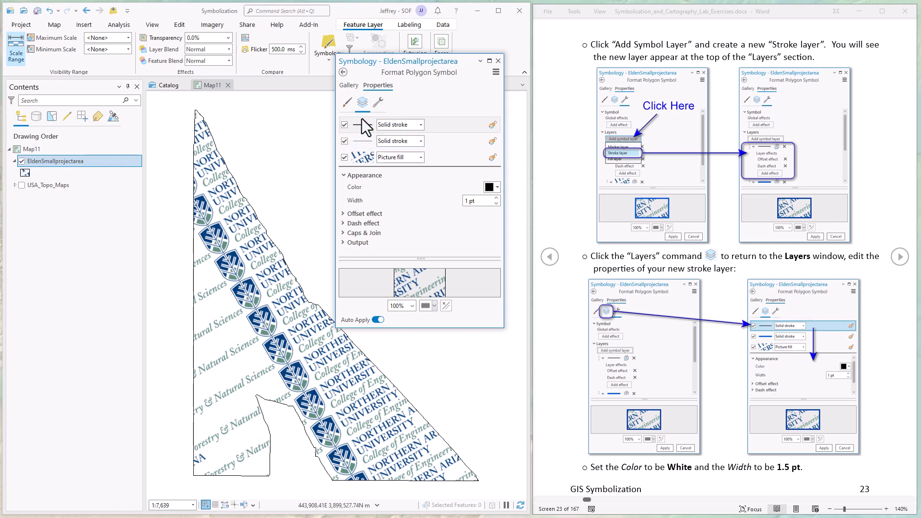
mouse_move(366, 148)
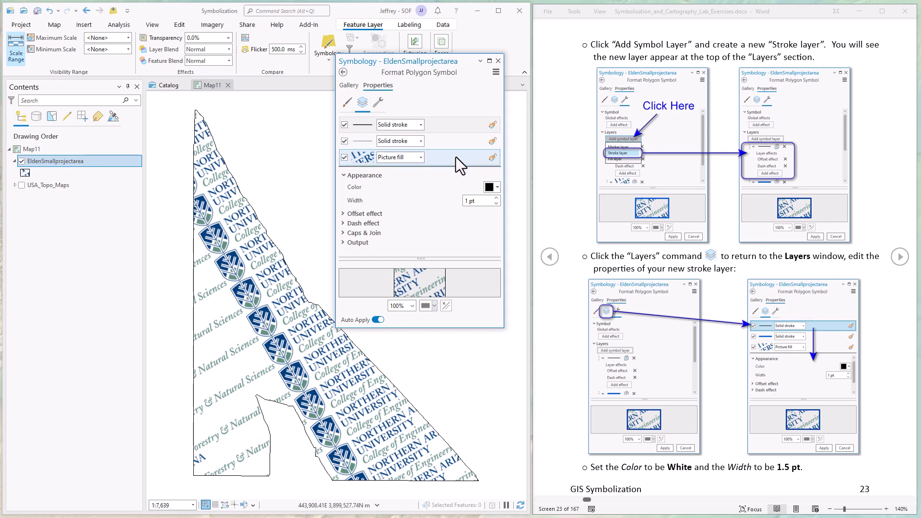
mouse_move(424, 157)
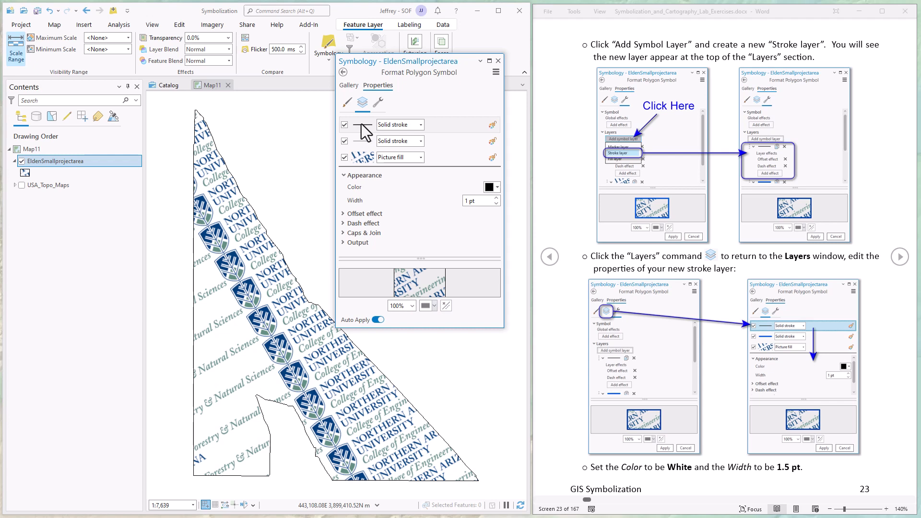
mouse_move(435, 152)
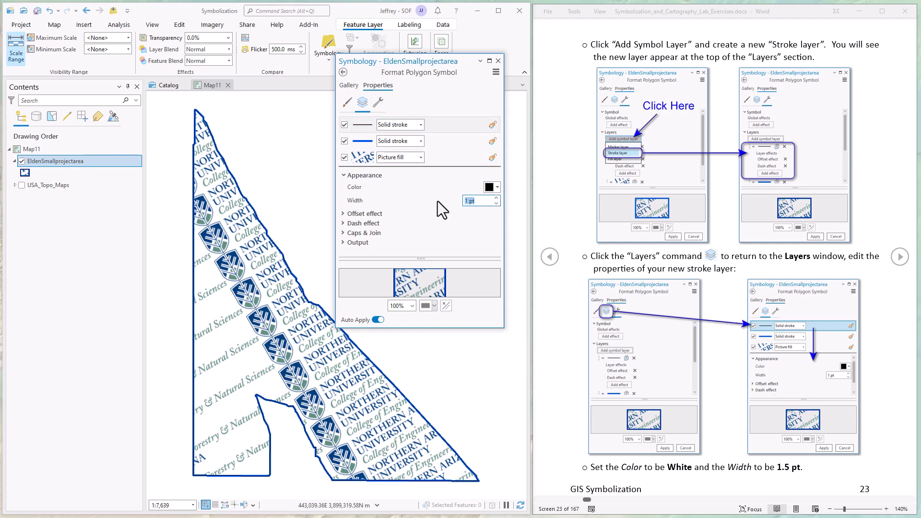
Give the top stroke layer a 1.5 pt width and White colour.
text(1.5)
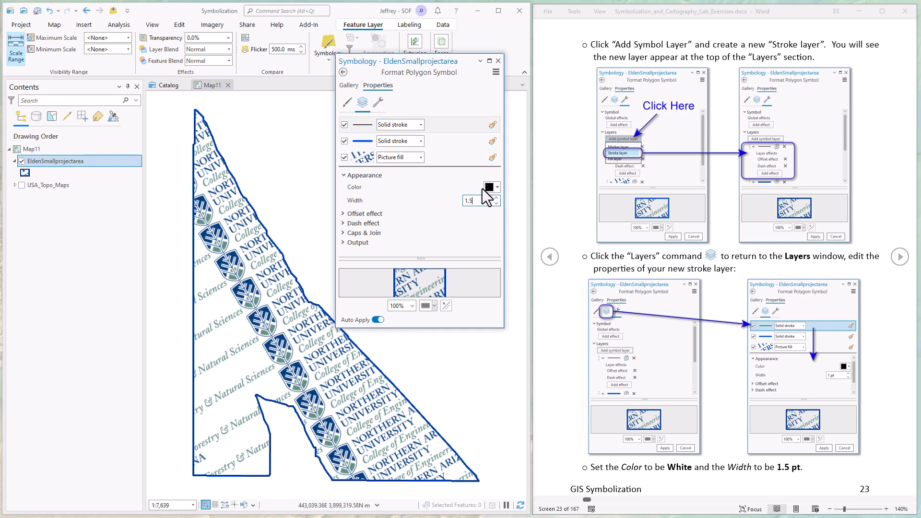
click(496, 186)
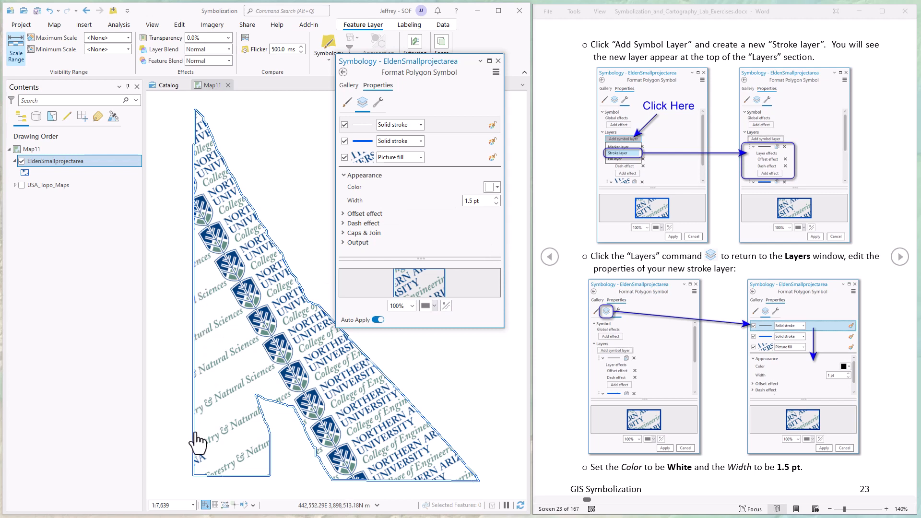
mouse_move(233, 370)
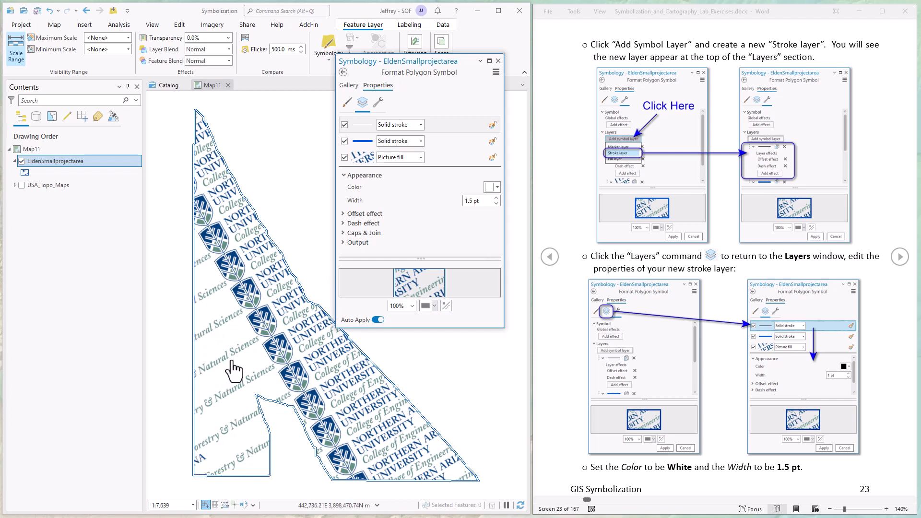
click(343, 223)
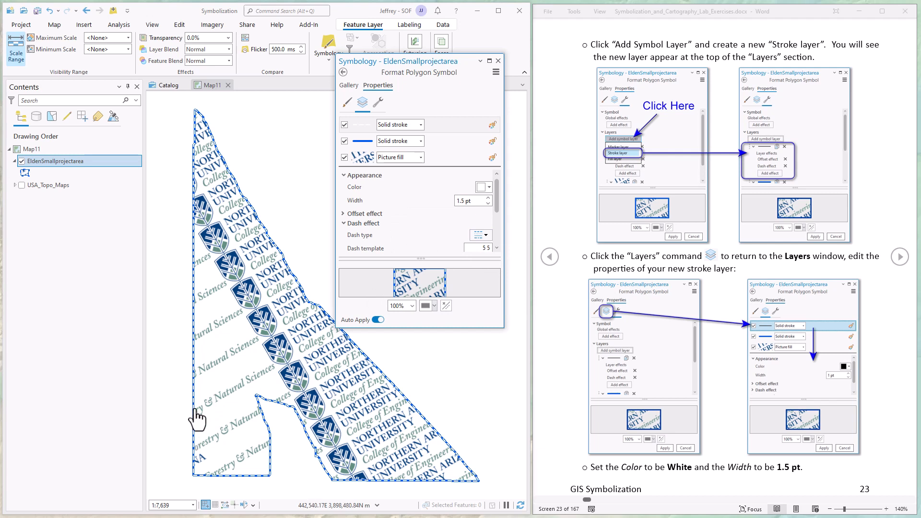
mouse_move(199, 392)
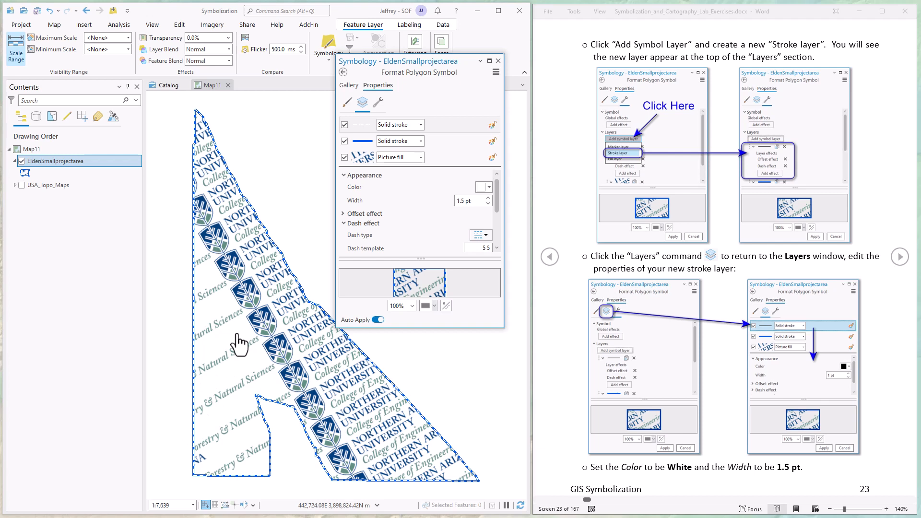
Review the top stroke's Dash effect settings, keeping the 5 5 dash template.
scroll(down, 3)
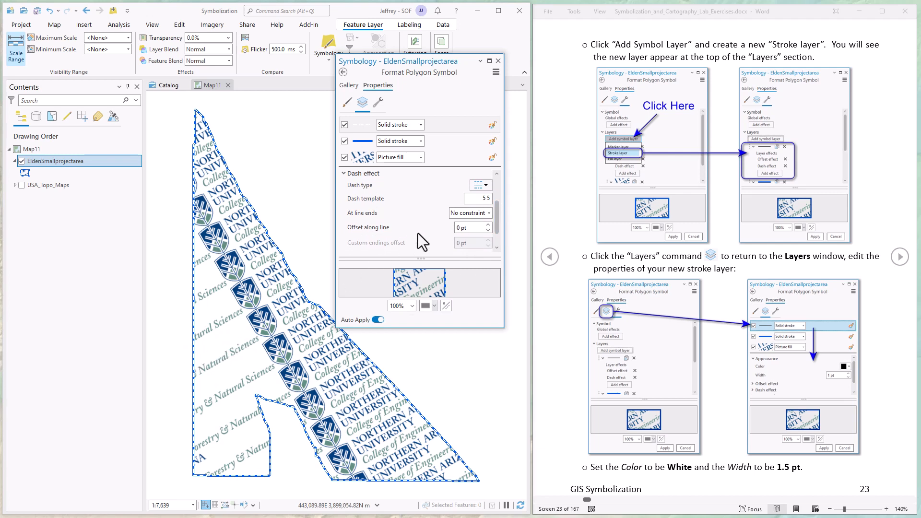
scroll(down, 3)
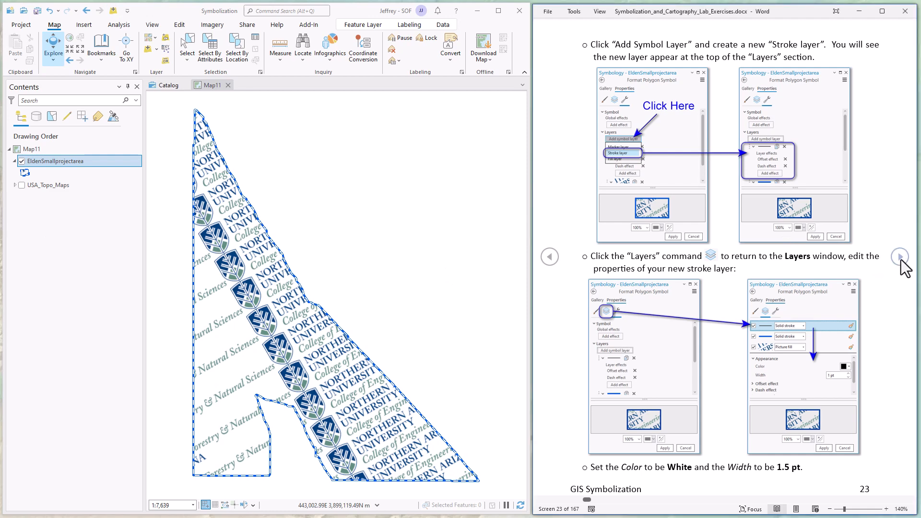
Create a new portrait letter-size layout.
click(900, 257)
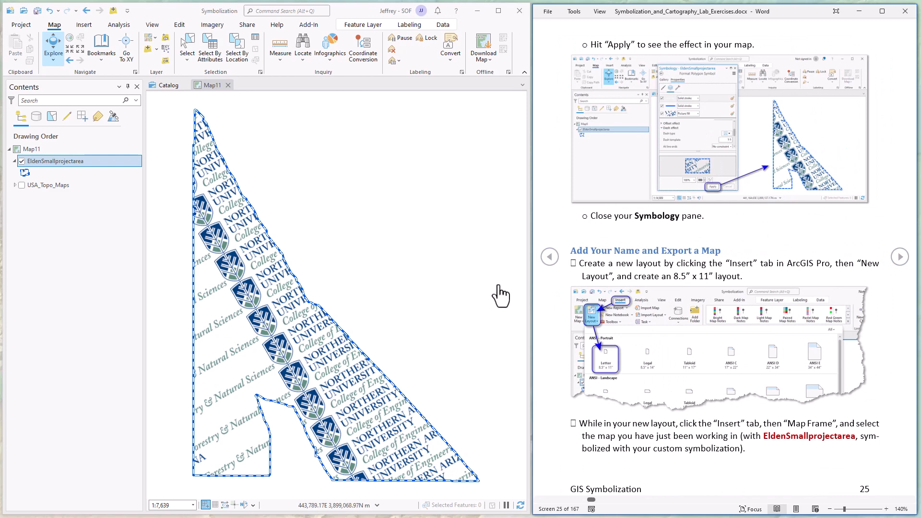
click(84, 24)
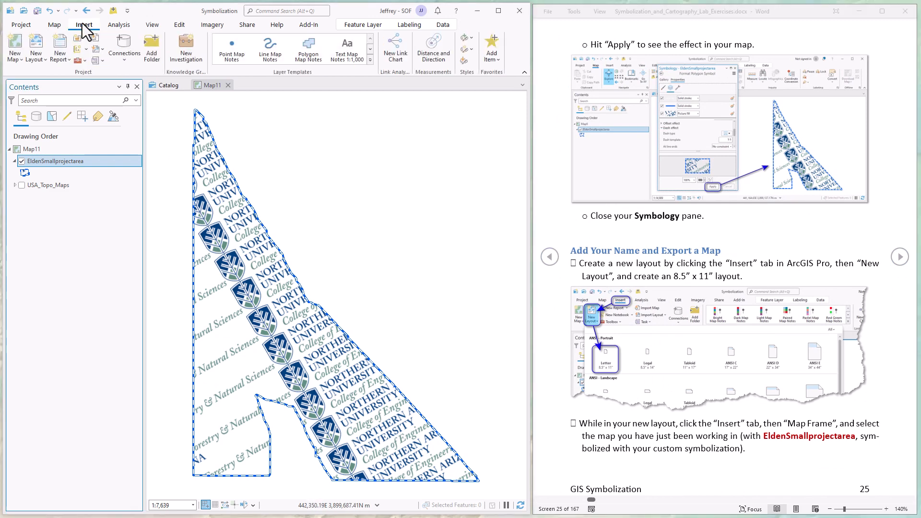
click(35, 47)
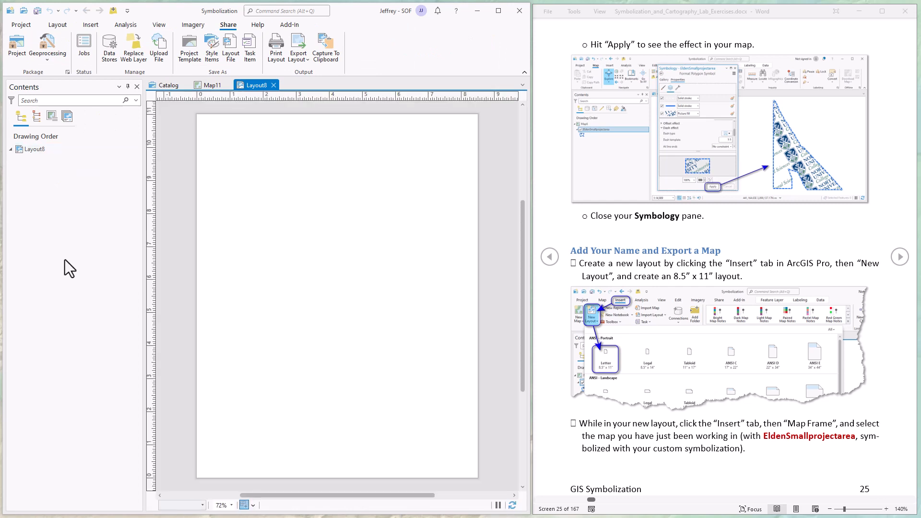
Add a Map11 map frame covering the whole layout page.
click(90, 25)
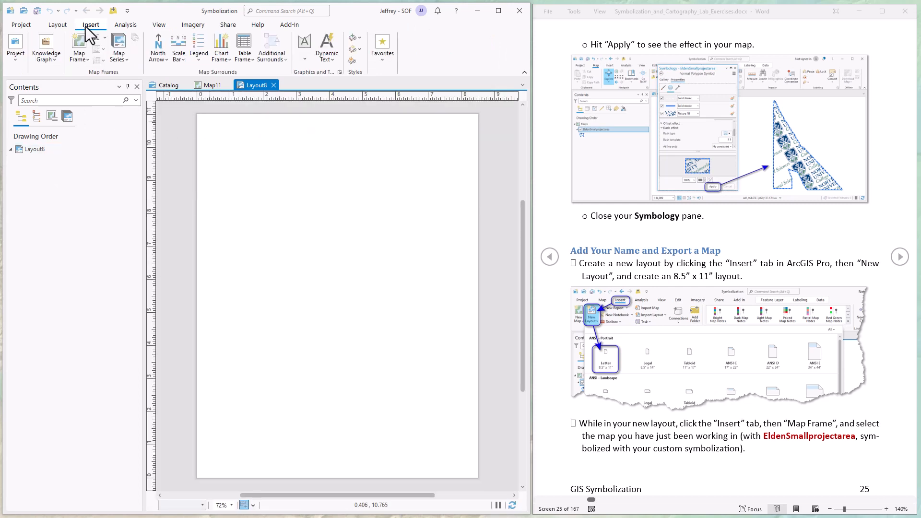
mouse_move(79, 47)
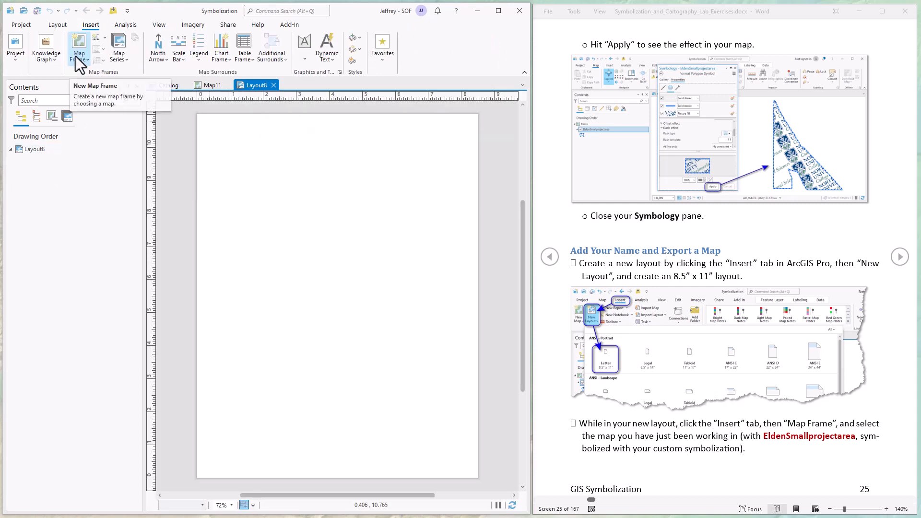
click(78, 47)
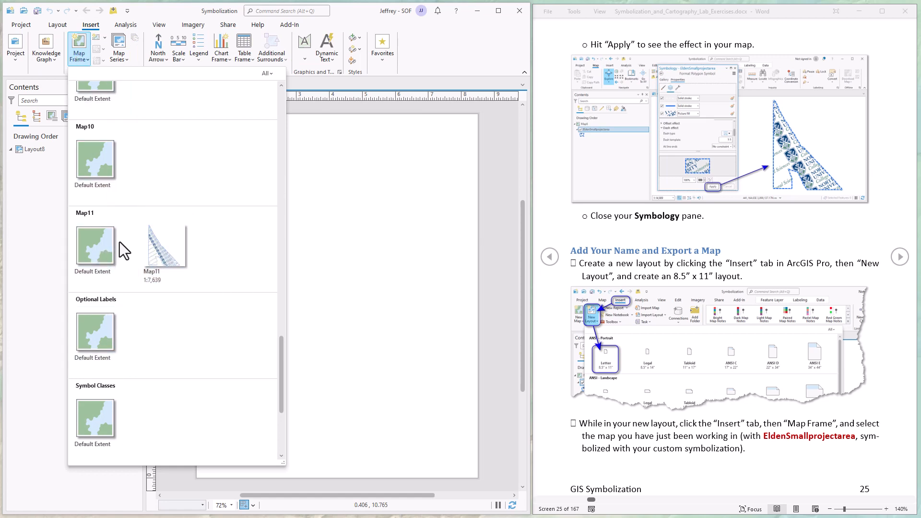
click(95, 246)
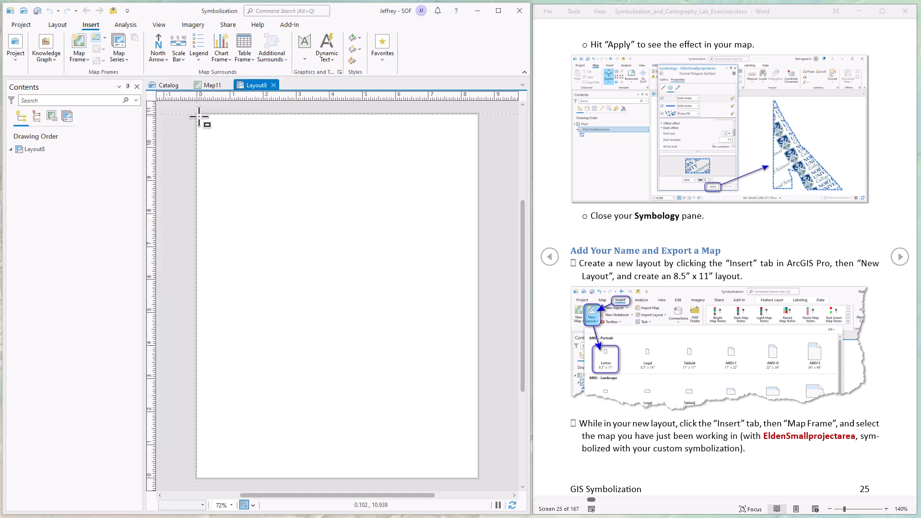
drag(198, 112, 470, 476)
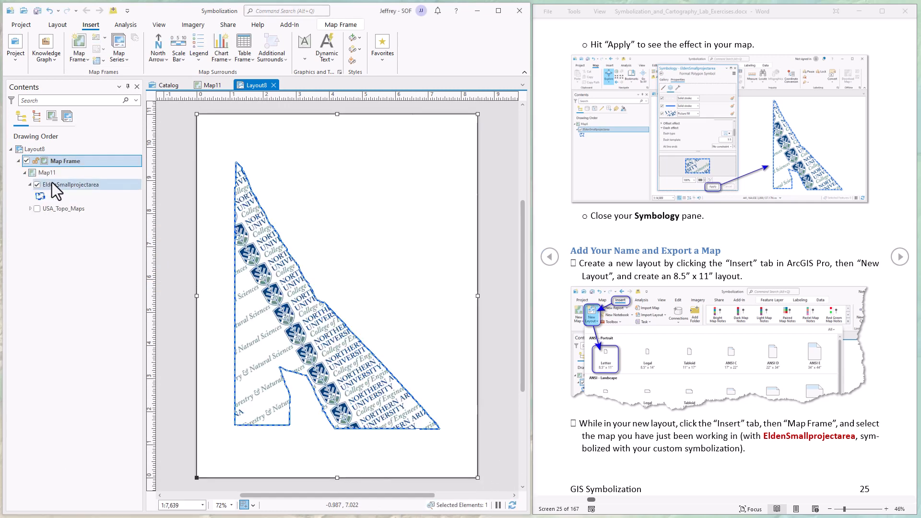
Zoom Layout8's map frame to EldenSmallprojectarea, then switch to the Map11 view.
right_click(75, 184)
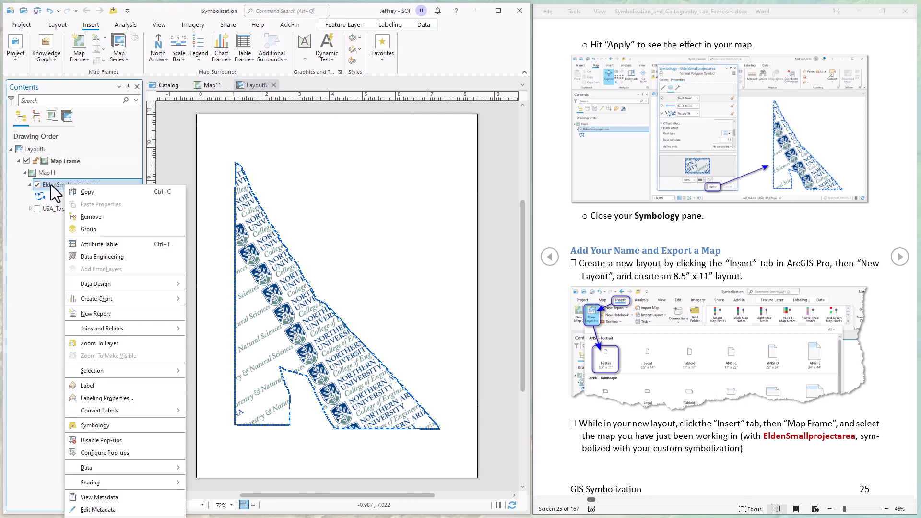
mouse_move(99, 343)
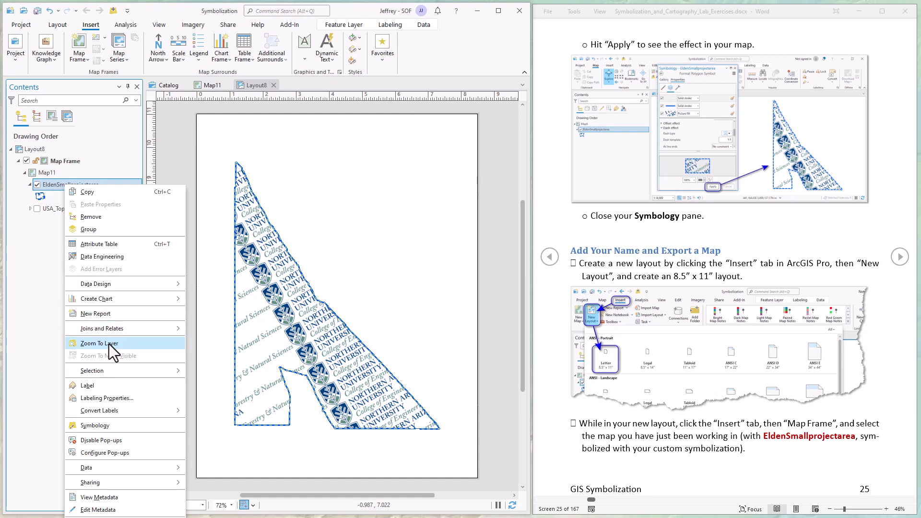
click(98, 343)
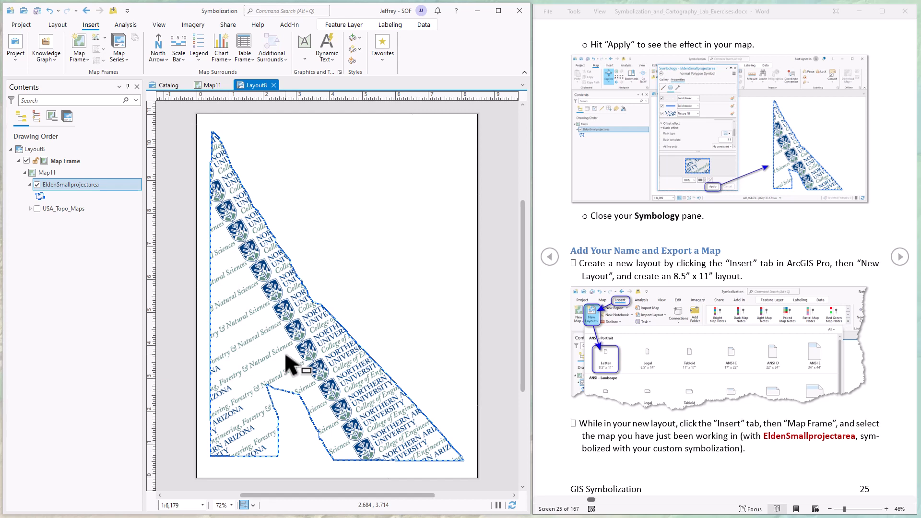
mouse_move(294, 358)
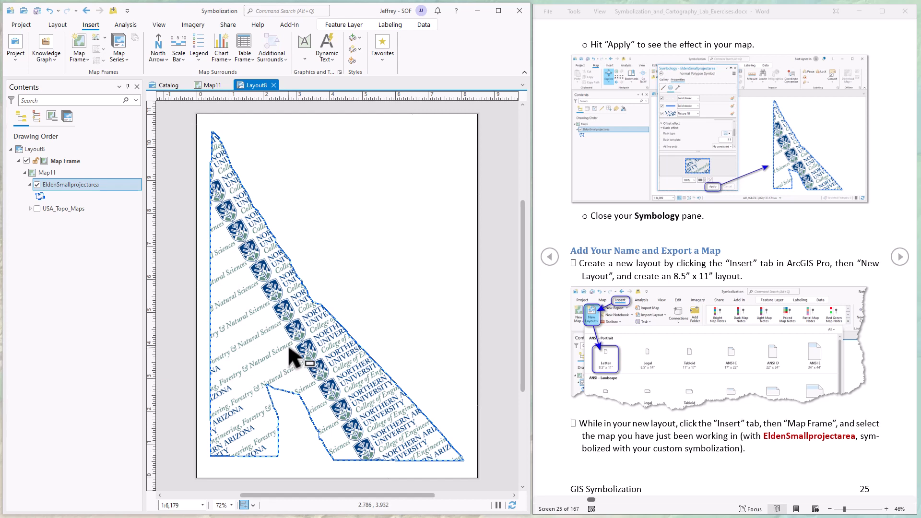
click(211, 84)
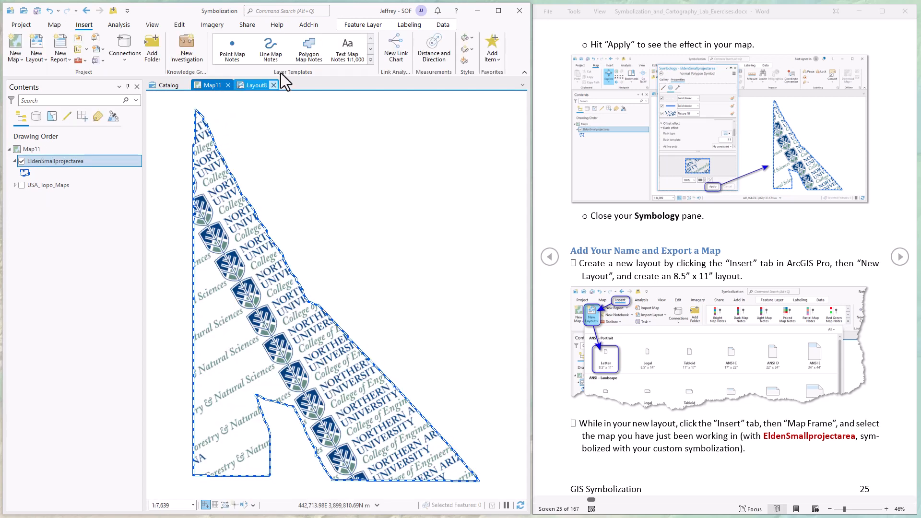
Return to Layout8 with its logo-filled EldenSmallprojectarea map frame.
click(252, 84)
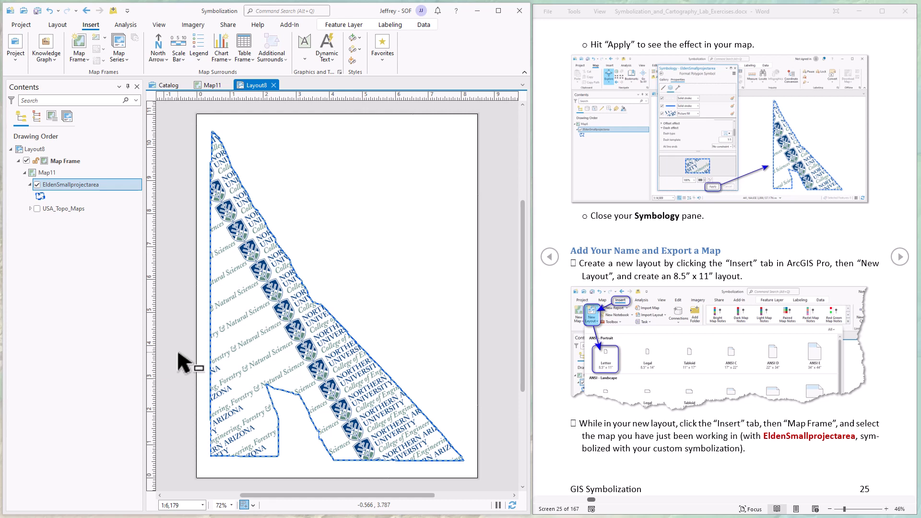
mouse_move(185, 364)
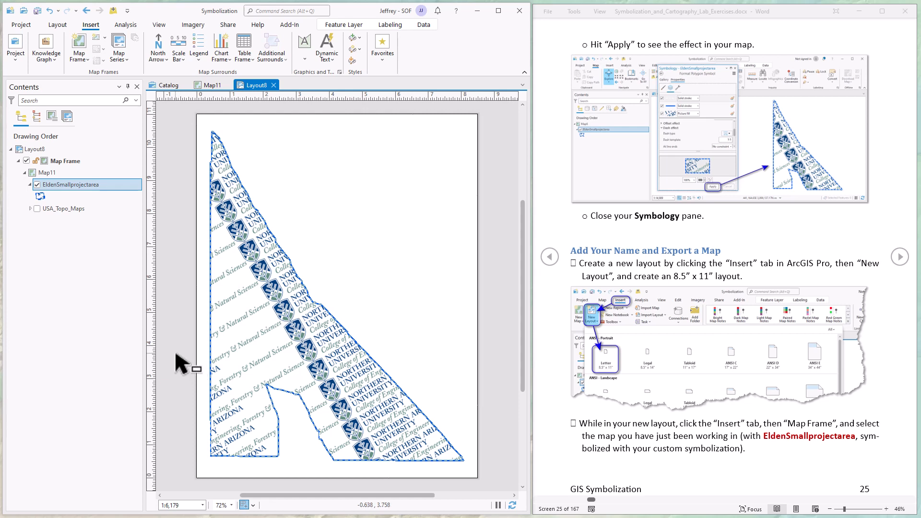
mouse_move(299, 186)
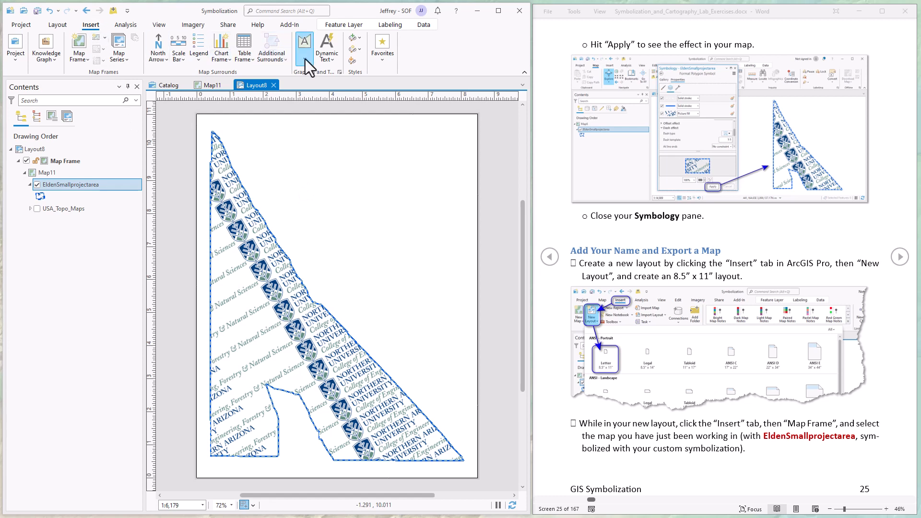
Expand the Graphics and Text gallery of text, picture, line, polygon and arrow elements.
click(304, 47)
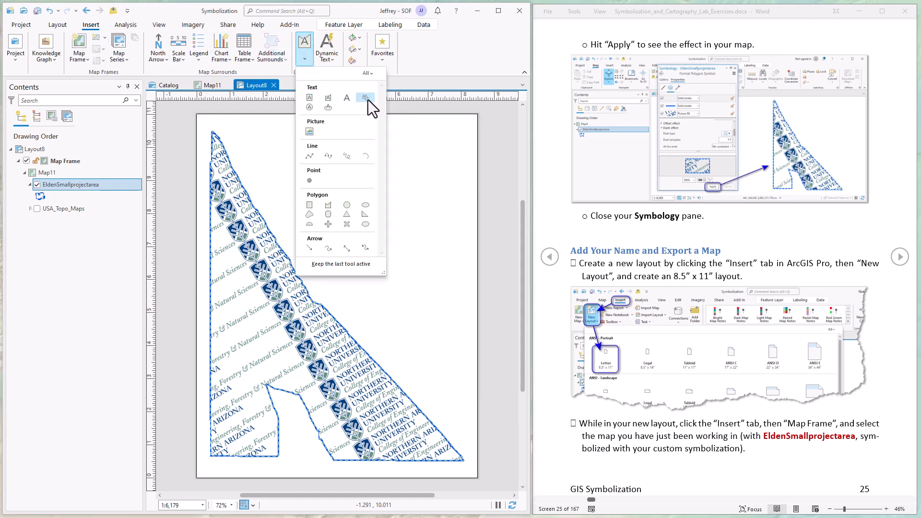
mouse_move(328, 107)
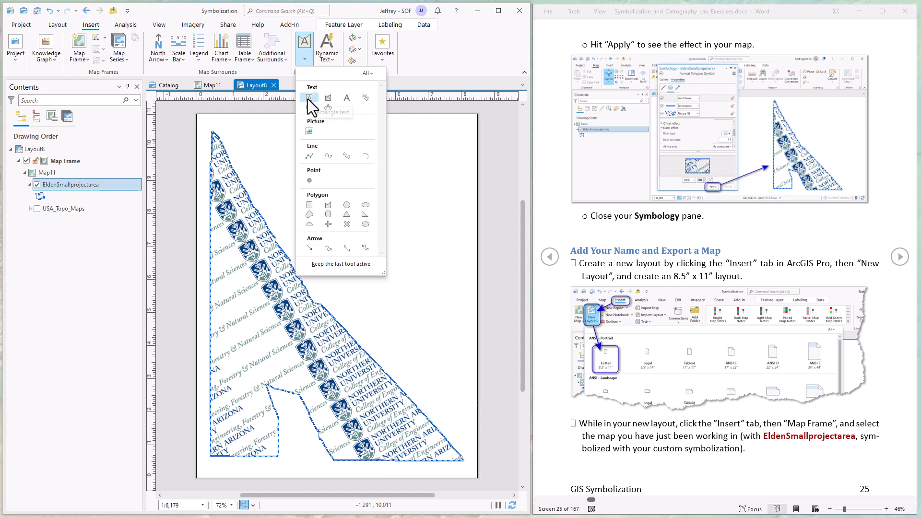
mouse_move(309, 97)
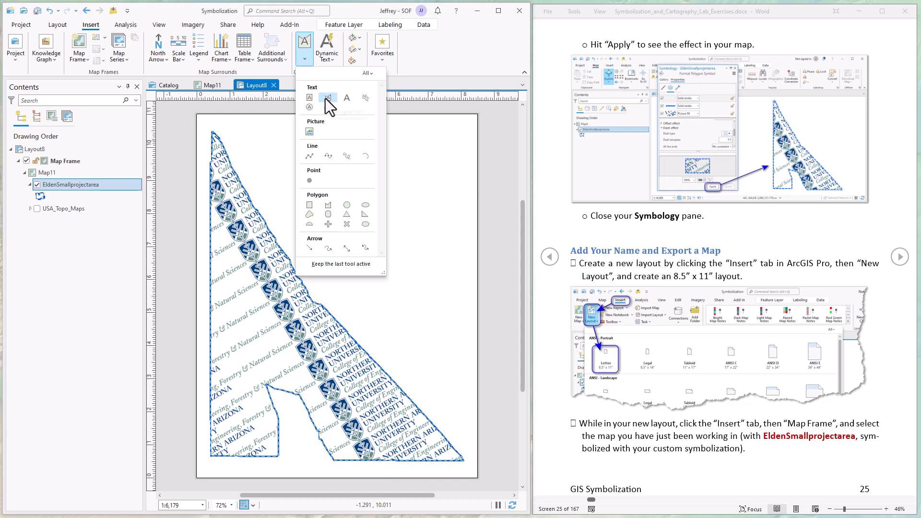
mouse_move(328, 98)
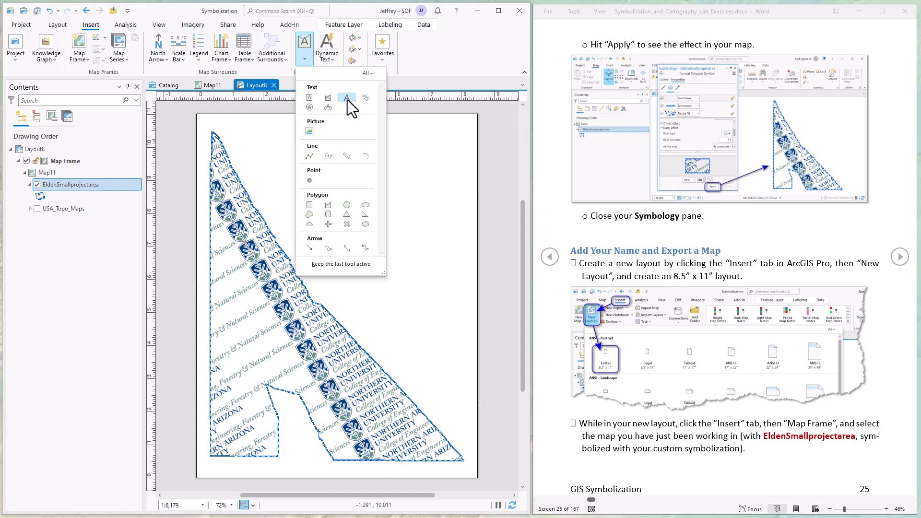
mouse_move(365, 97)
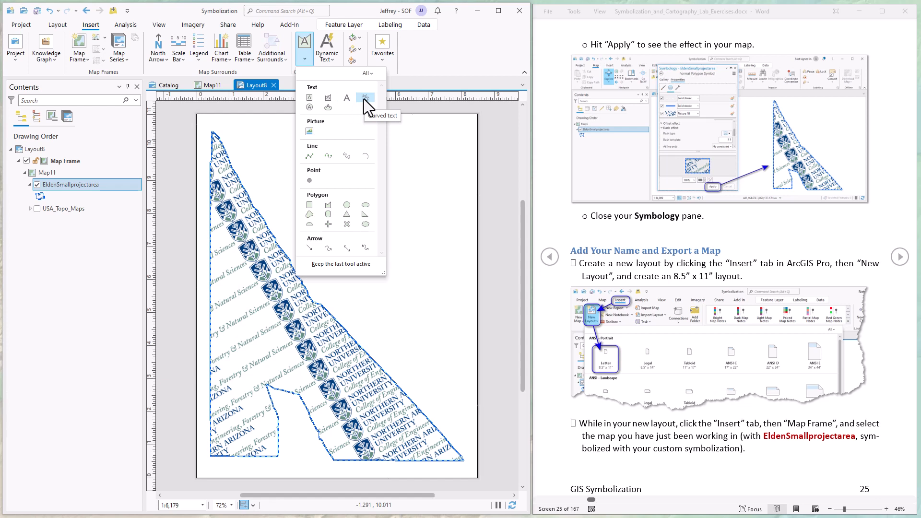
mouse_move(347, 97)
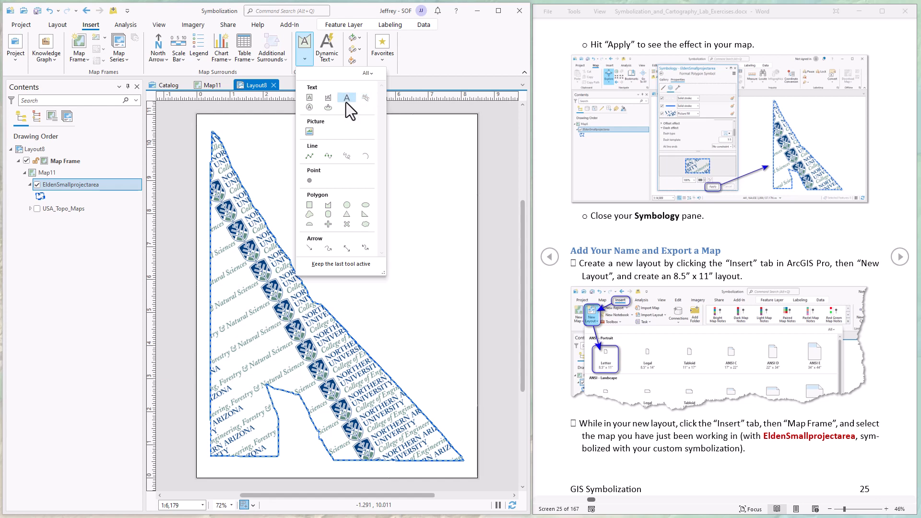
mouse_move(348, 97)
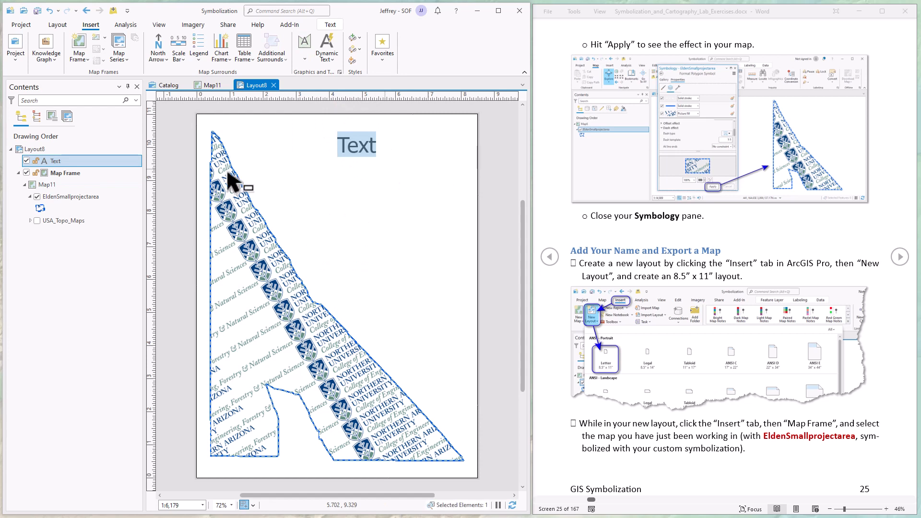
mouse_move(403, 154)
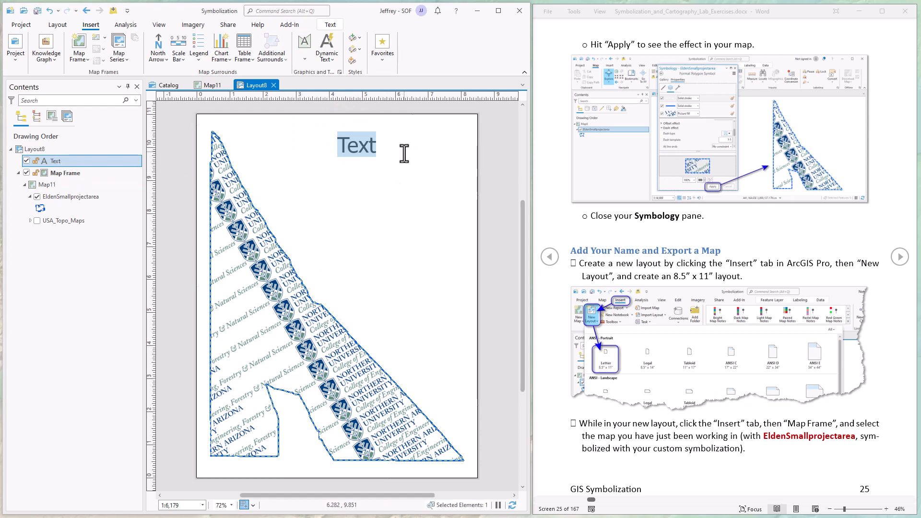
Type the straight-text title 'Jeff Jenness' at the top of the page.
text(Jeff Jenness)
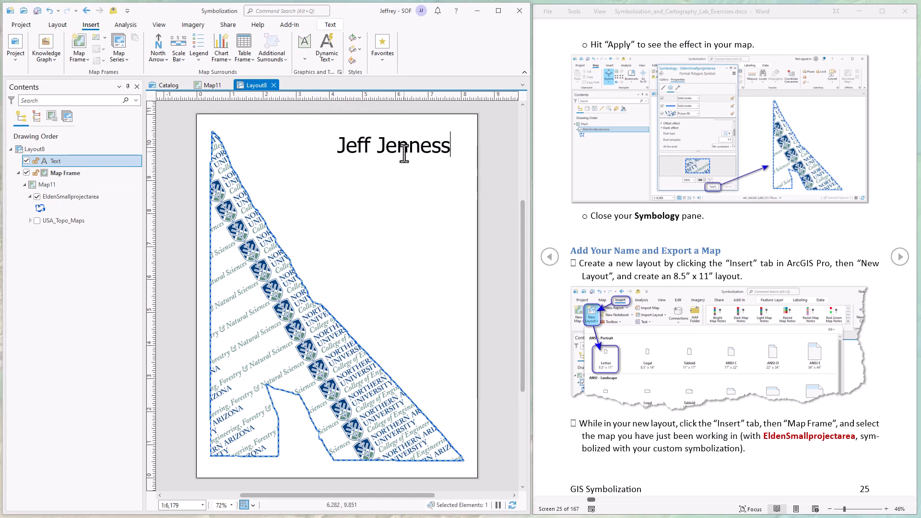
click(34, 149)
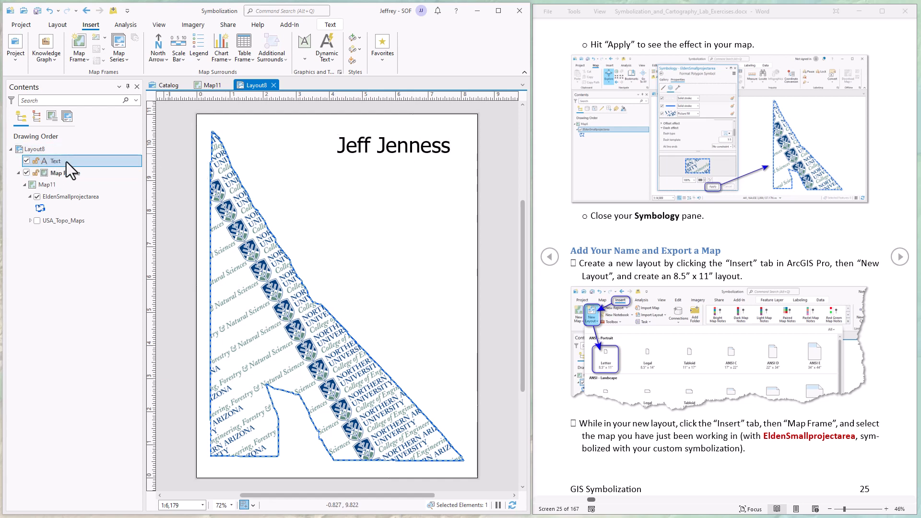
mouse_move(50, 170)
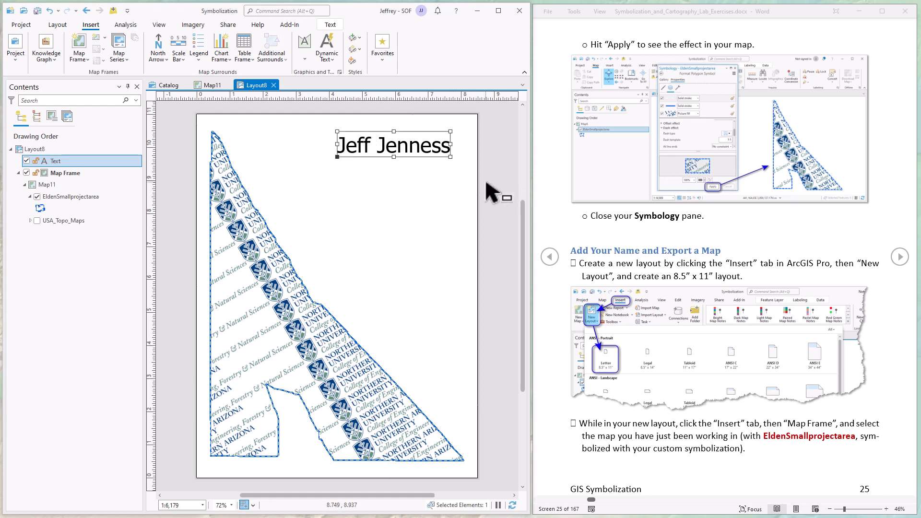
mouse_move(502, 202)
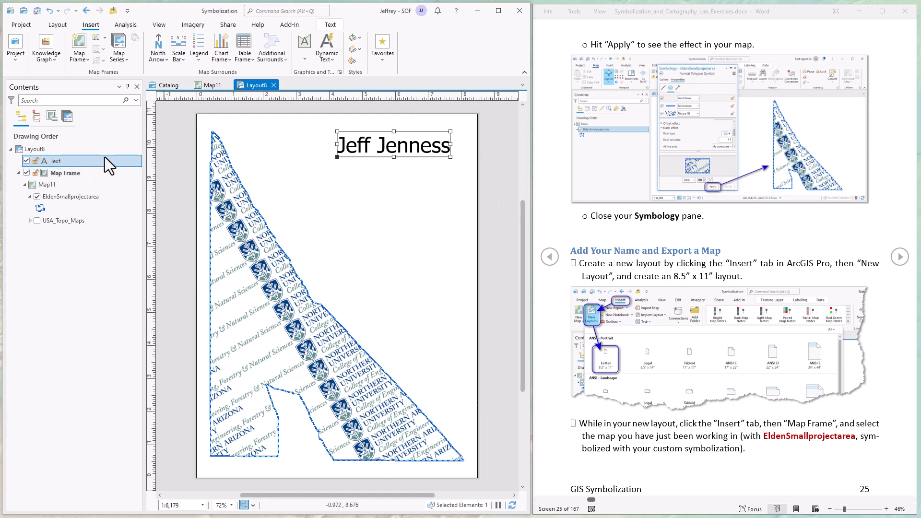
mouse_move(84, 170)
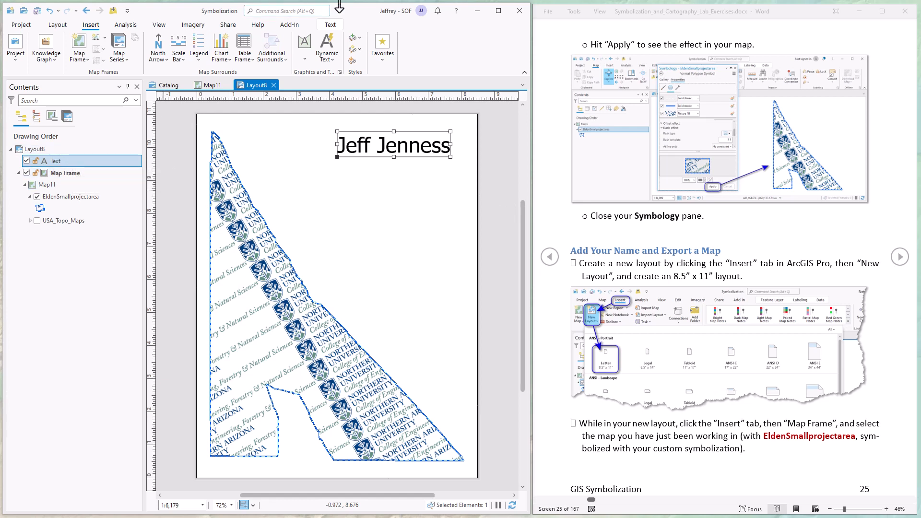
Select the Jeff Jenness text element and open its Element properties.
click(330, 24)
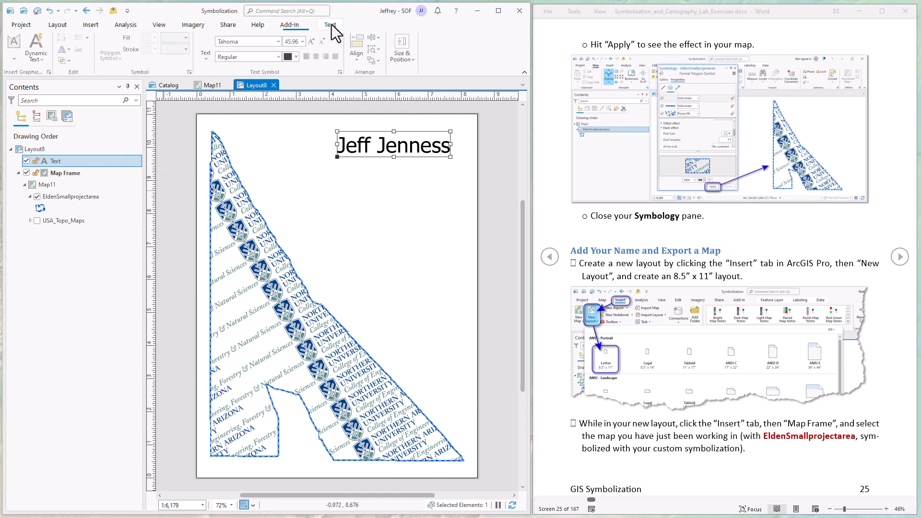
click(330, 25)
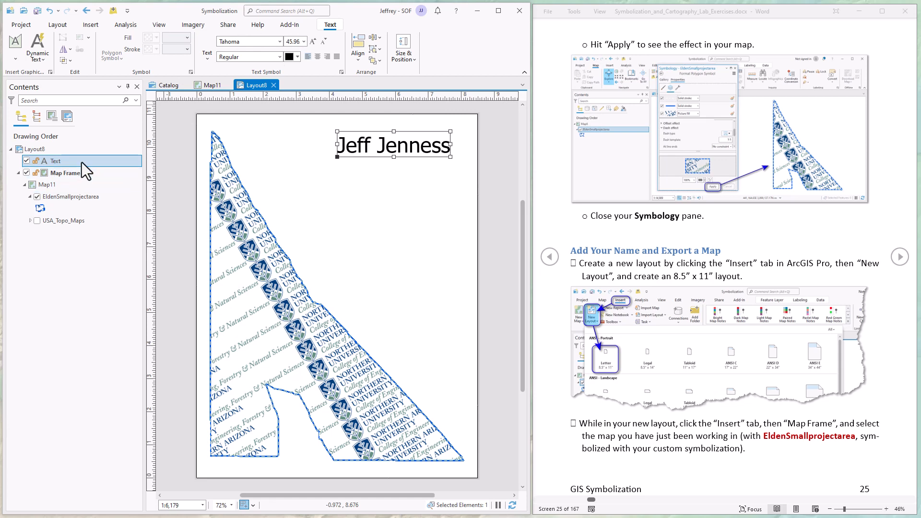
mouse_move(88, 171)
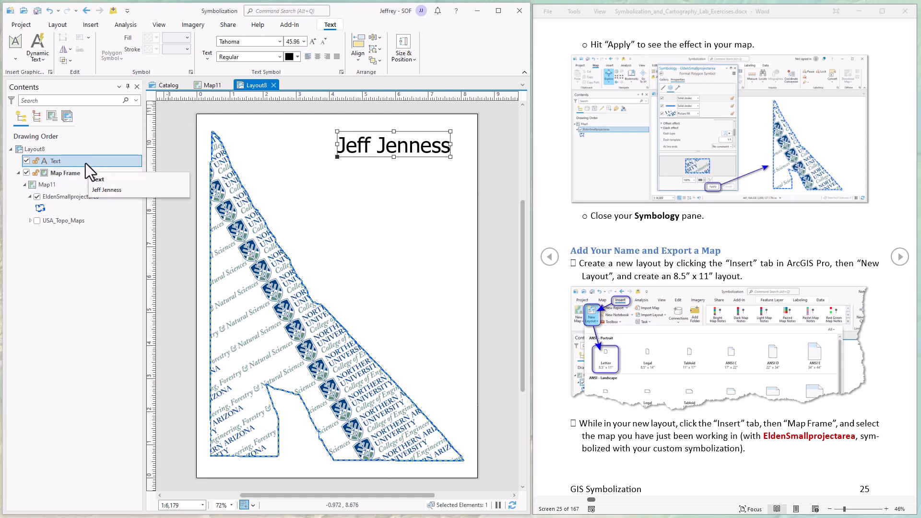
right_click(56, 160)
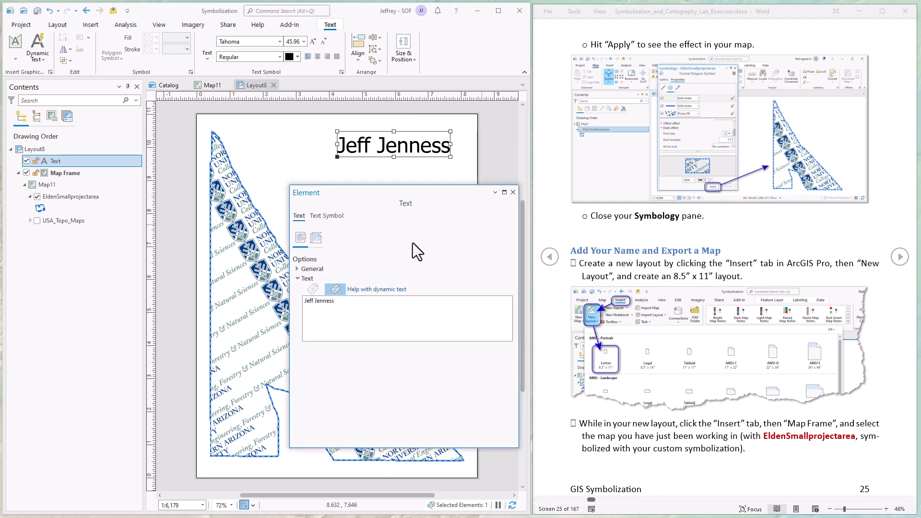
Set the title's text symbol to 30 pt Harrington font.
click(327, 216)
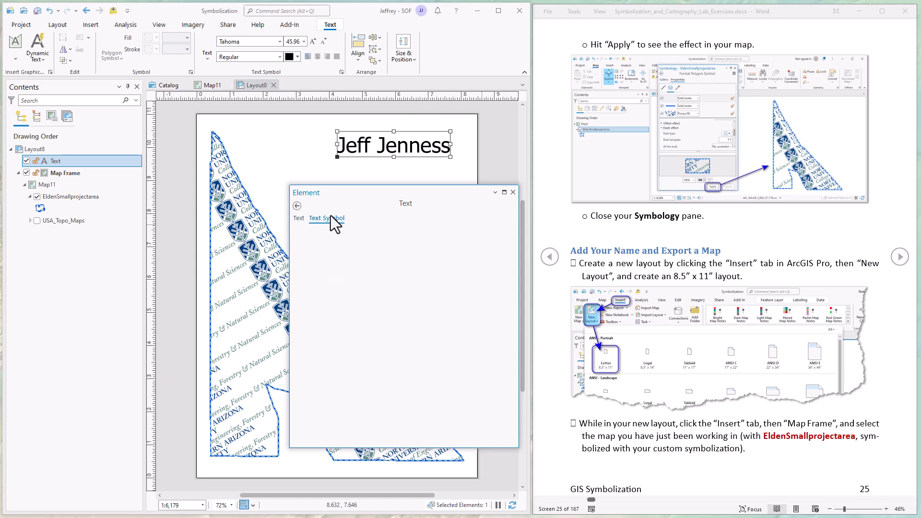
click(326, 218)
text(30)
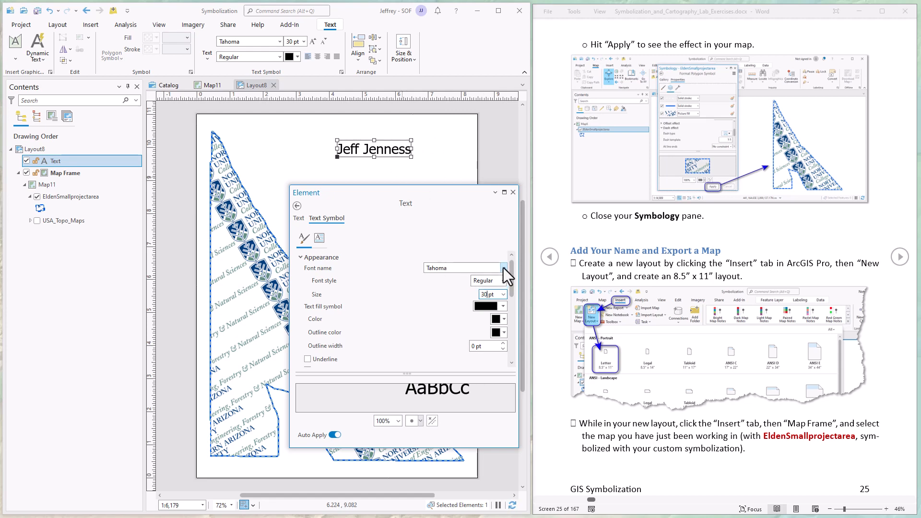
click(504, 268)
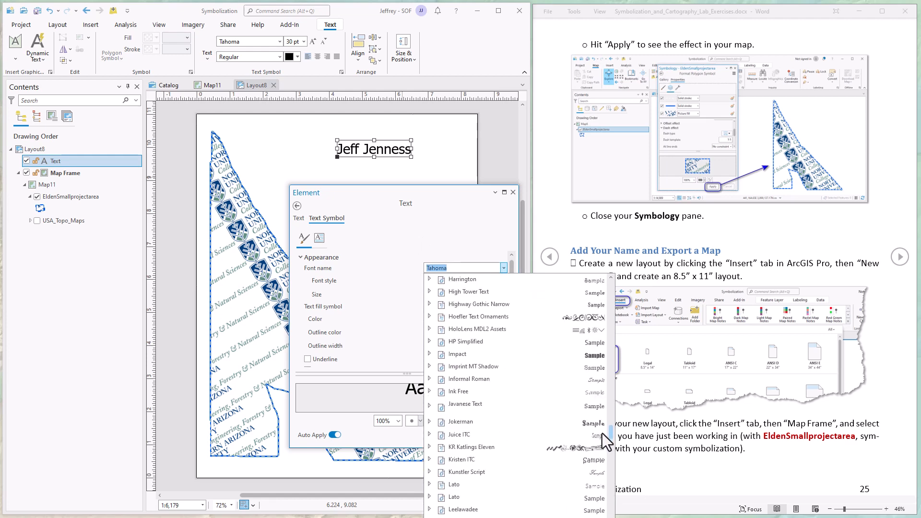
click(463, 279)
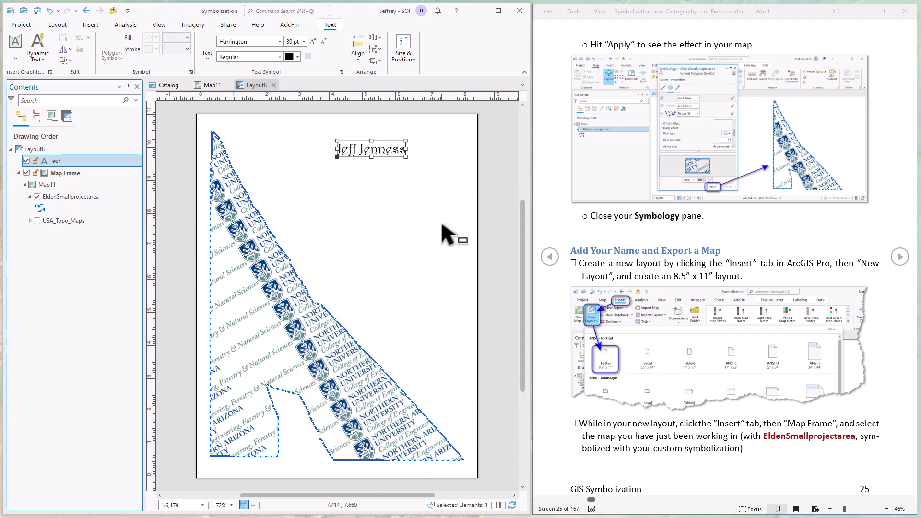
click(65, 173)
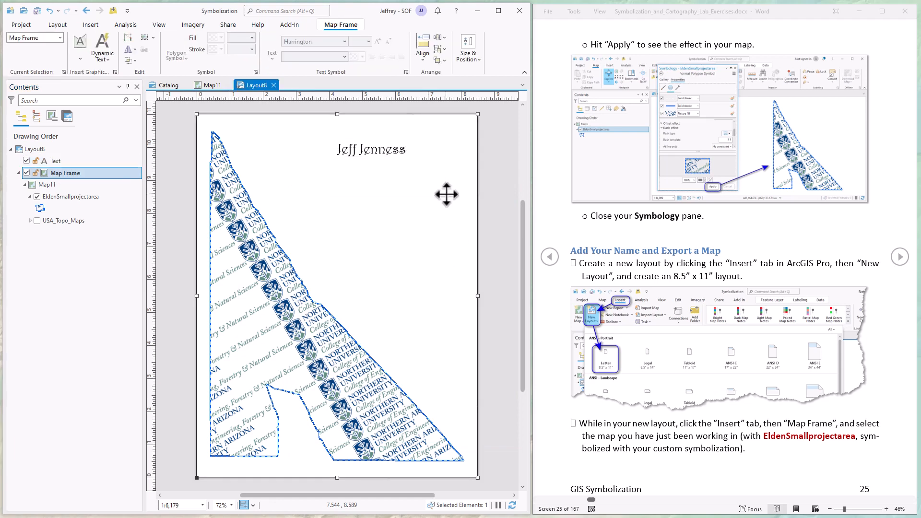
Switch the ribbon to the Share tab's output commands.
scroll(down, 3)
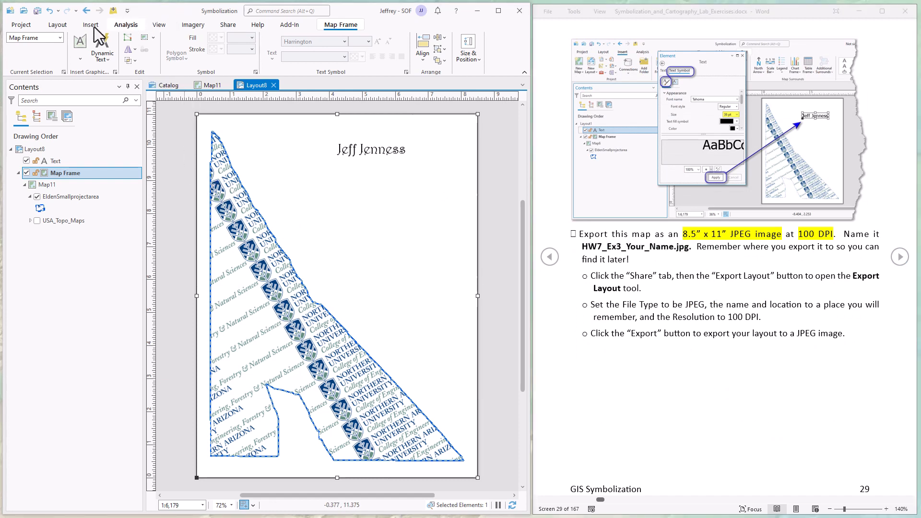
mouse_move(61, 145)
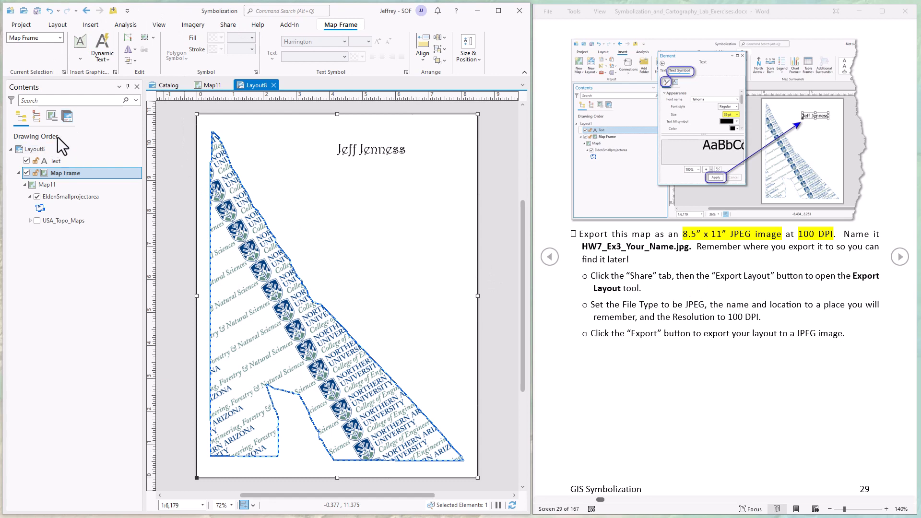
click(228, 24)
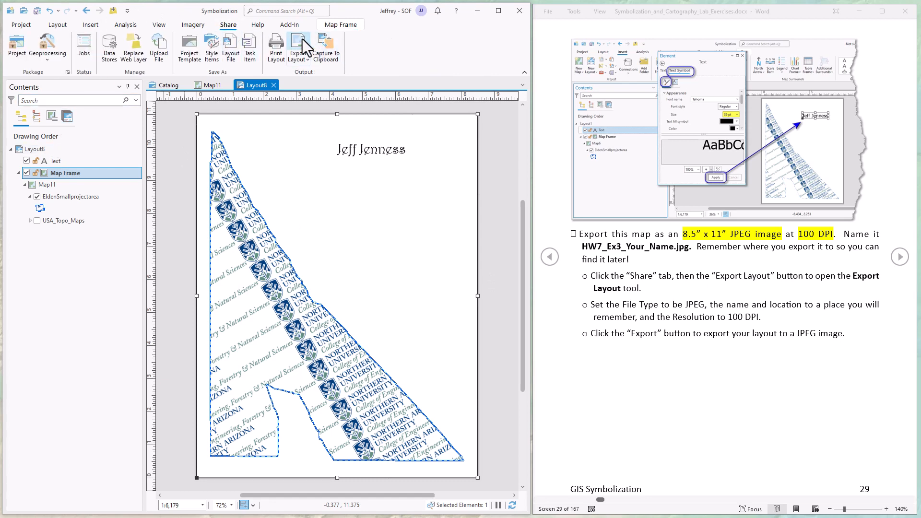
click(298, 48)
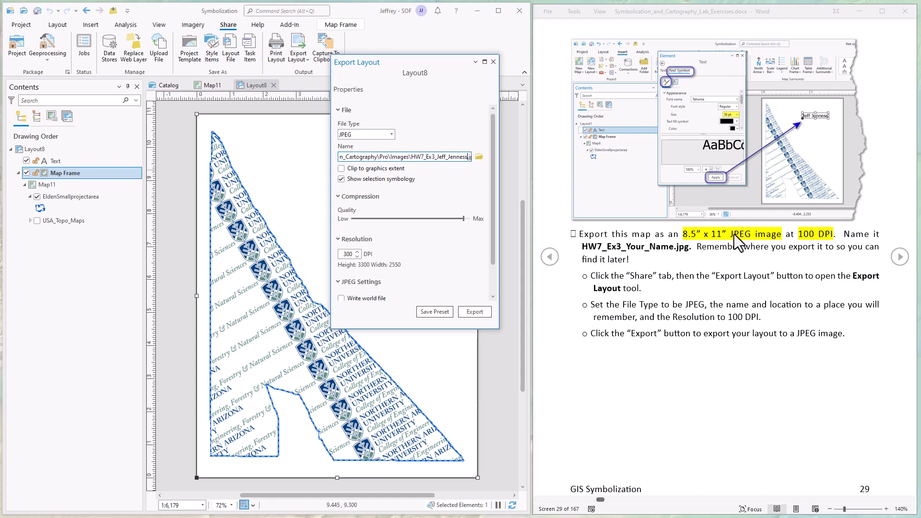
mouse_move(355, 145)
text(100)
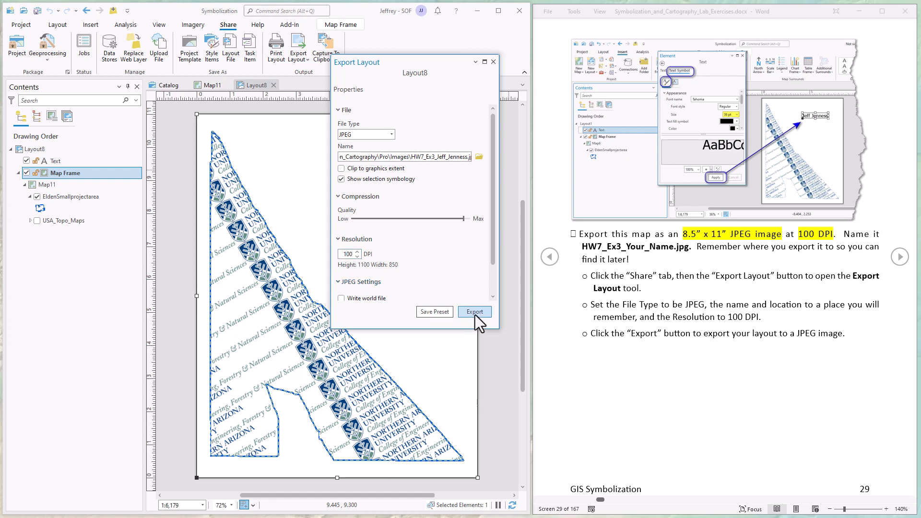
click(474, 311)
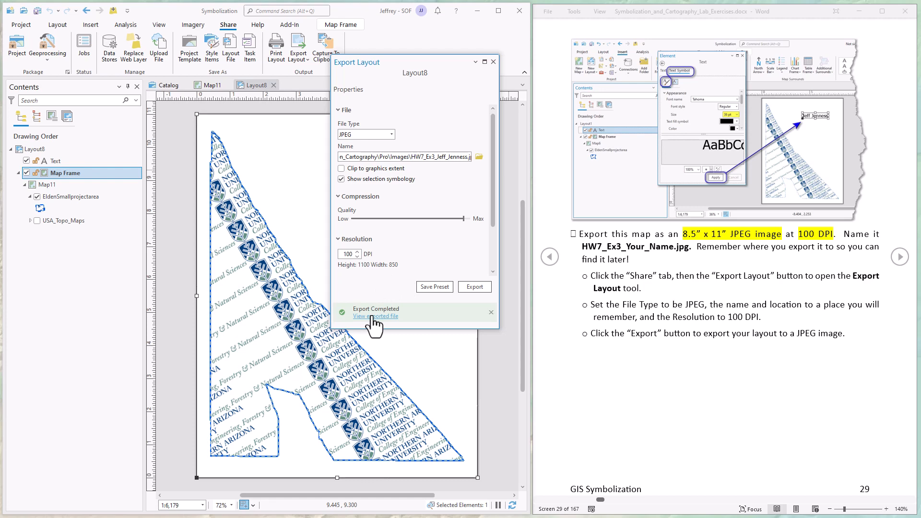
click(374, 316)
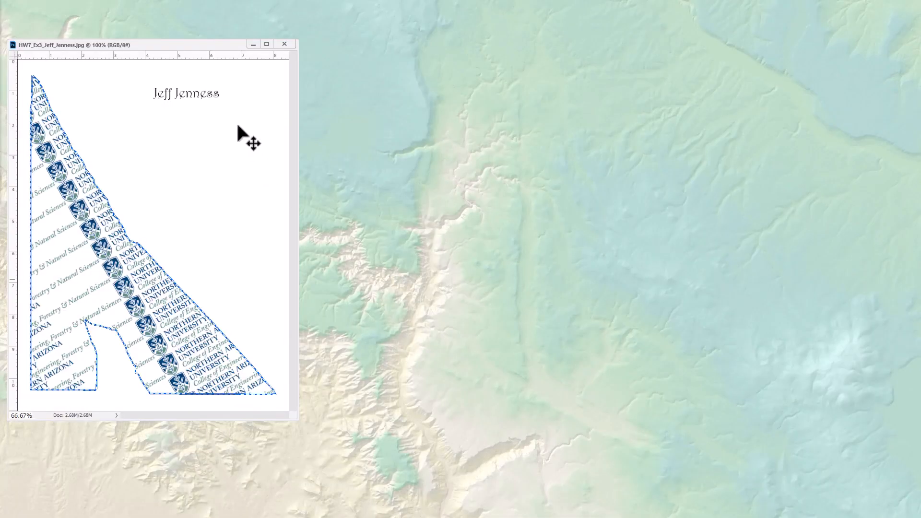